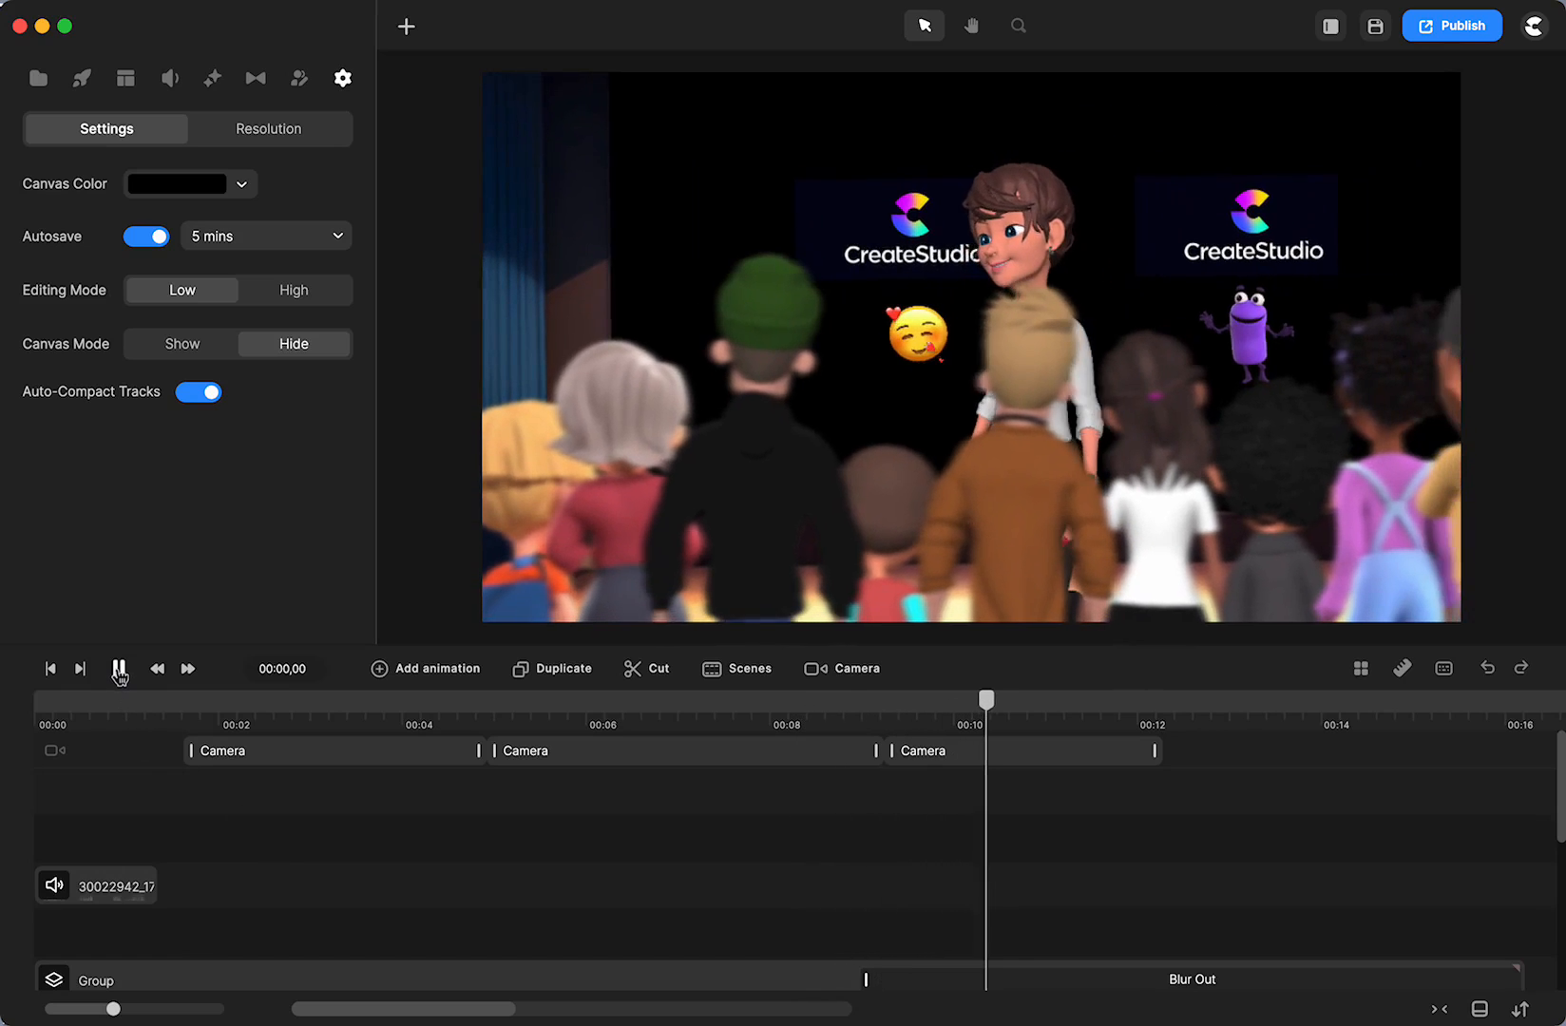
Step: Play the example crowd scene preview briefly, then stop playback
click(118, 669)
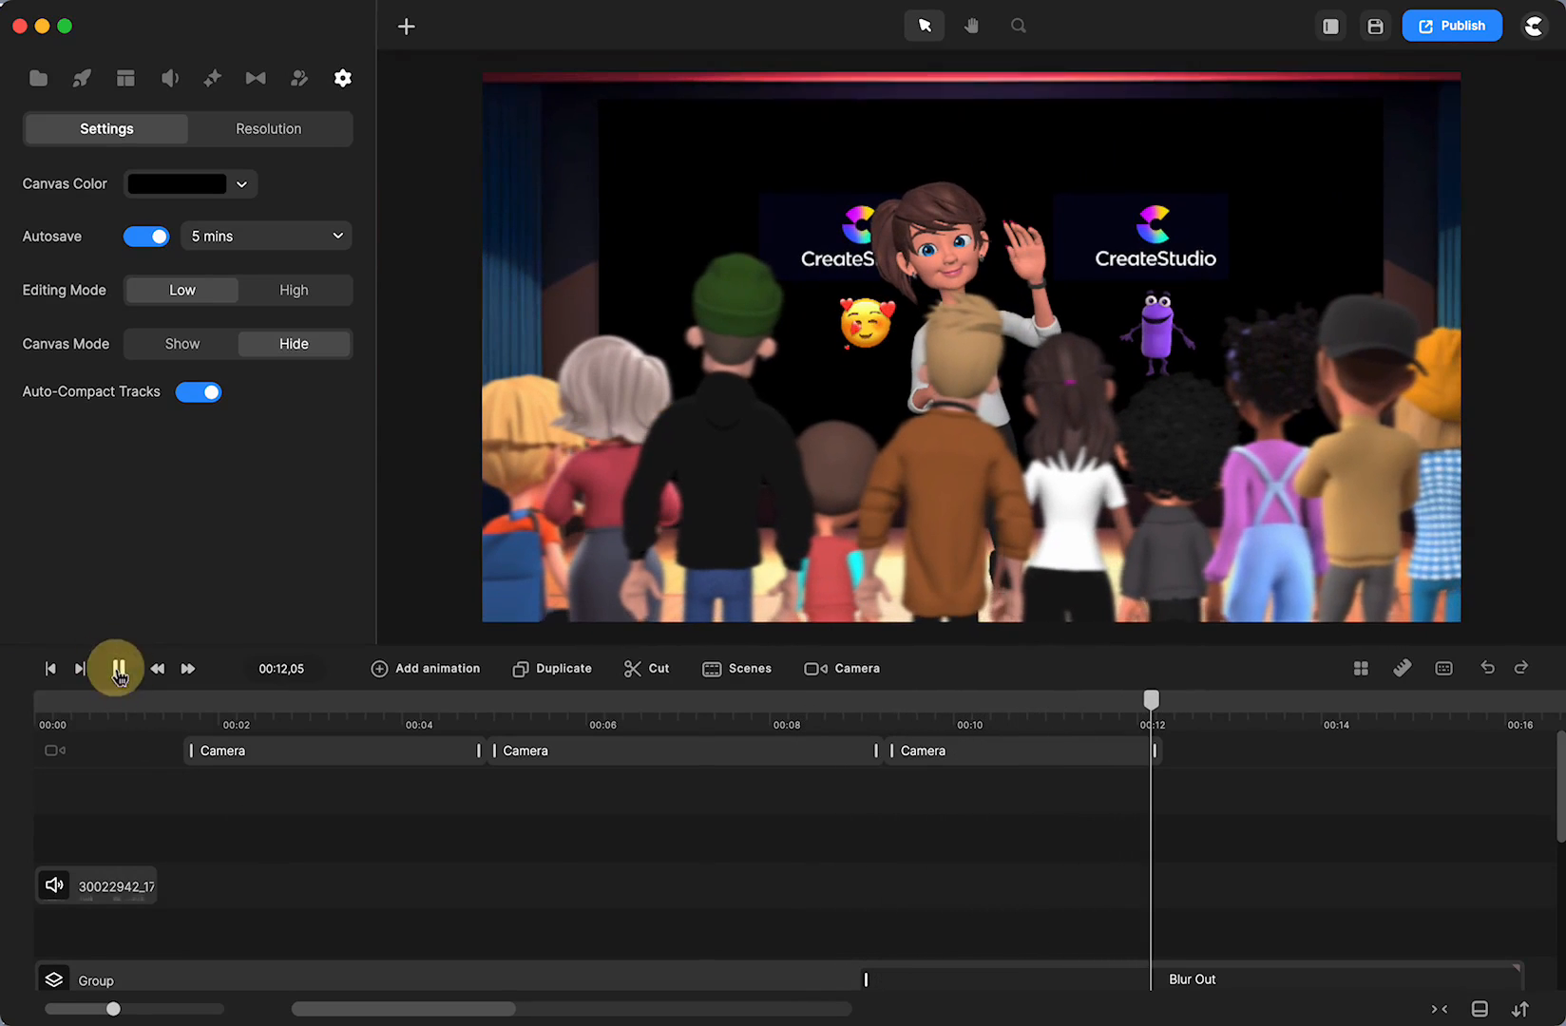
click(117, 668)
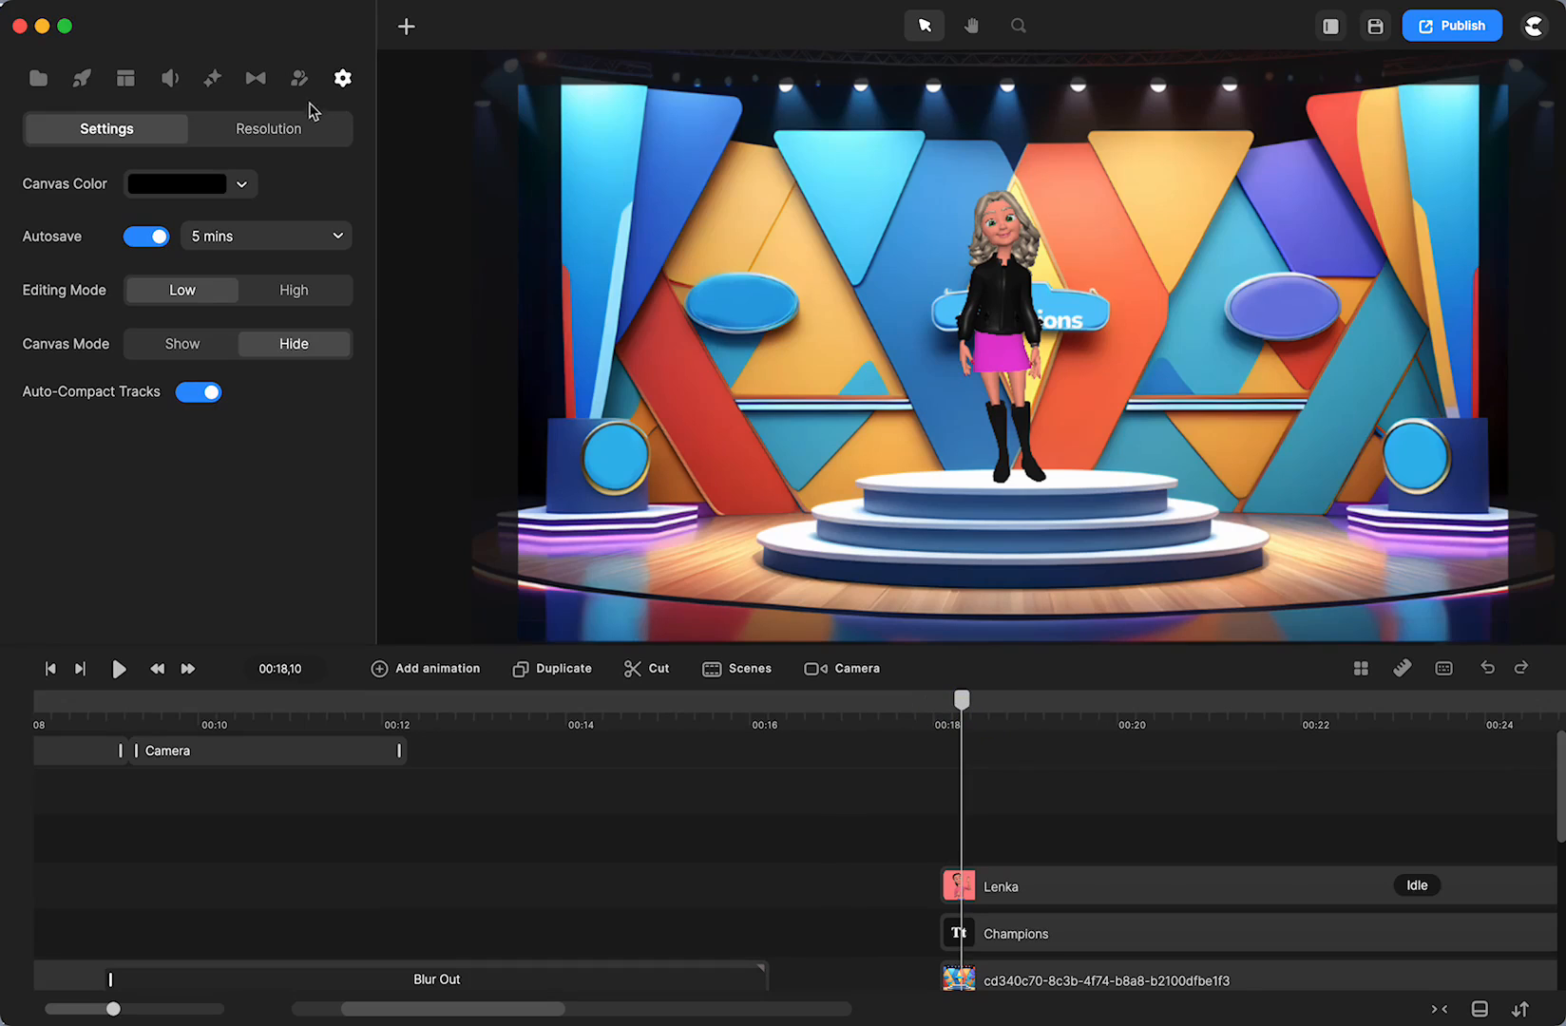
Step: Add Tom, Danny and Lenka from the Characters panel to the stage
click(298, 78)
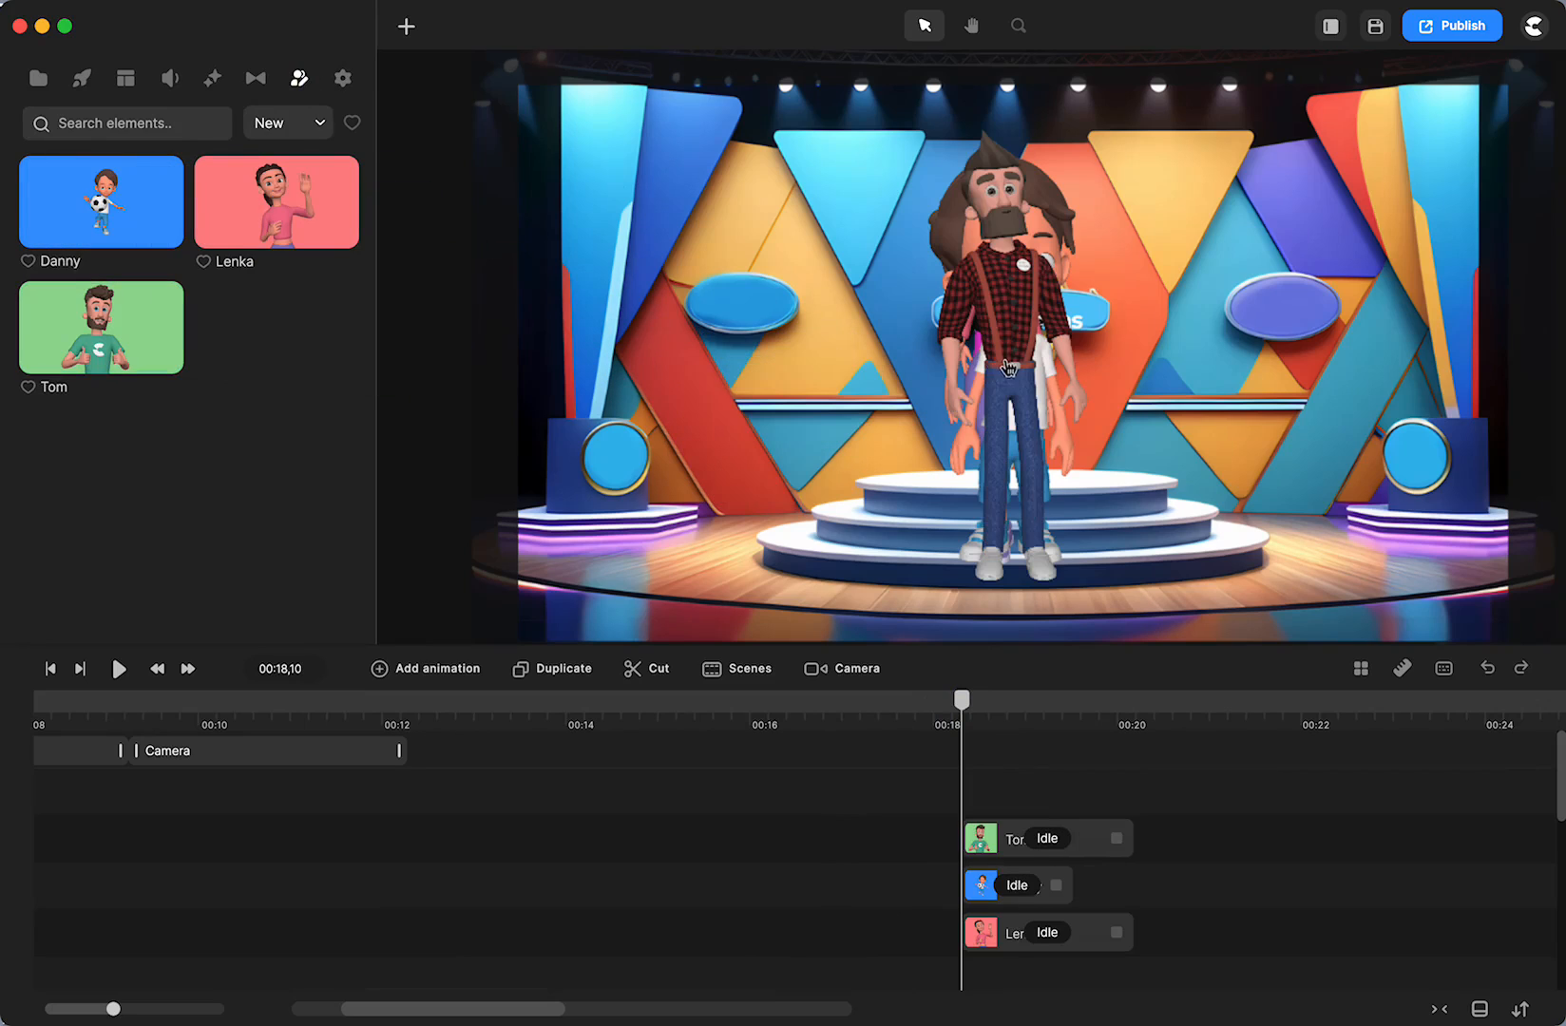
click(1015, 886)
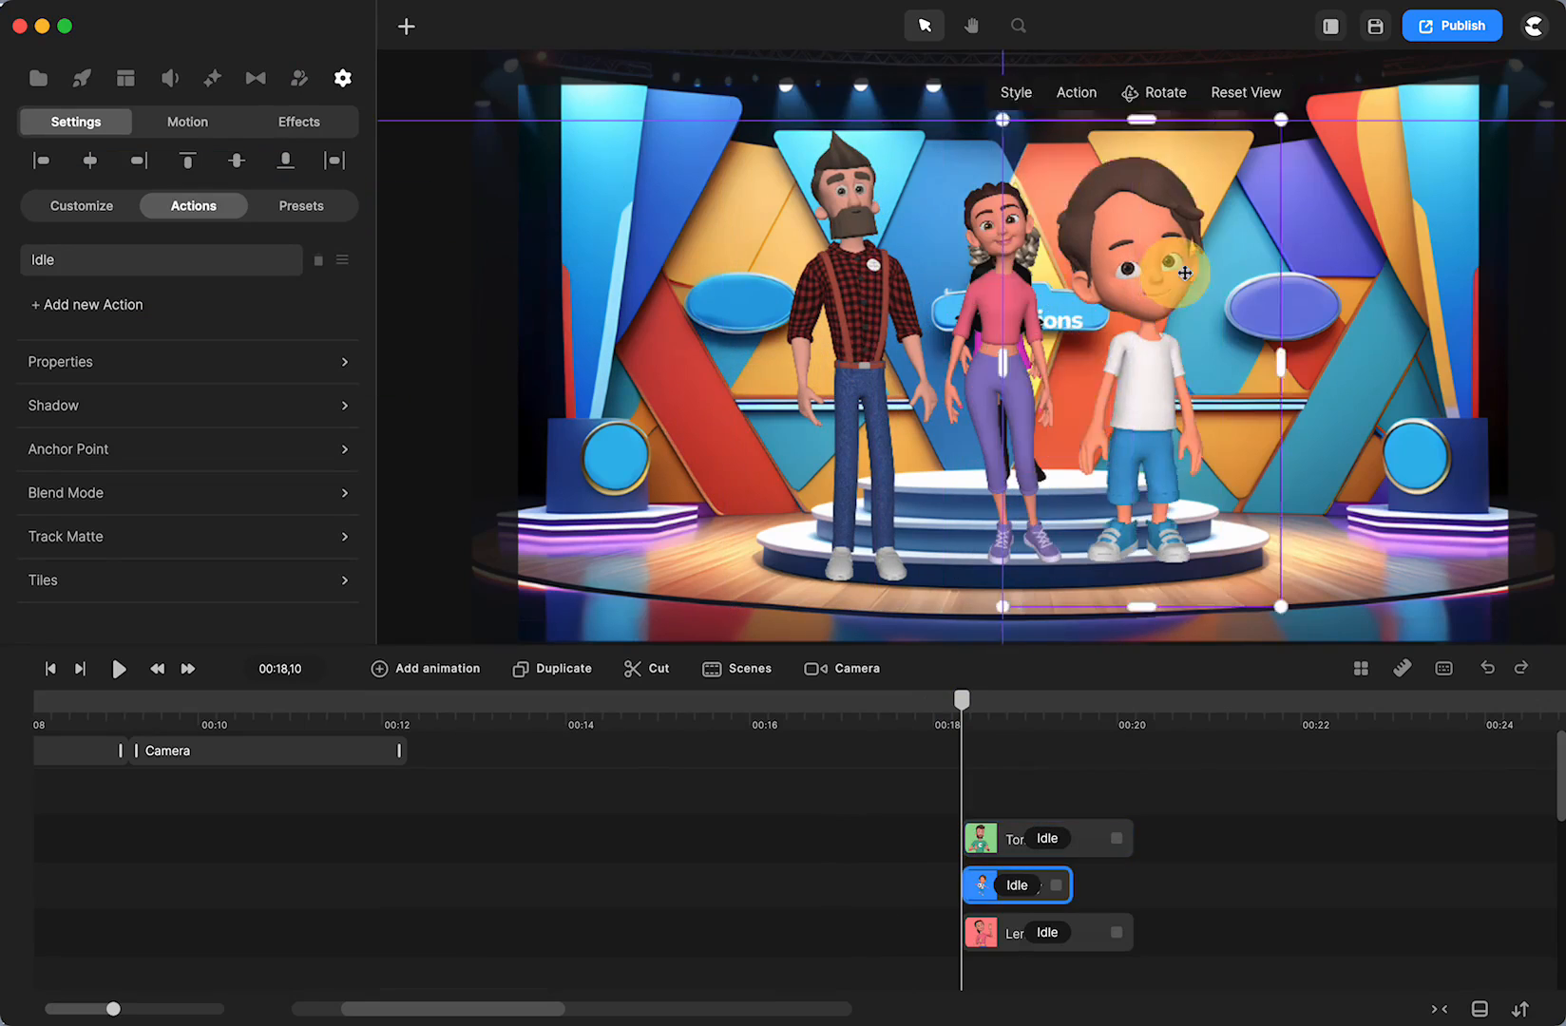
click(1015, 931)
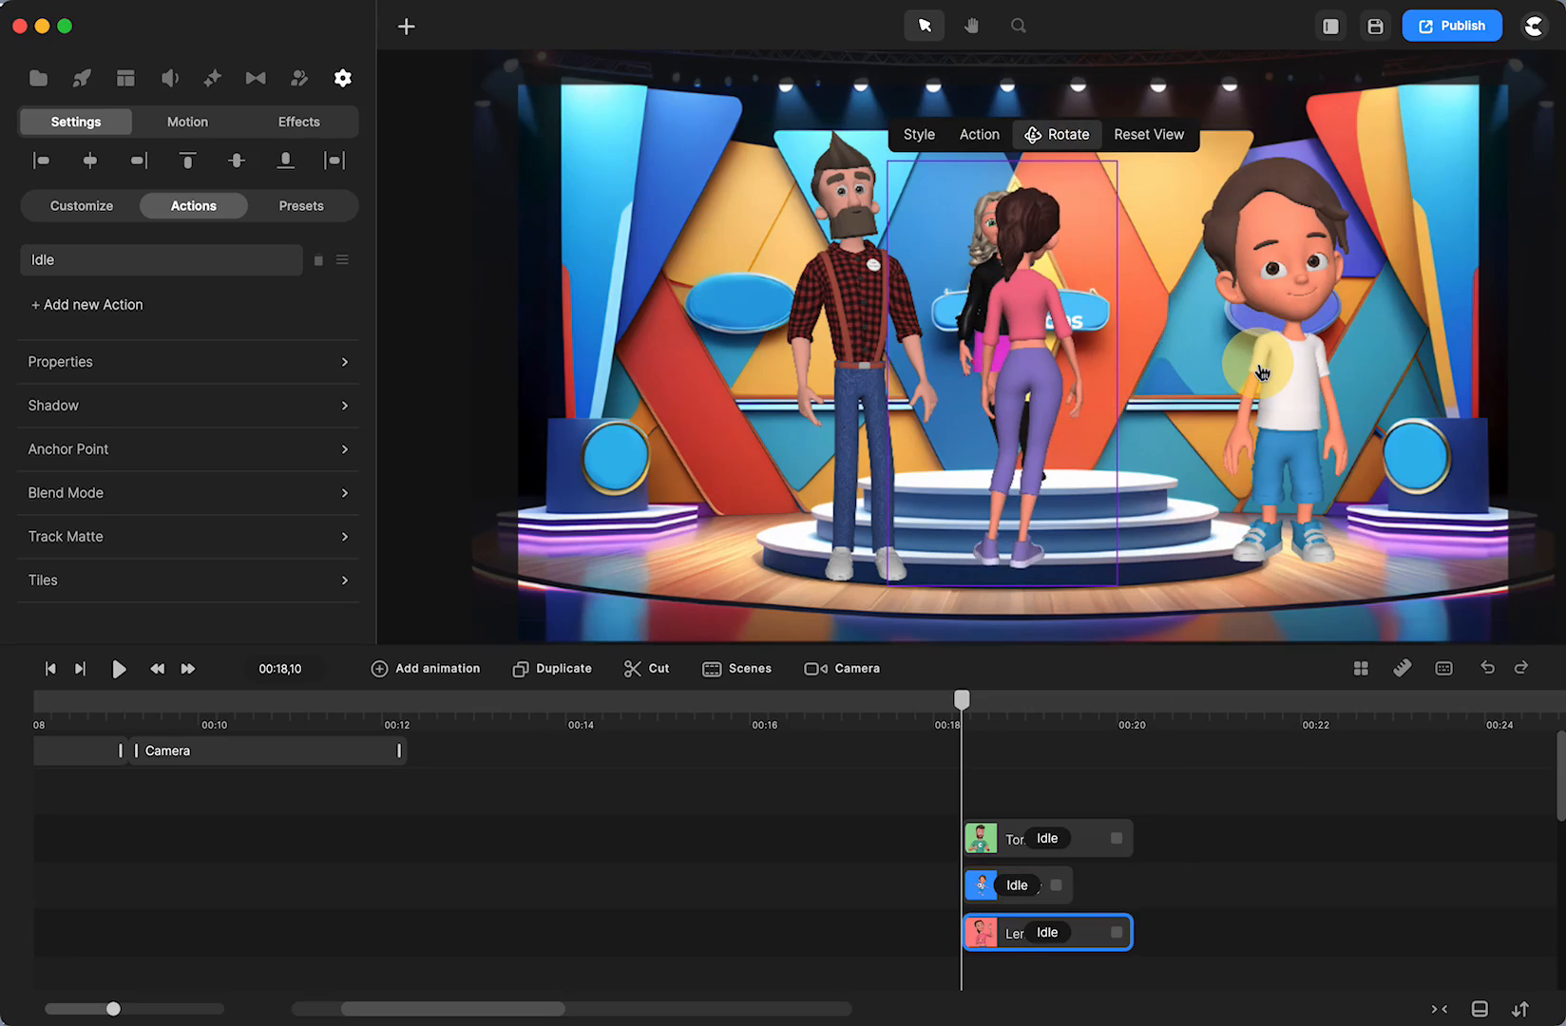
Step: Turn the boy, bearded man and woman in pink away and reposition them
click(1056, 135)
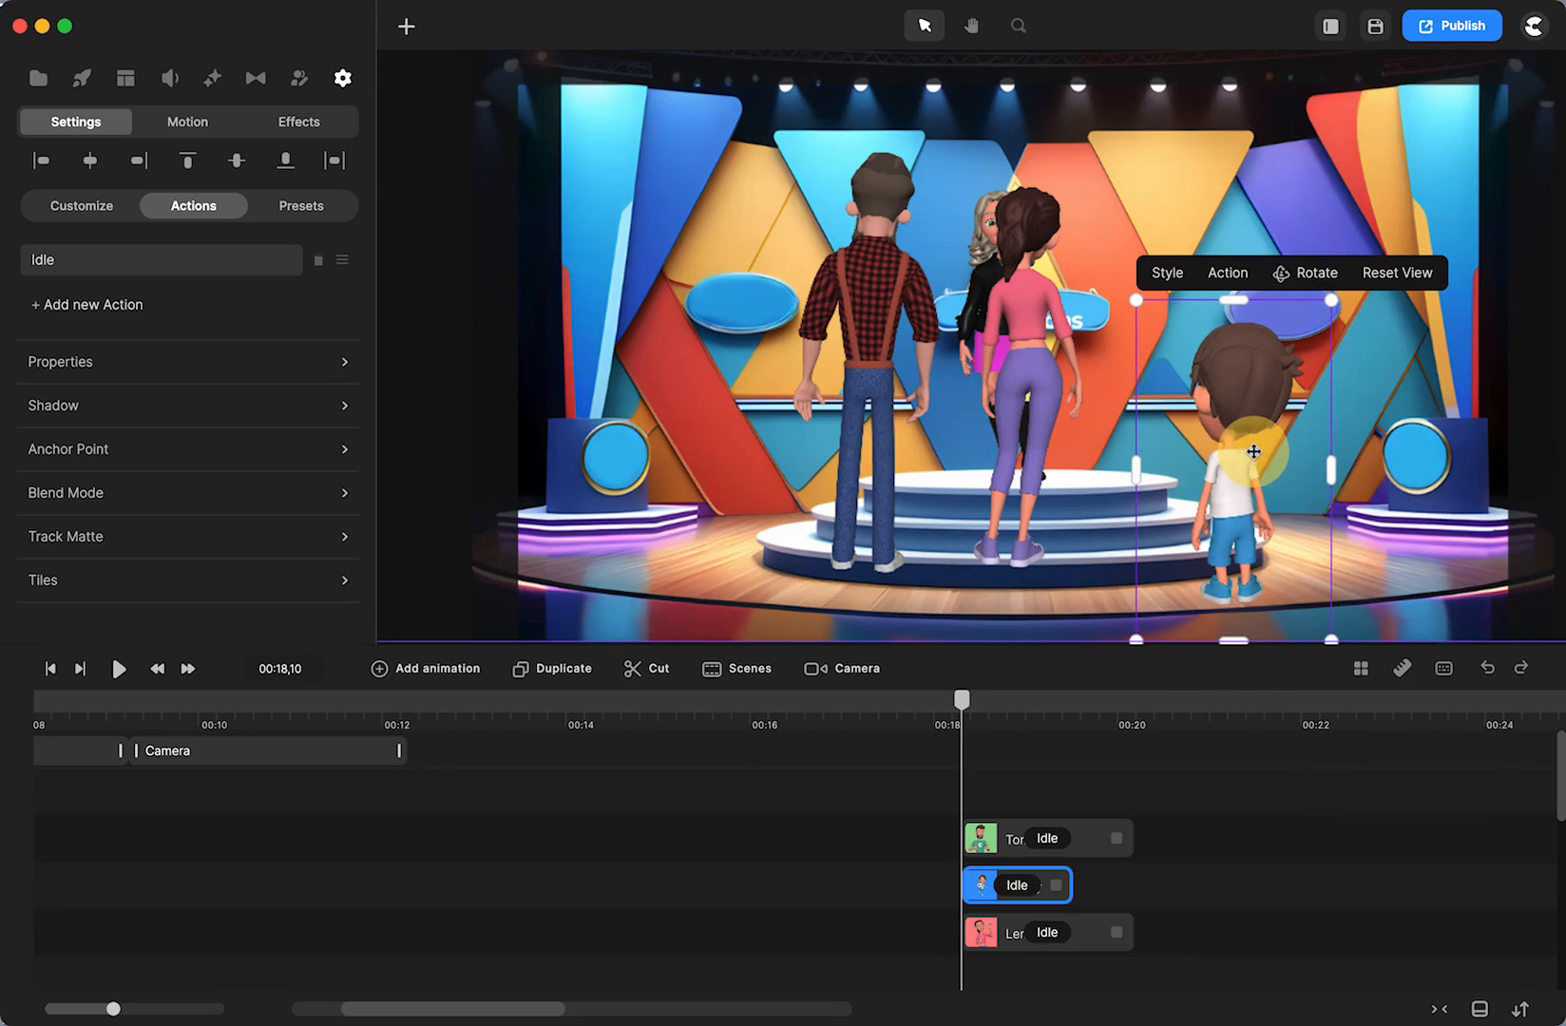
click(1044, 931)
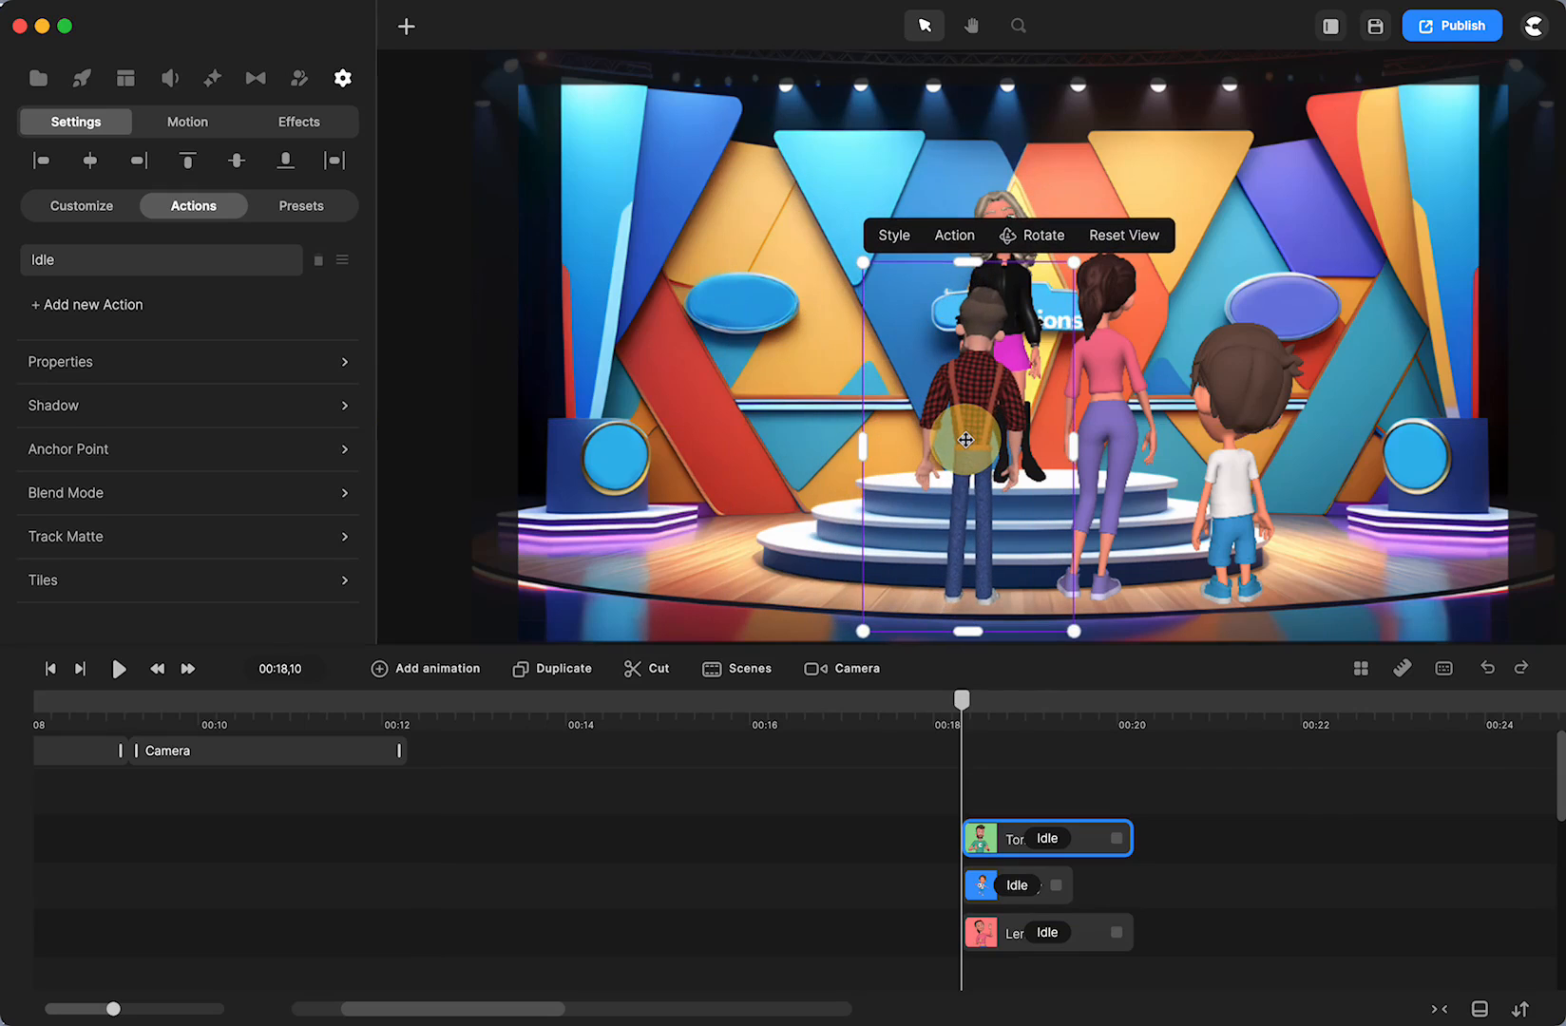
click(1045, 931)
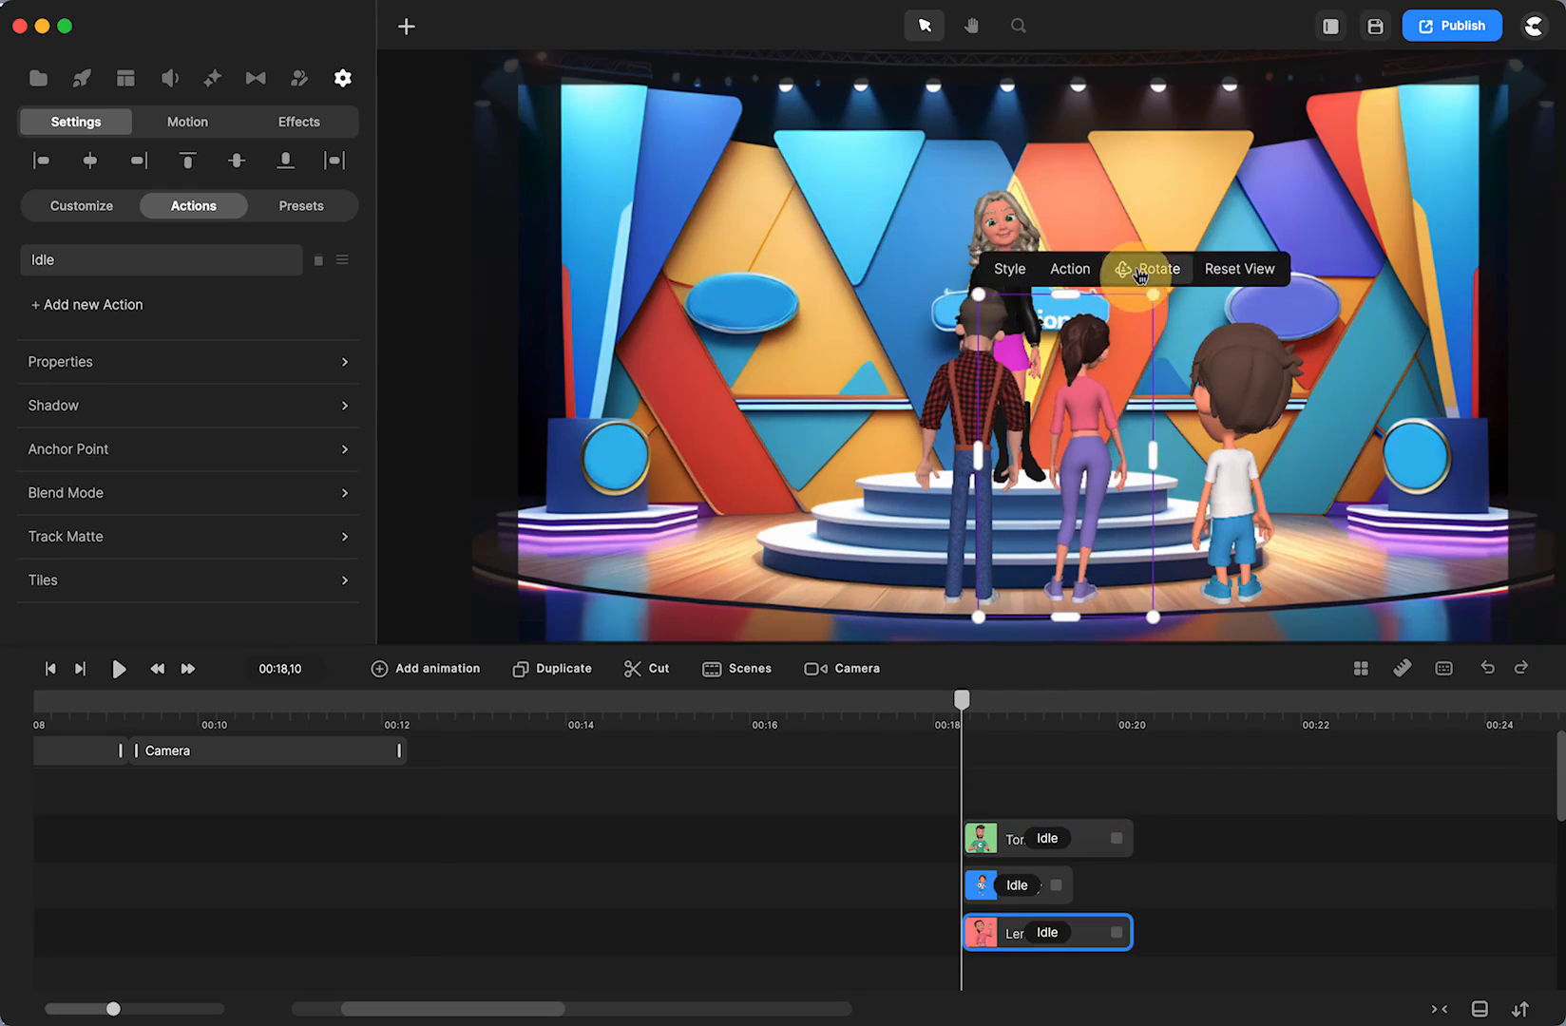
click(1016, 885)
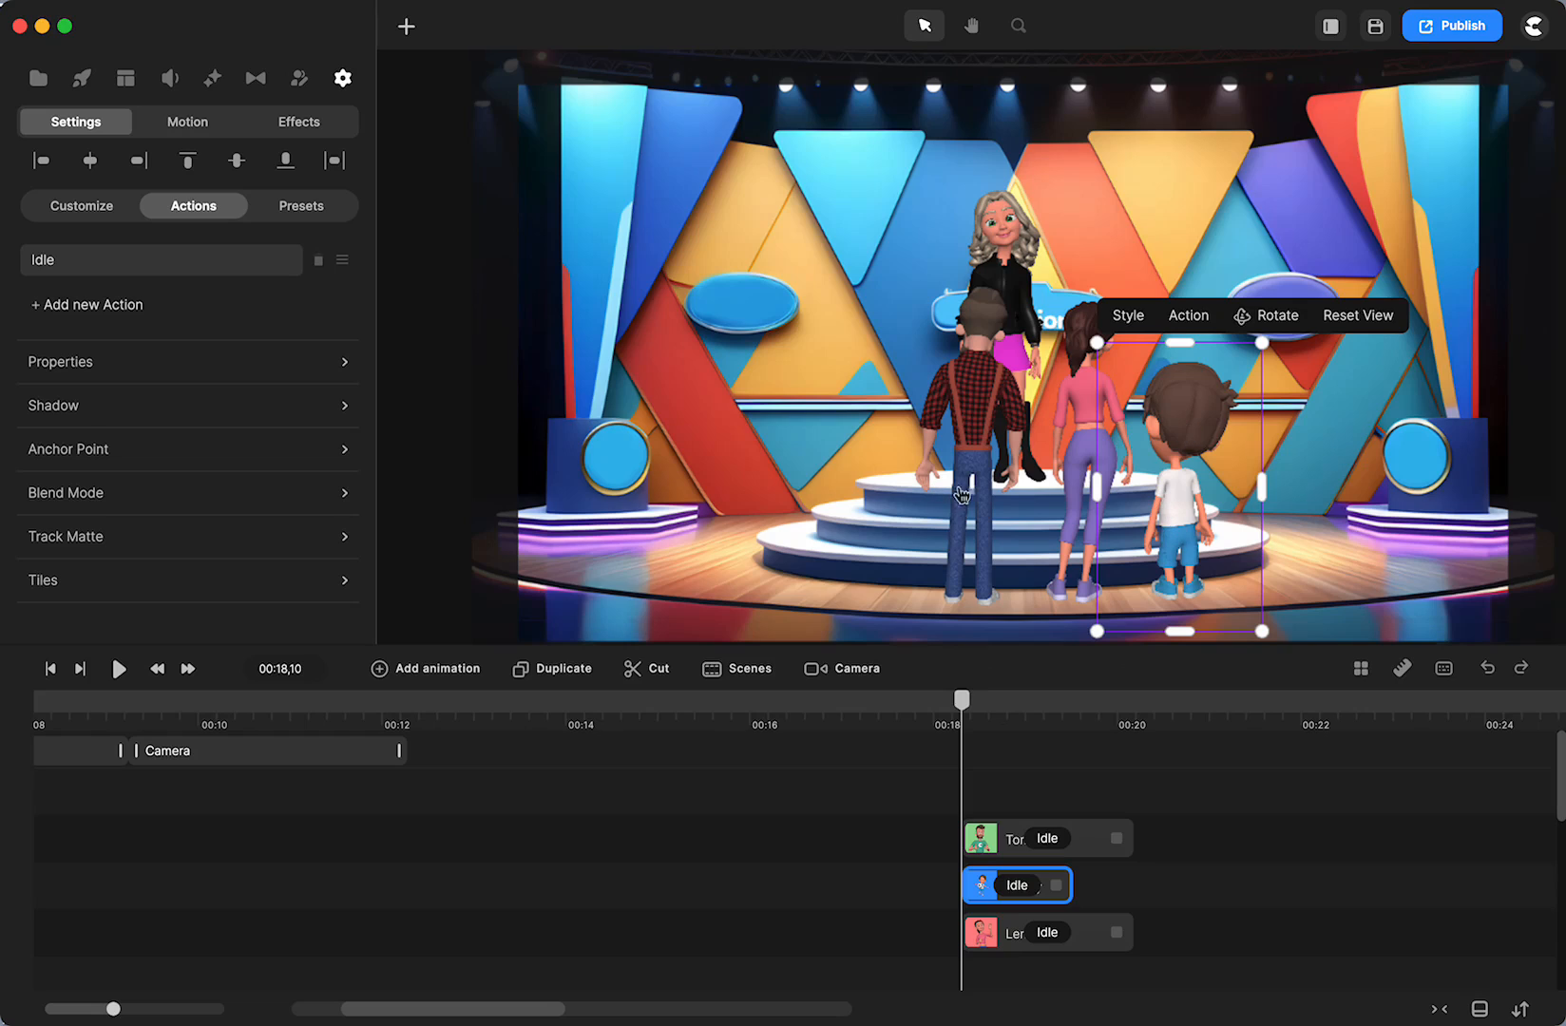
mouse_move(81, 78)
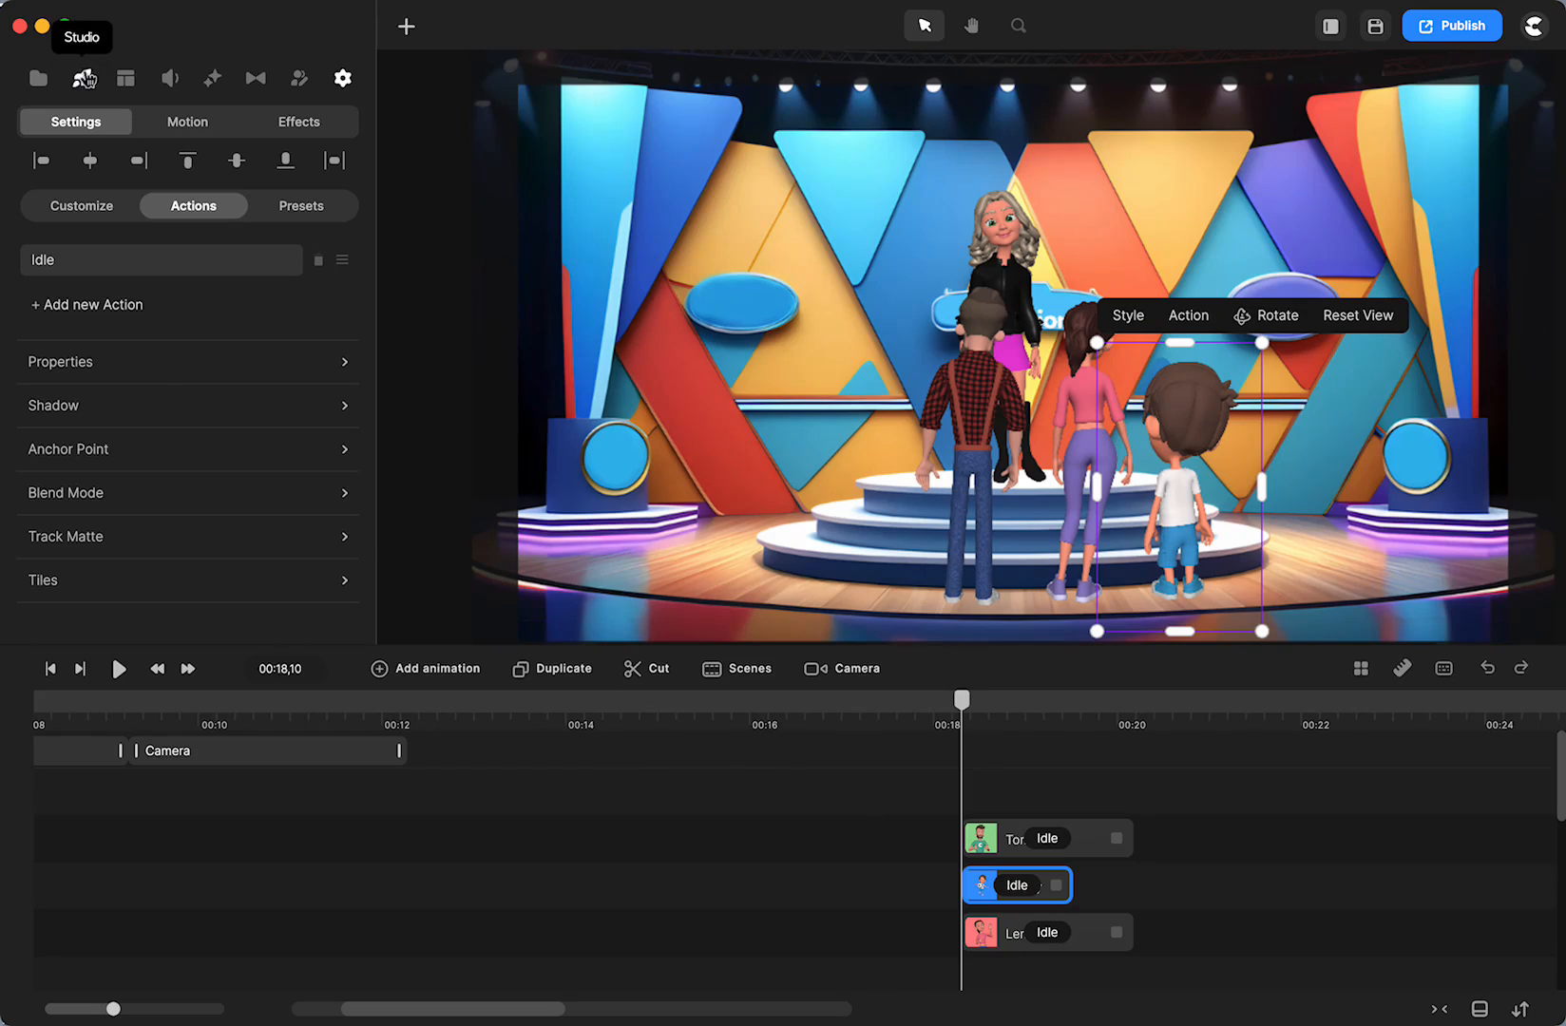
Step: Filter Elements > Characters to 3D and scroll down to Ester
click(84, 78)
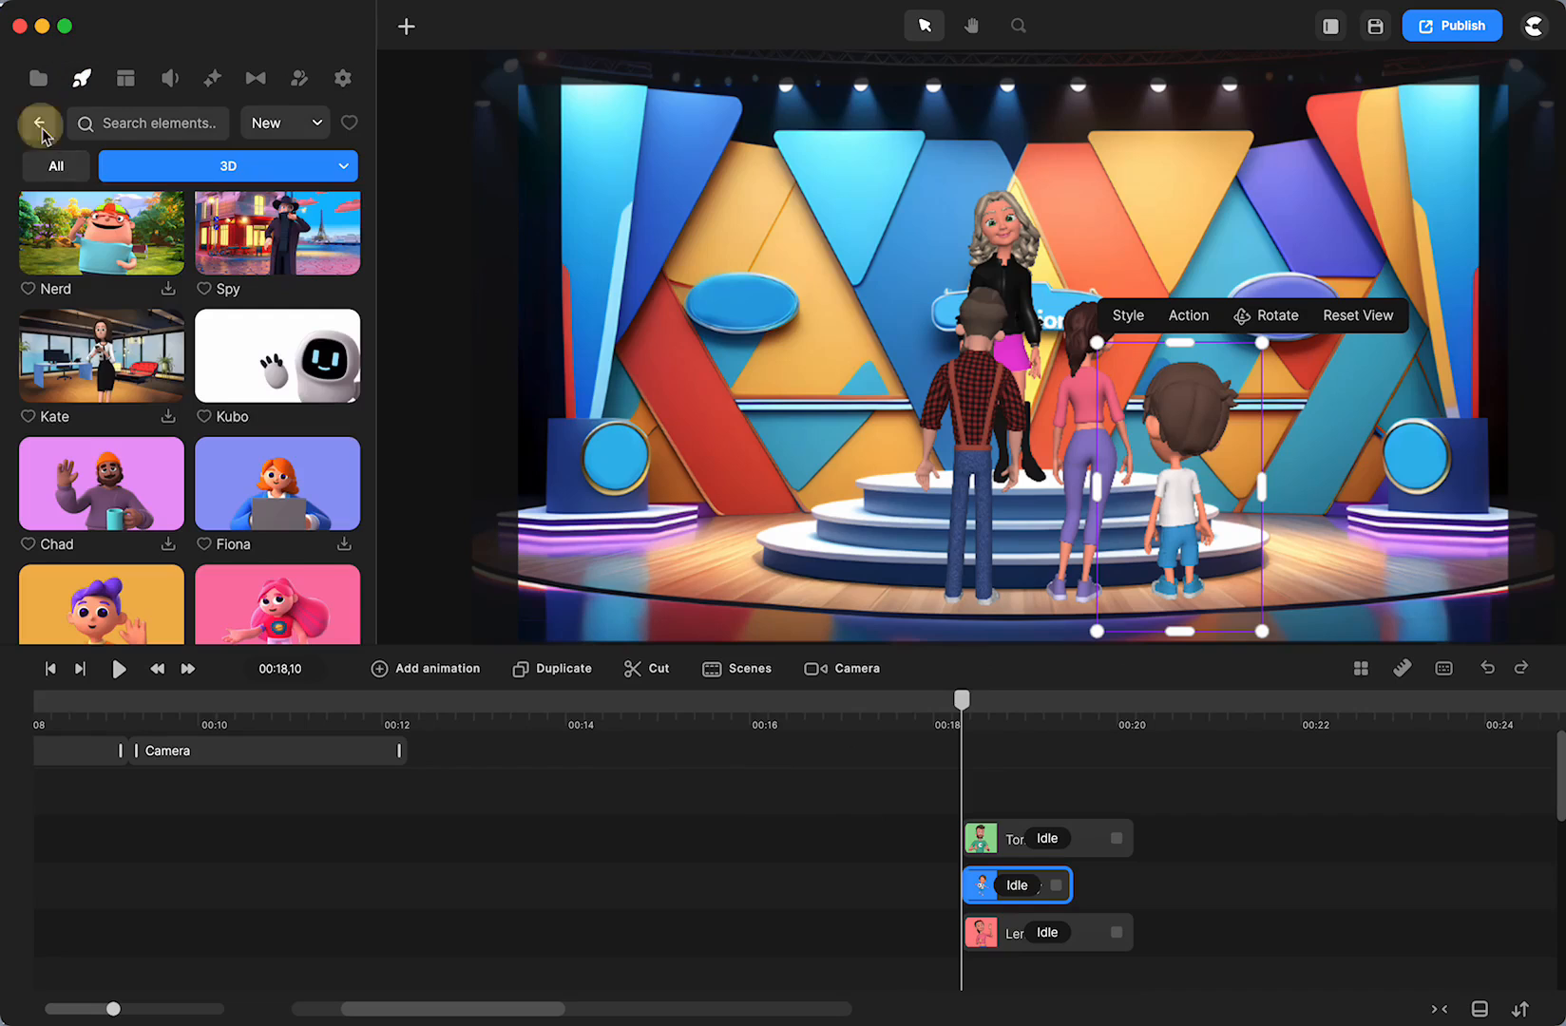
click(40, 123)
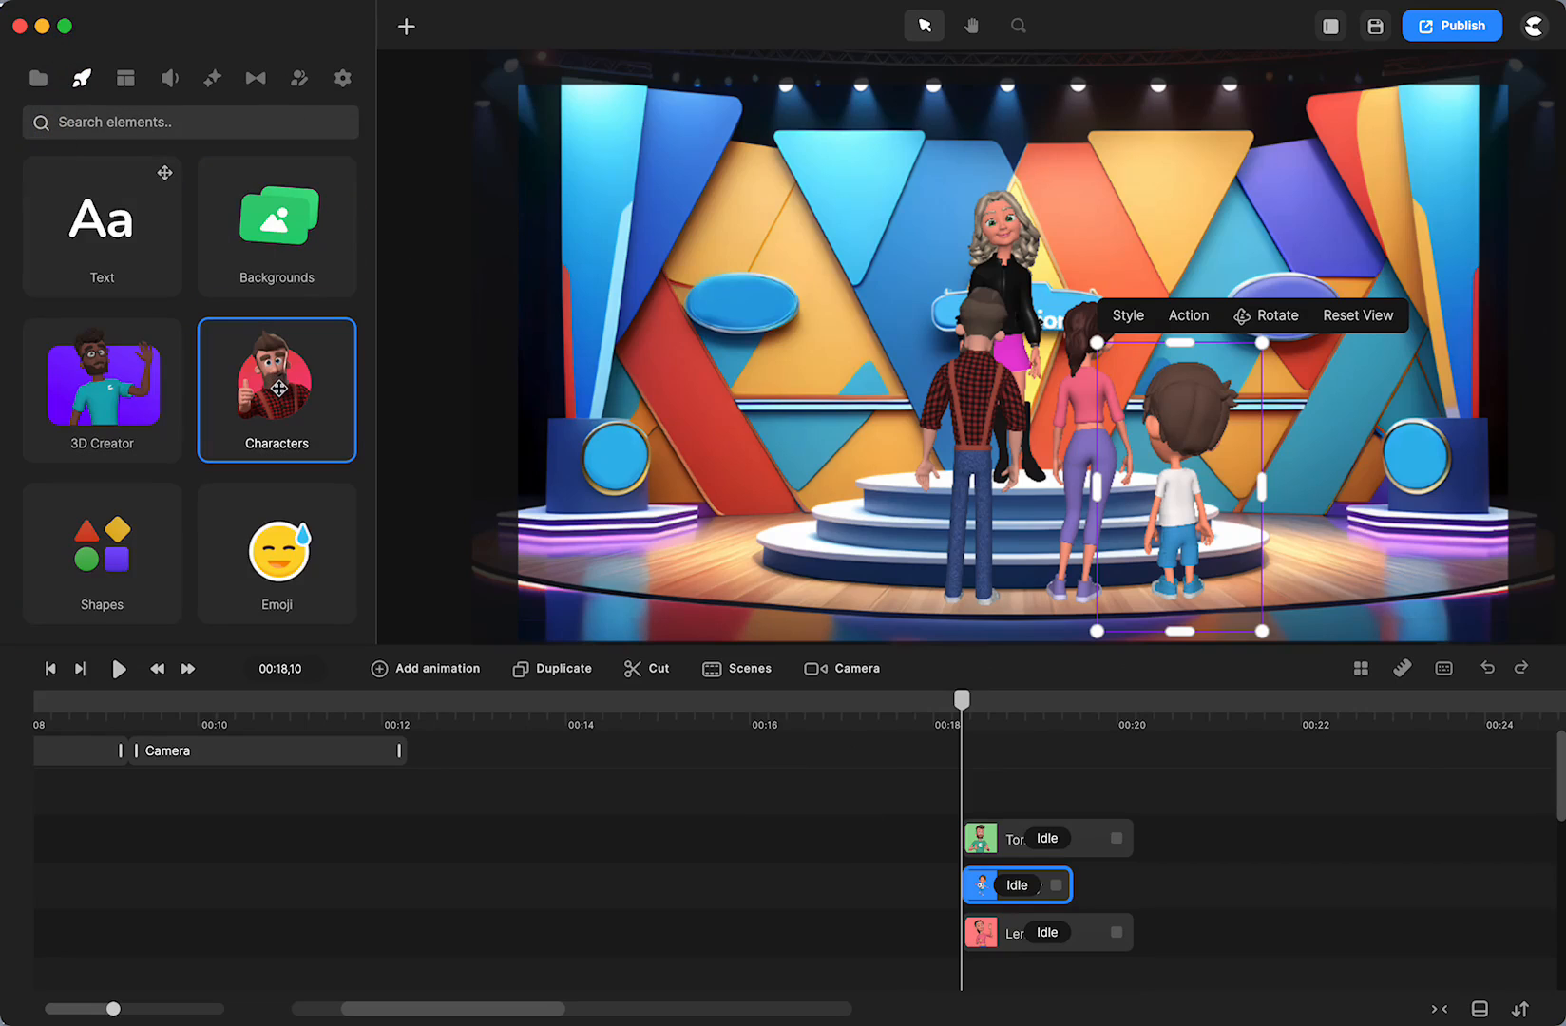
click(276, 390)
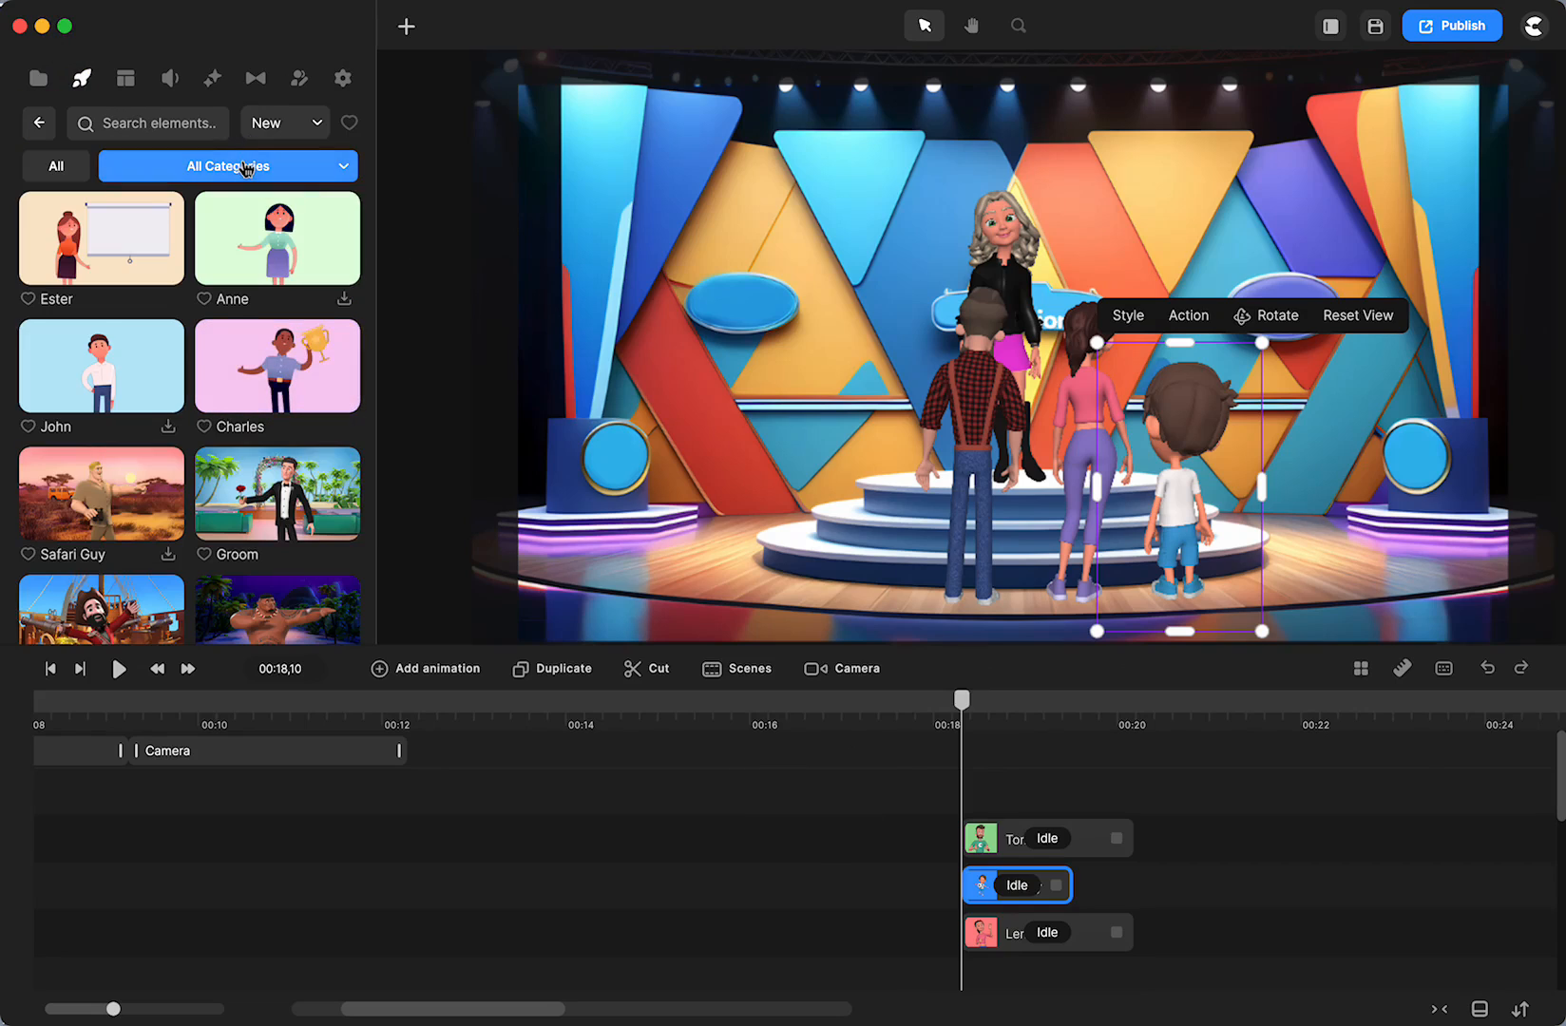
click(229, 165)
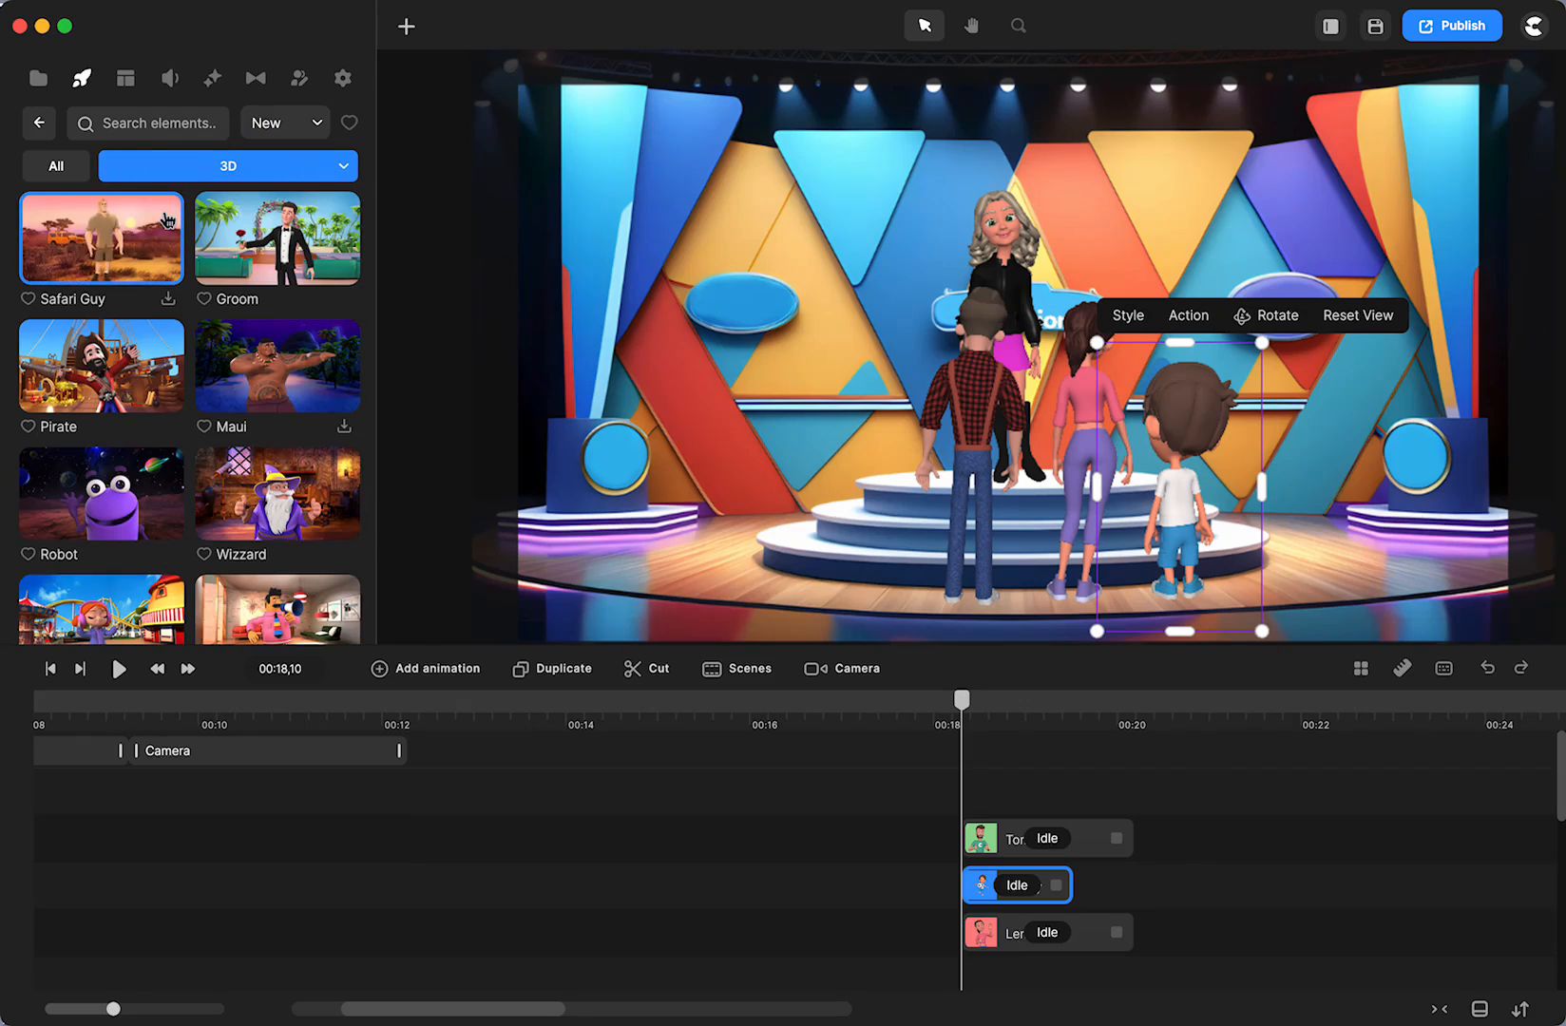
scroll(down, 3)
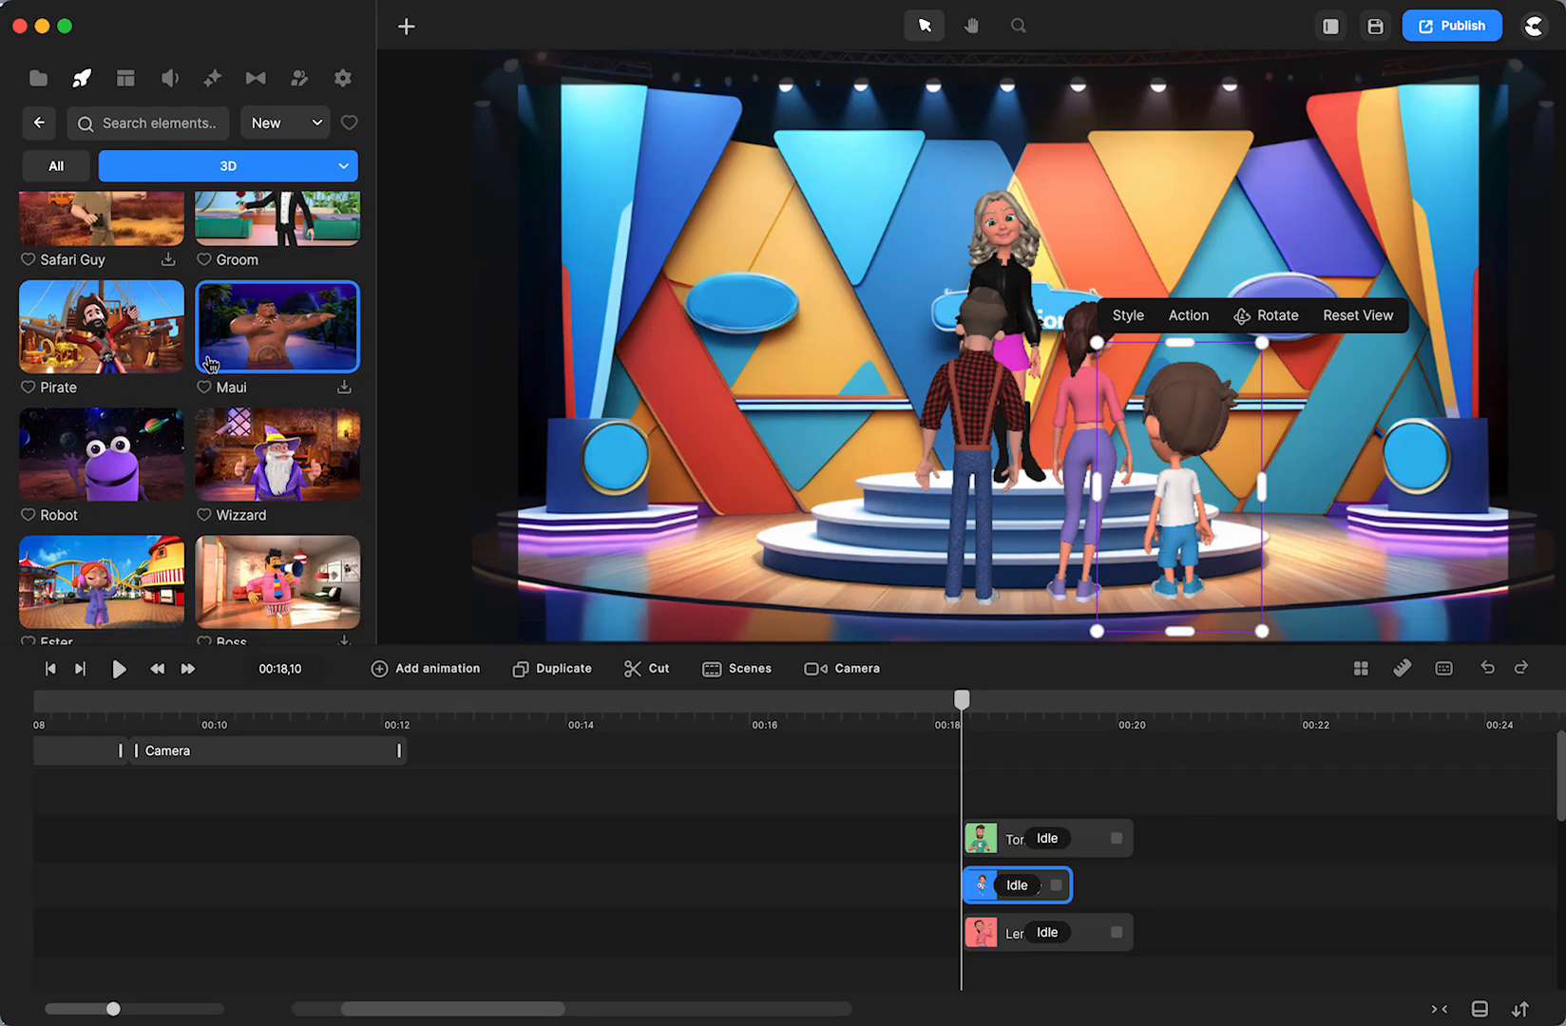
scroll(down, 3)
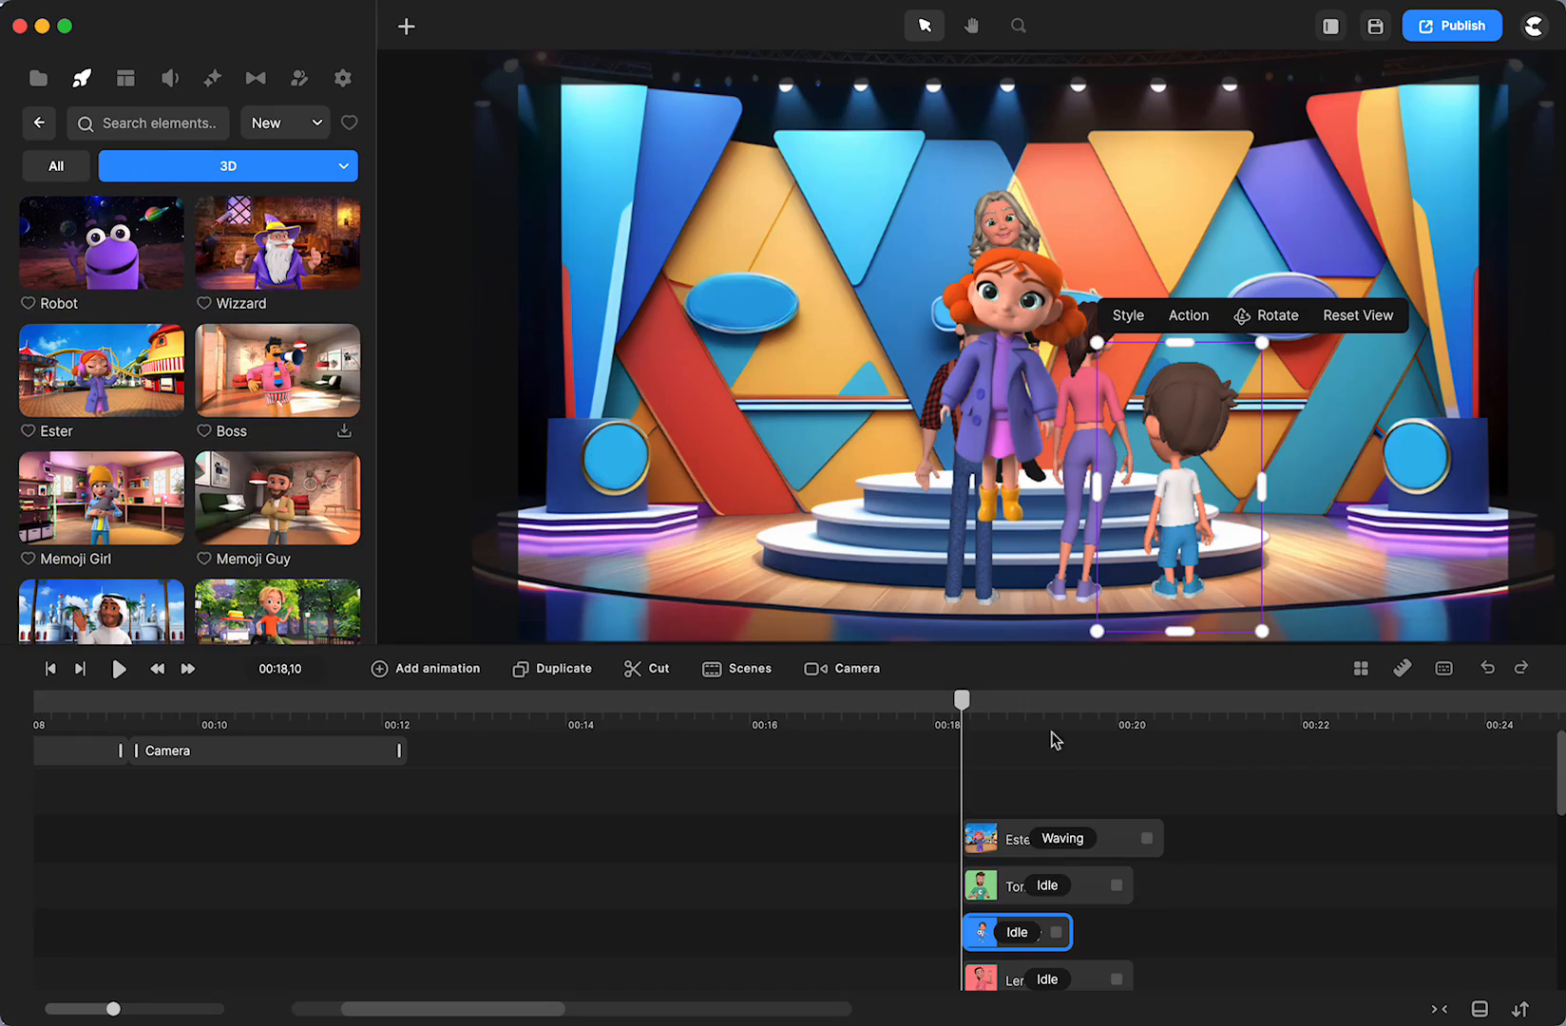
Step: Try Ester's Backview actions and settle on Backview & Waving
click(1061, 838)
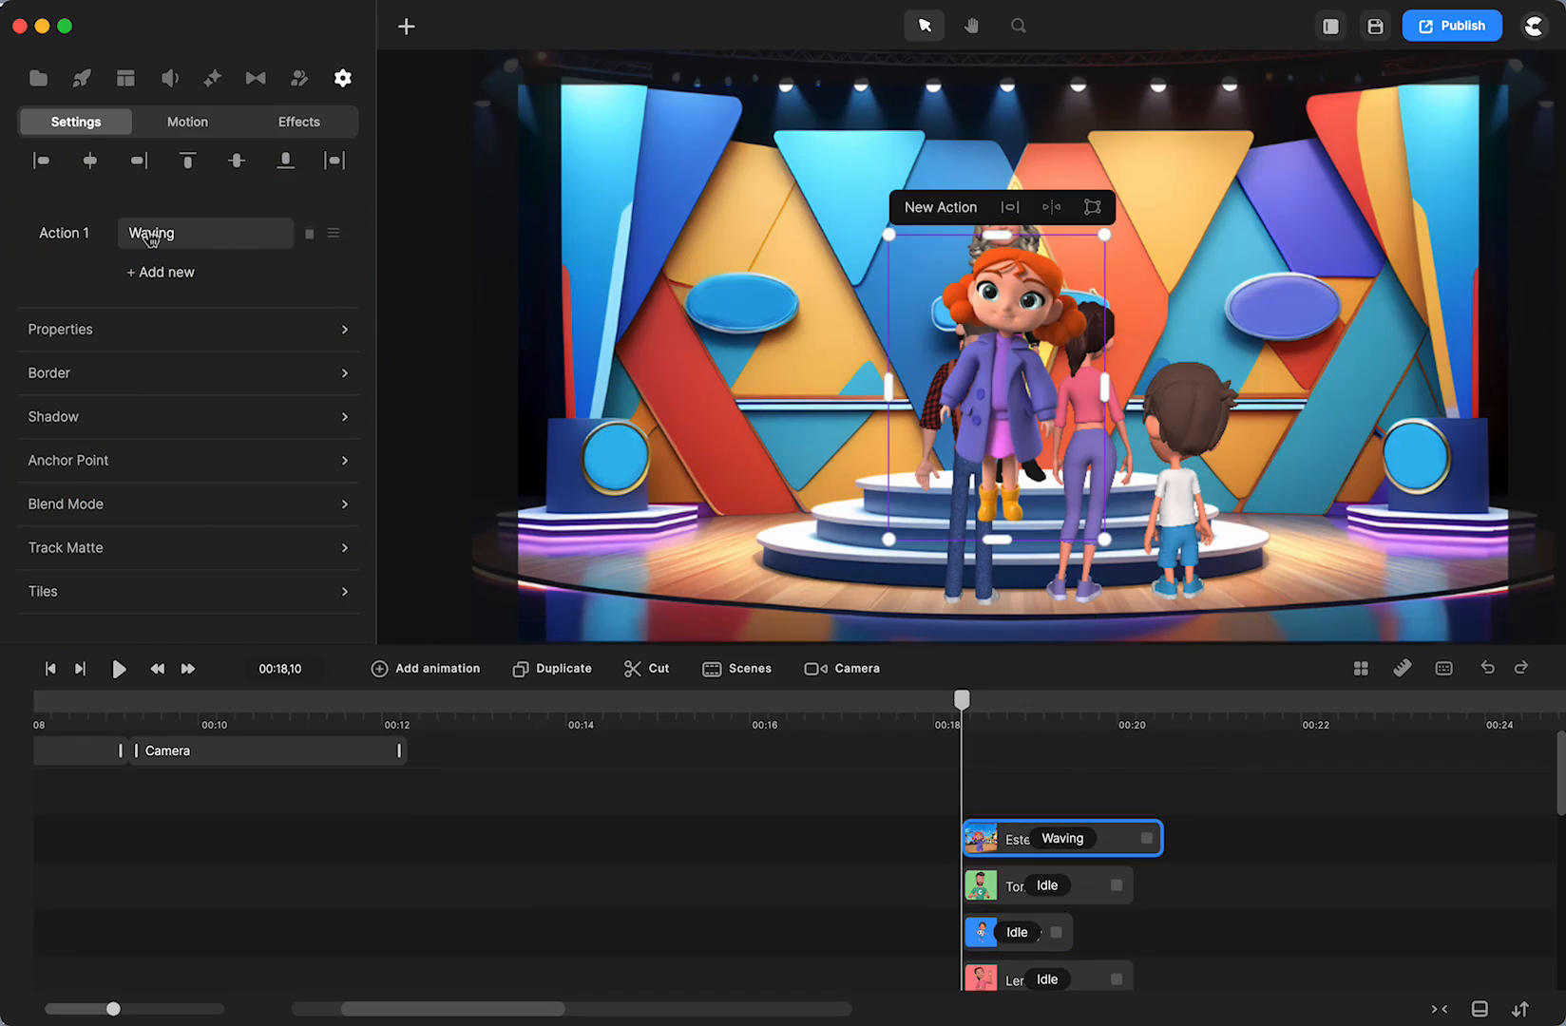
click(205, 232)
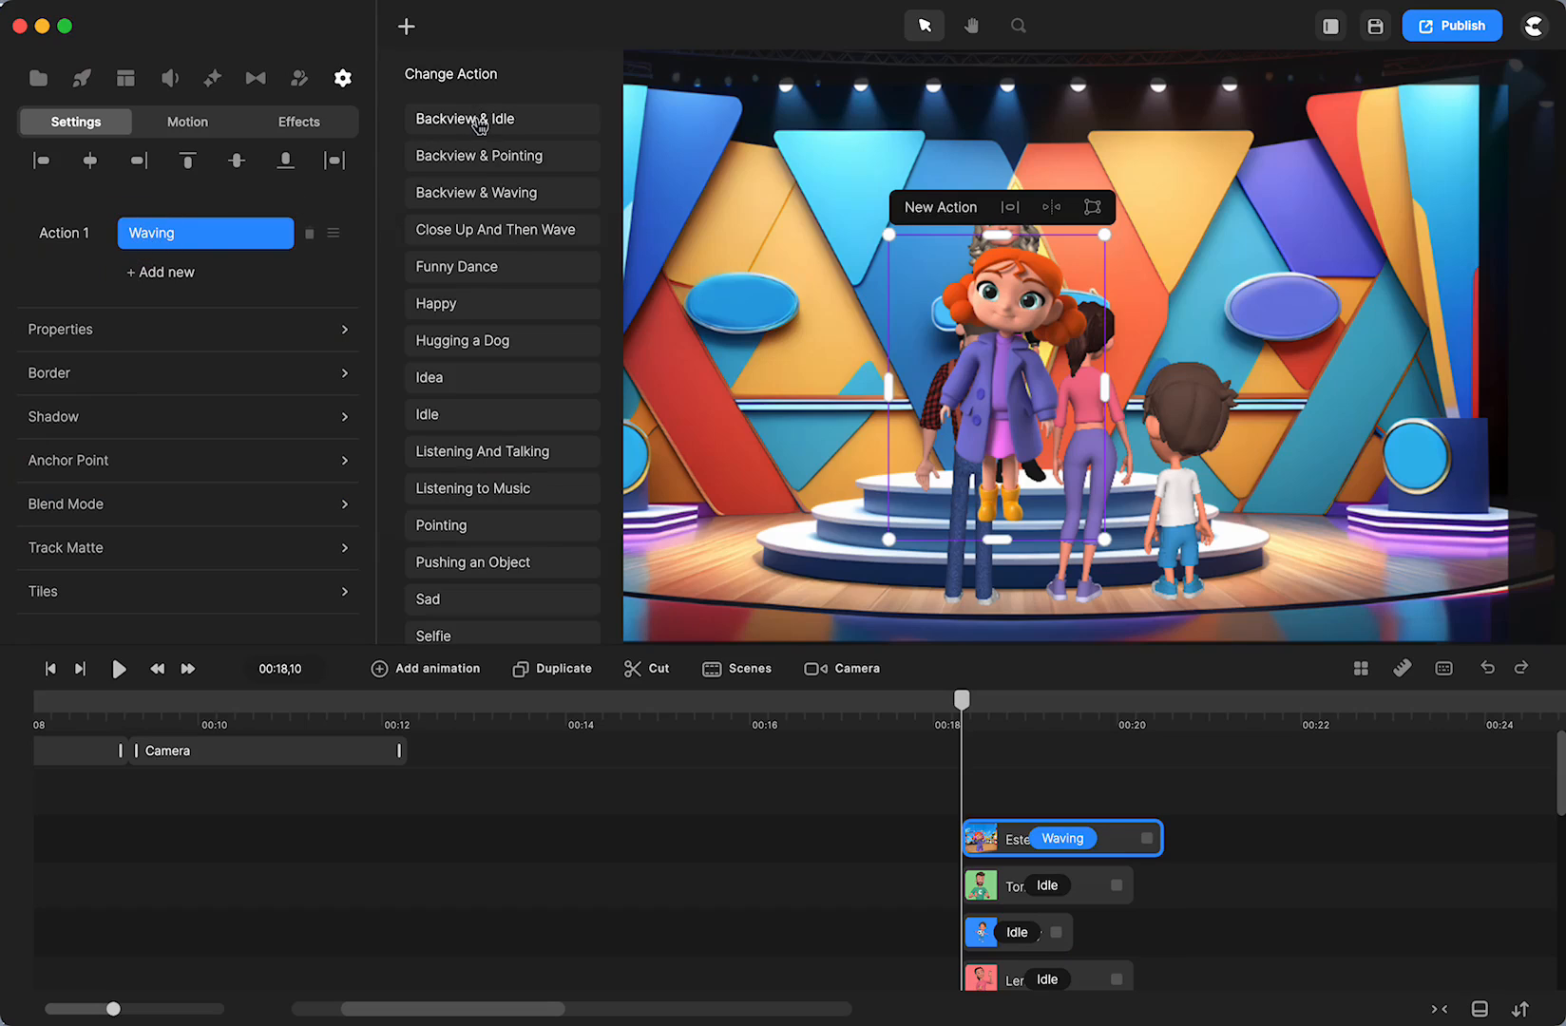
click(463, 118)
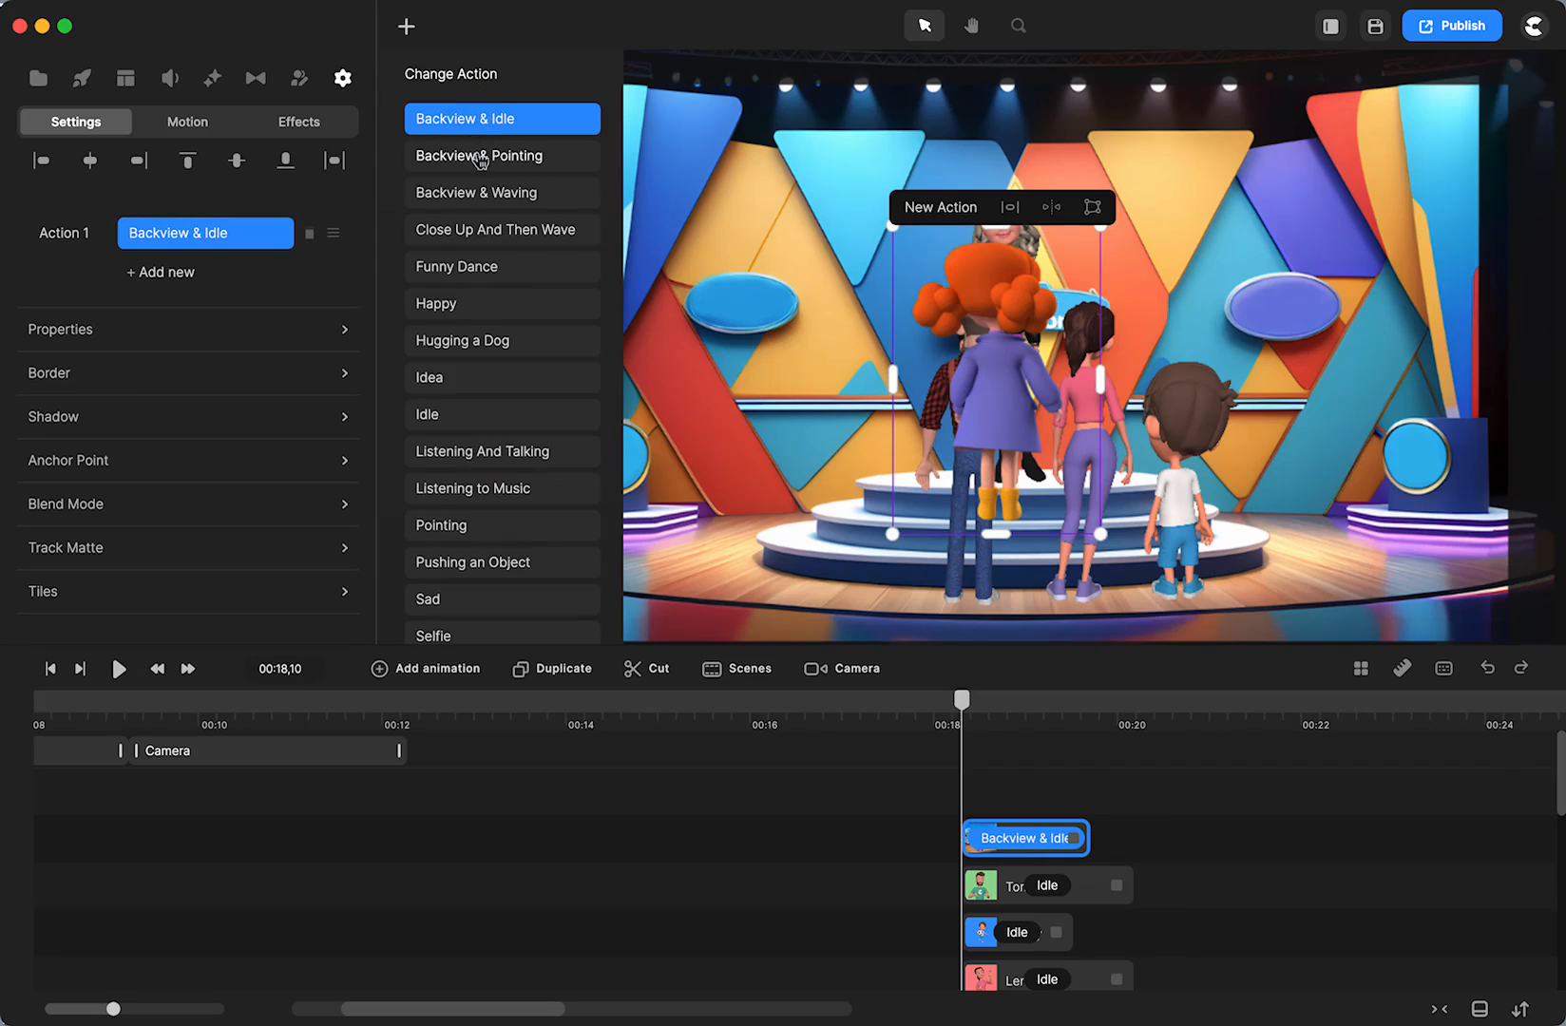
click(478, 156)
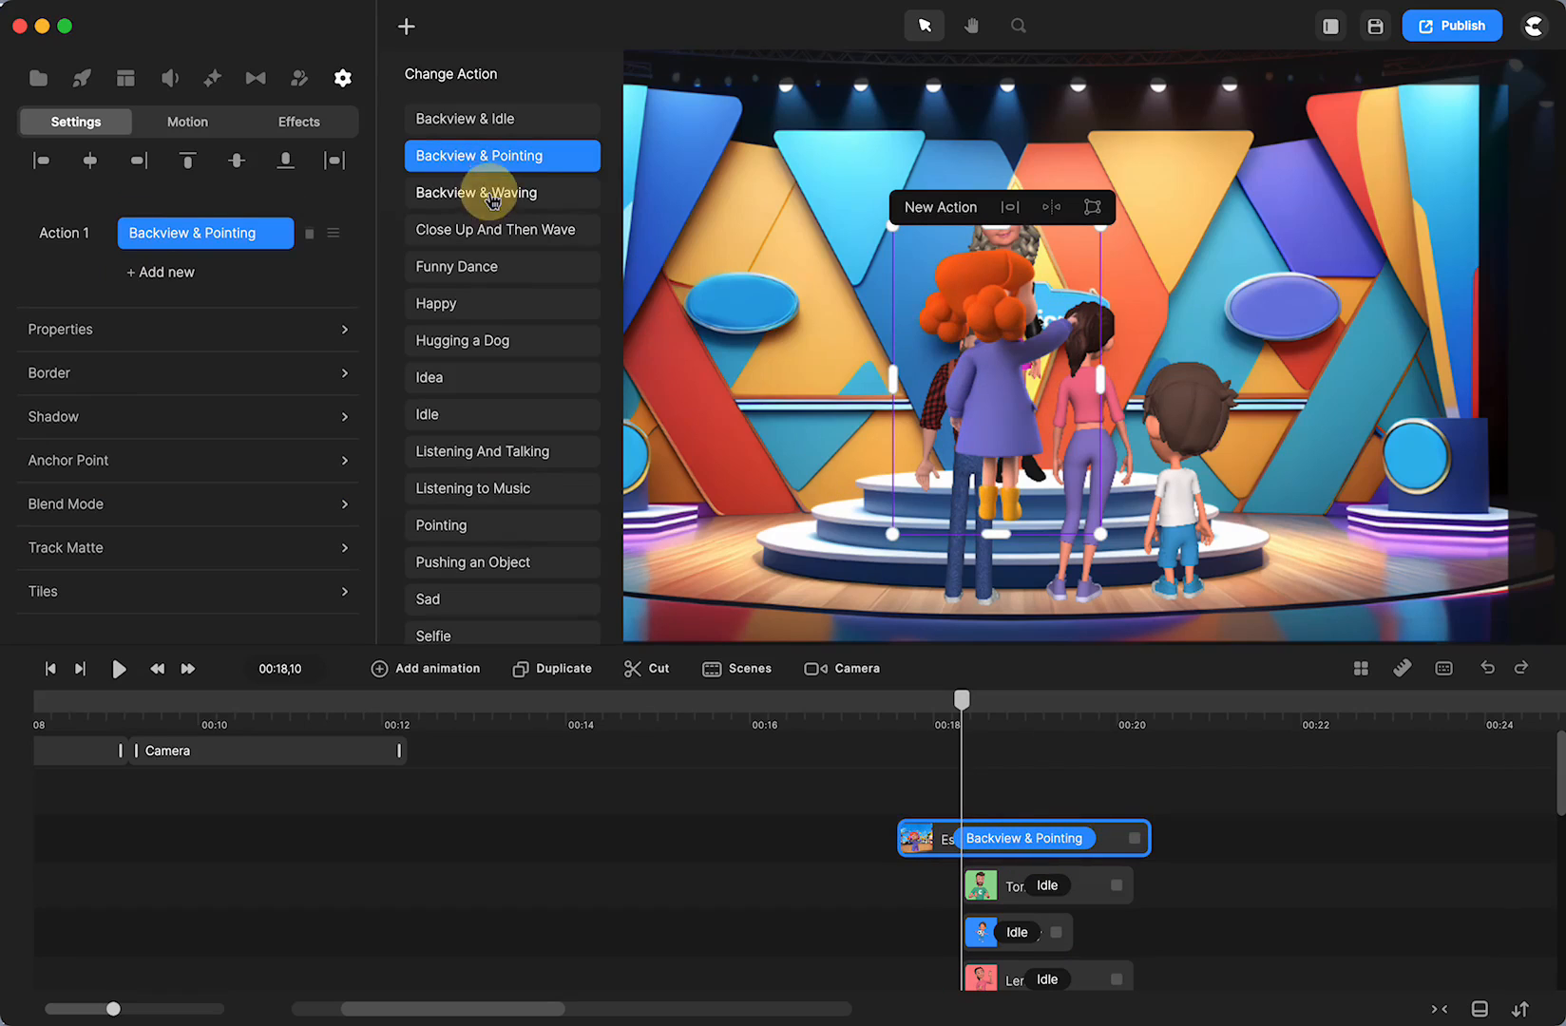
click(477, 193)
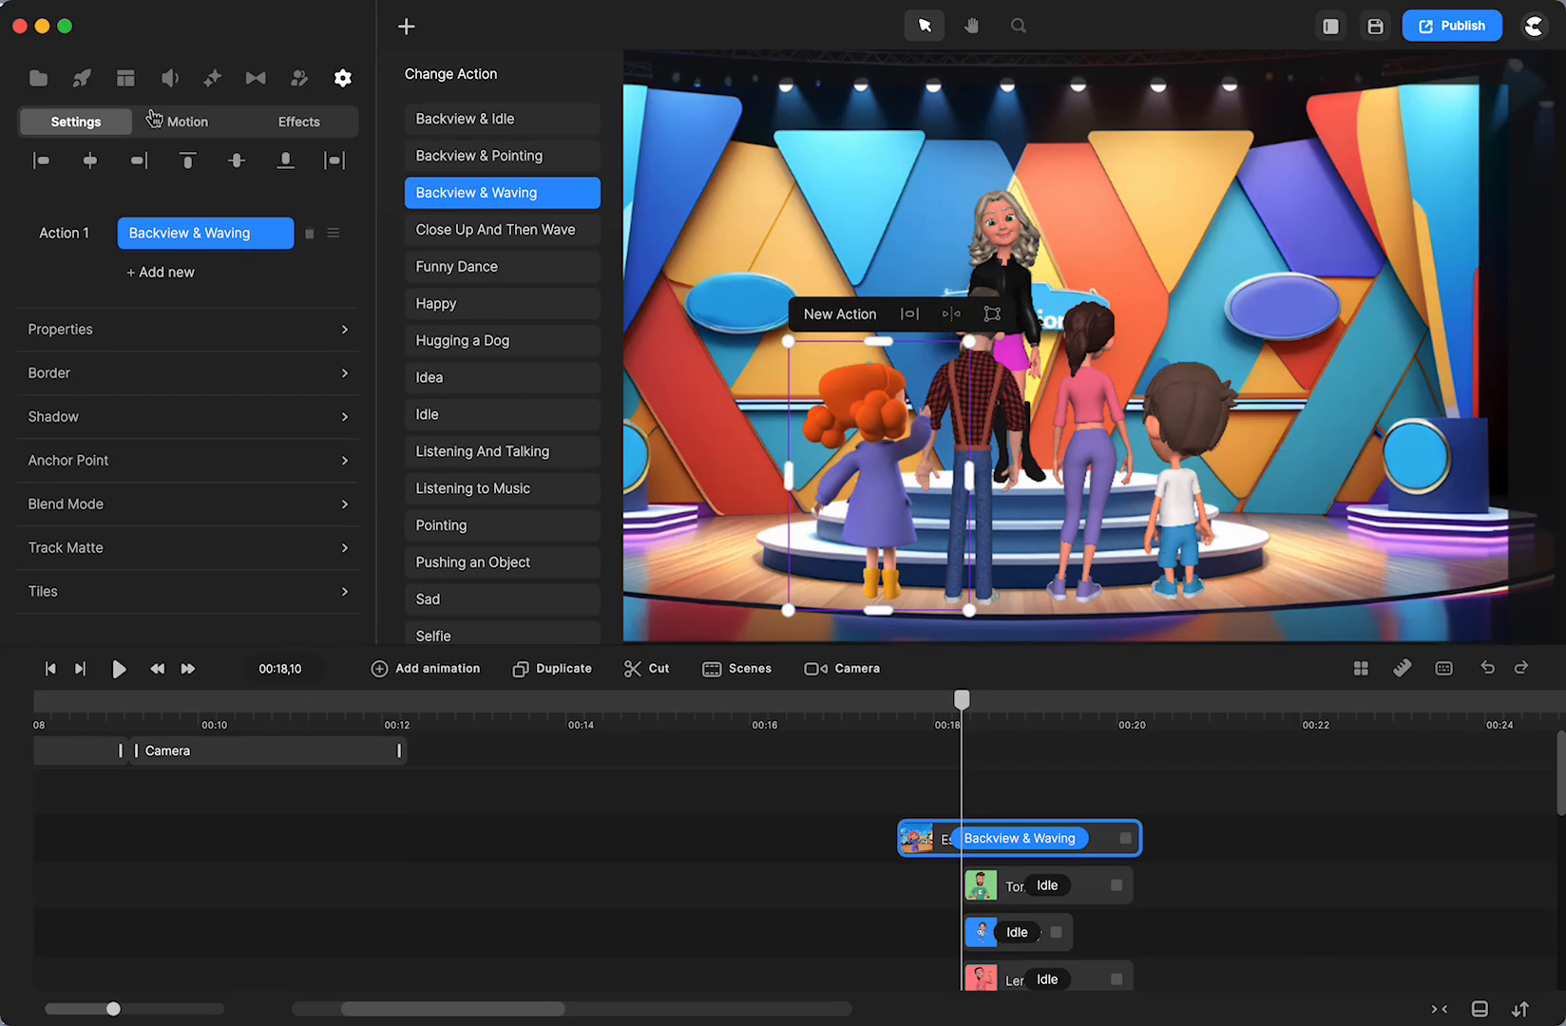
click(82, 78)
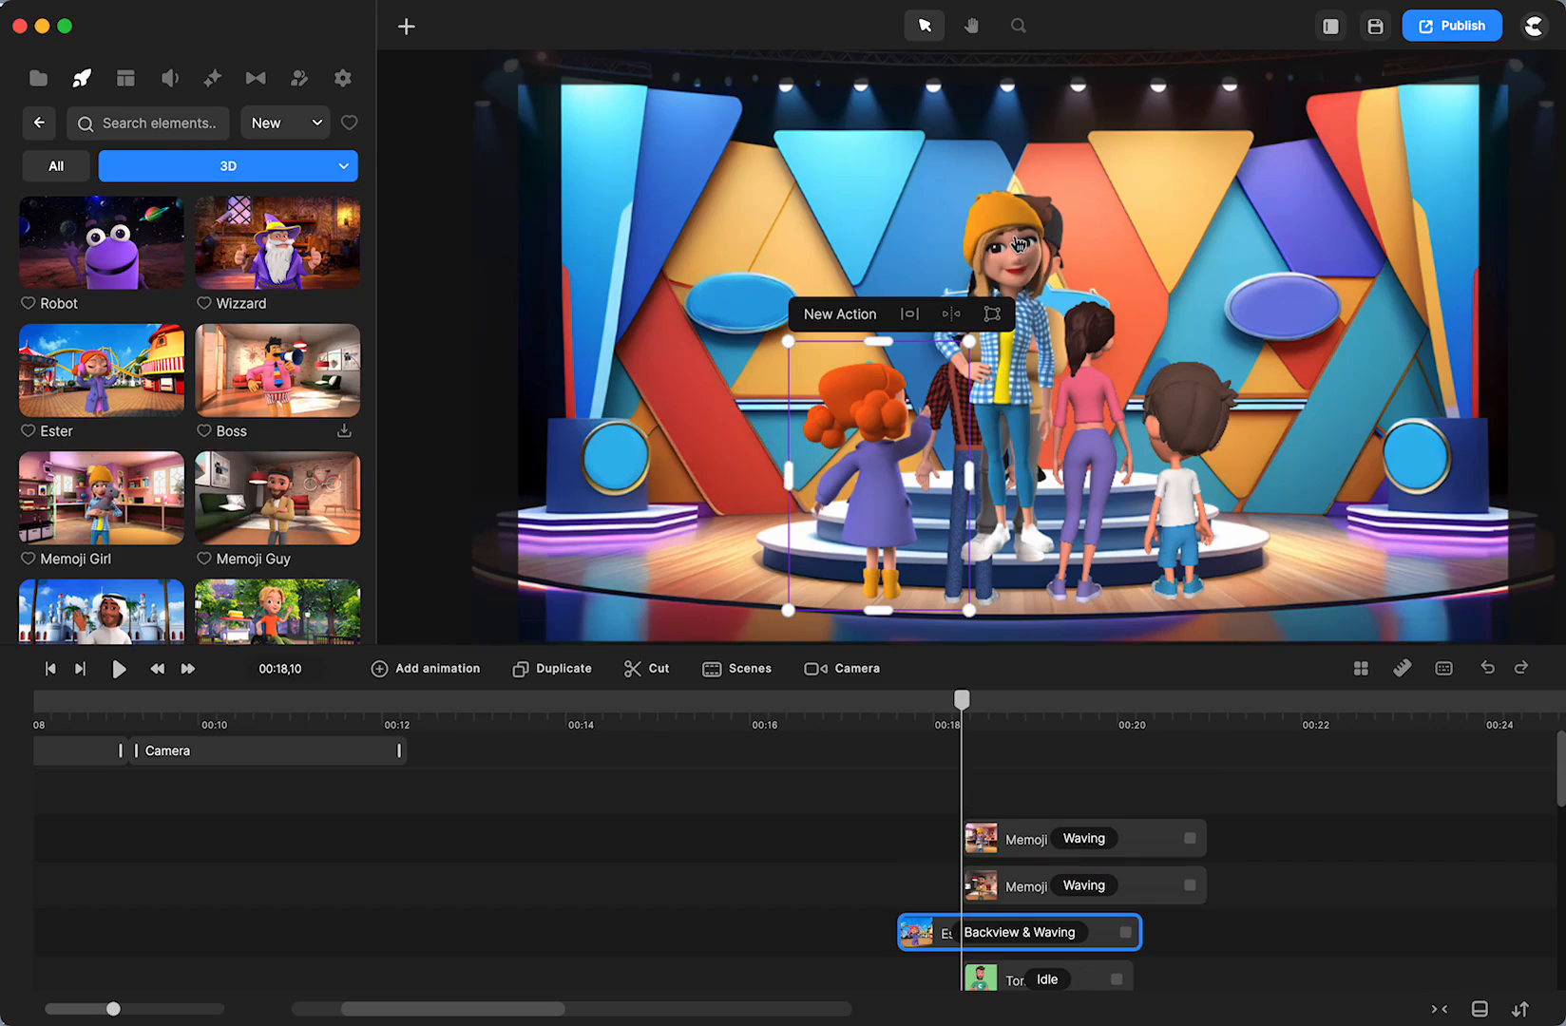
Step: Set the second new character's action to Backview & Waving
click(1083, 837)
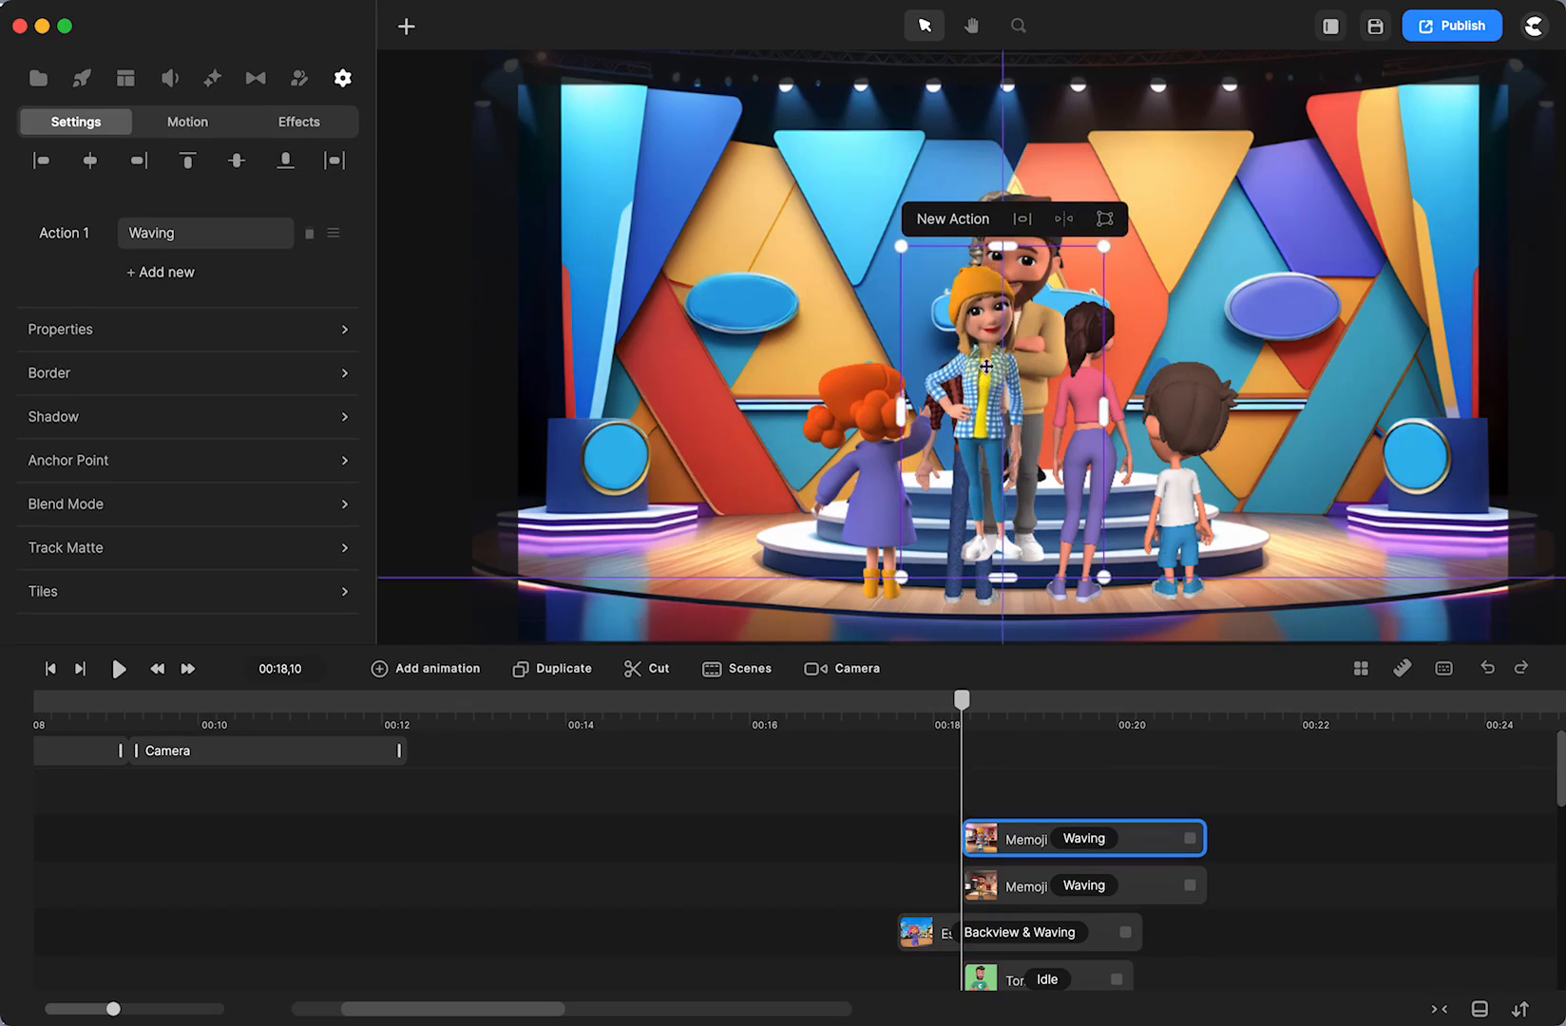
click(1082, 886)
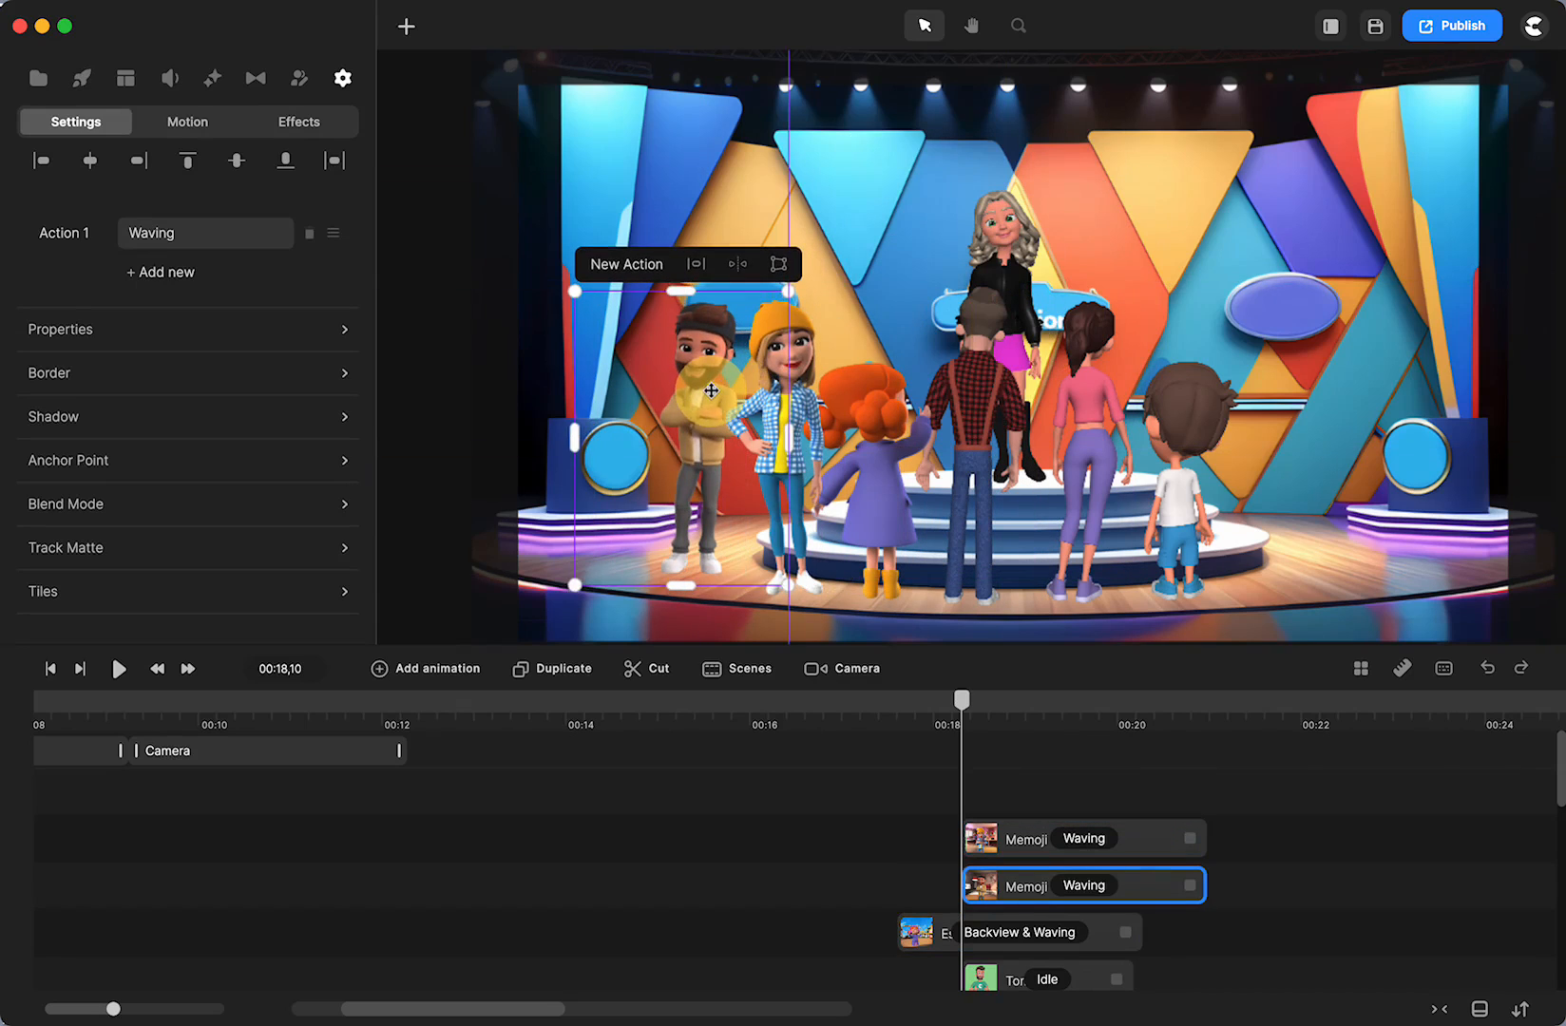
click(203, 233)
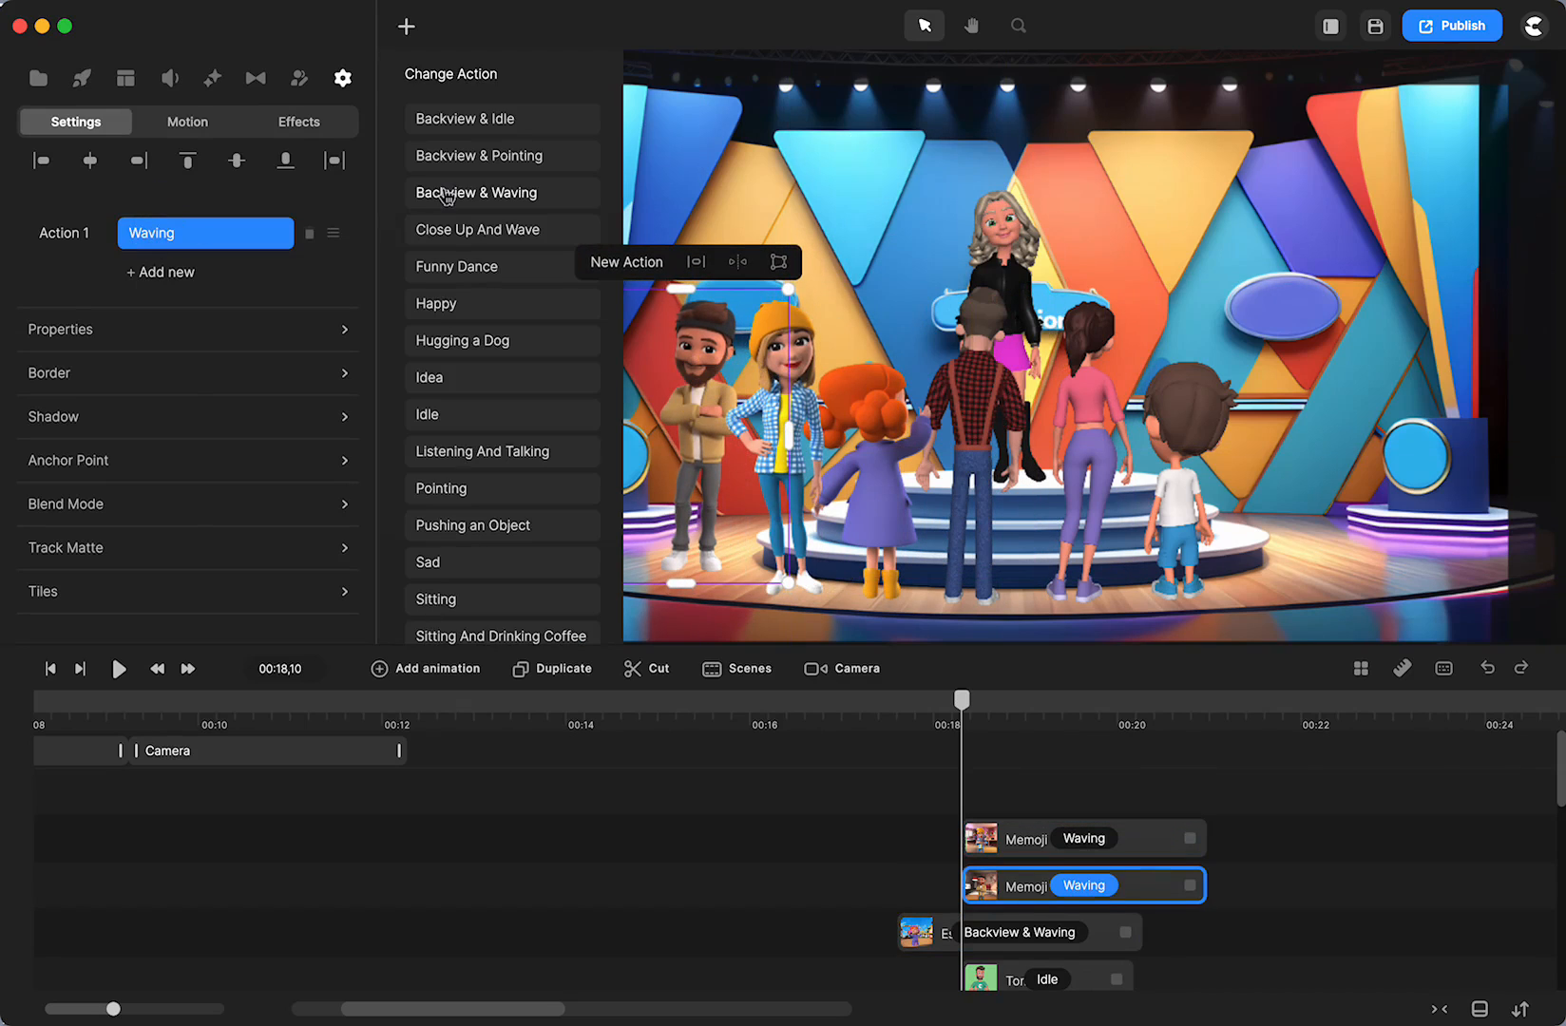
click(476, 193)
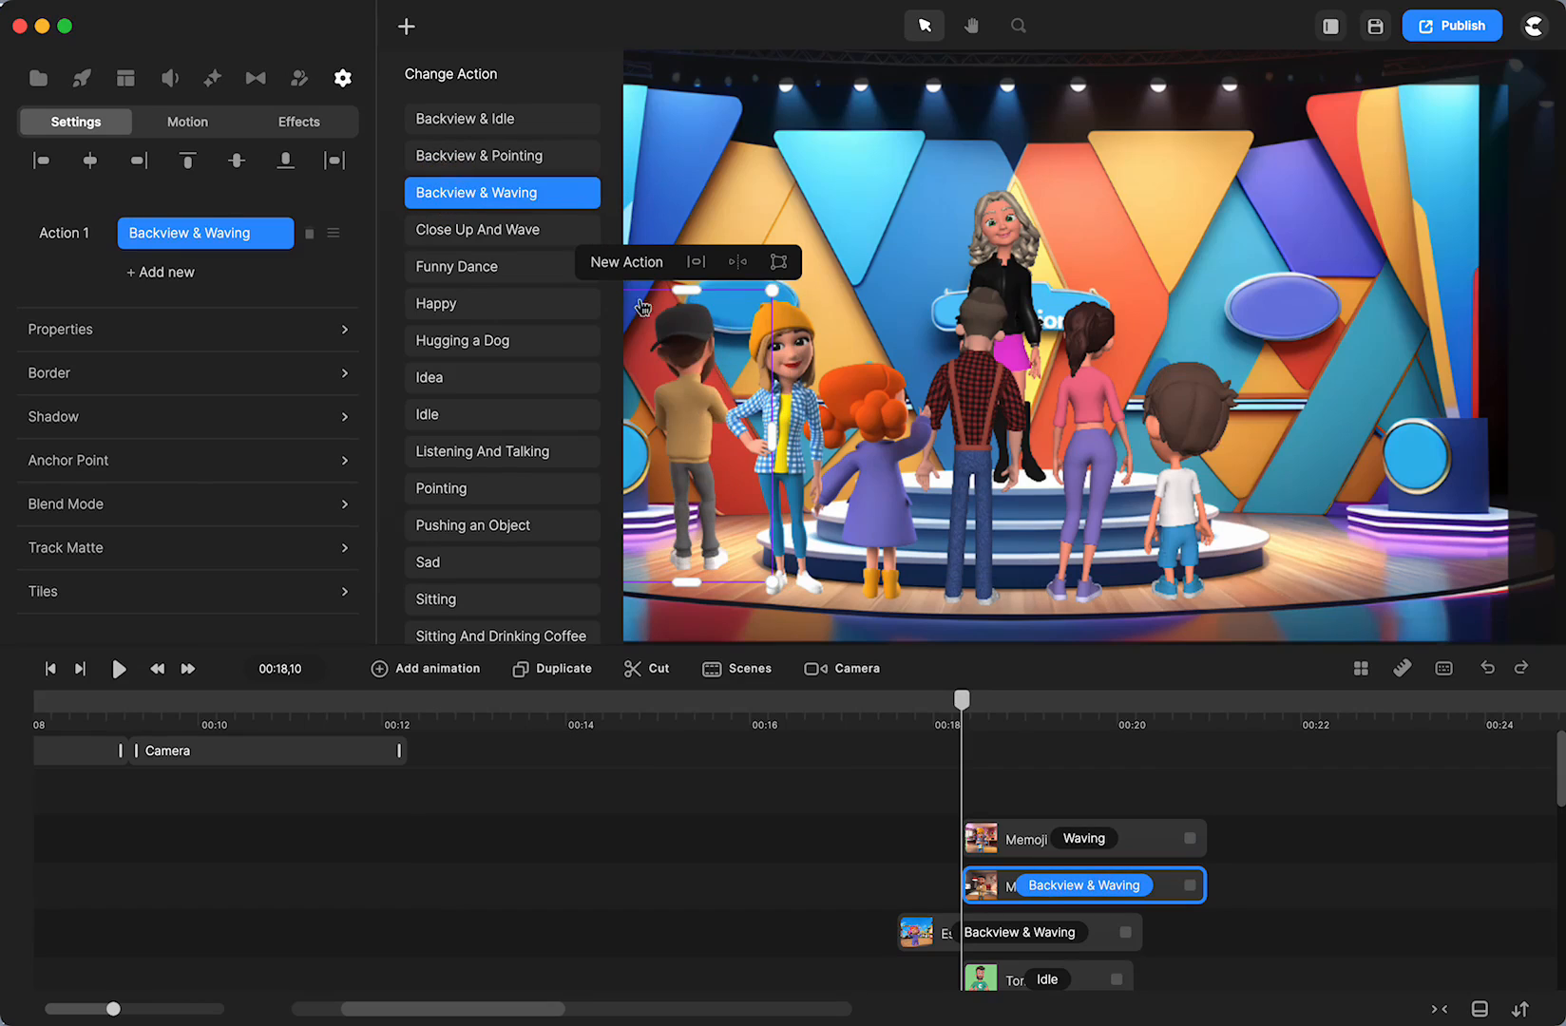
Step: Set the yellow-beanie girl to Backview & Pointing and flip her horizontally
click(1084, 837)
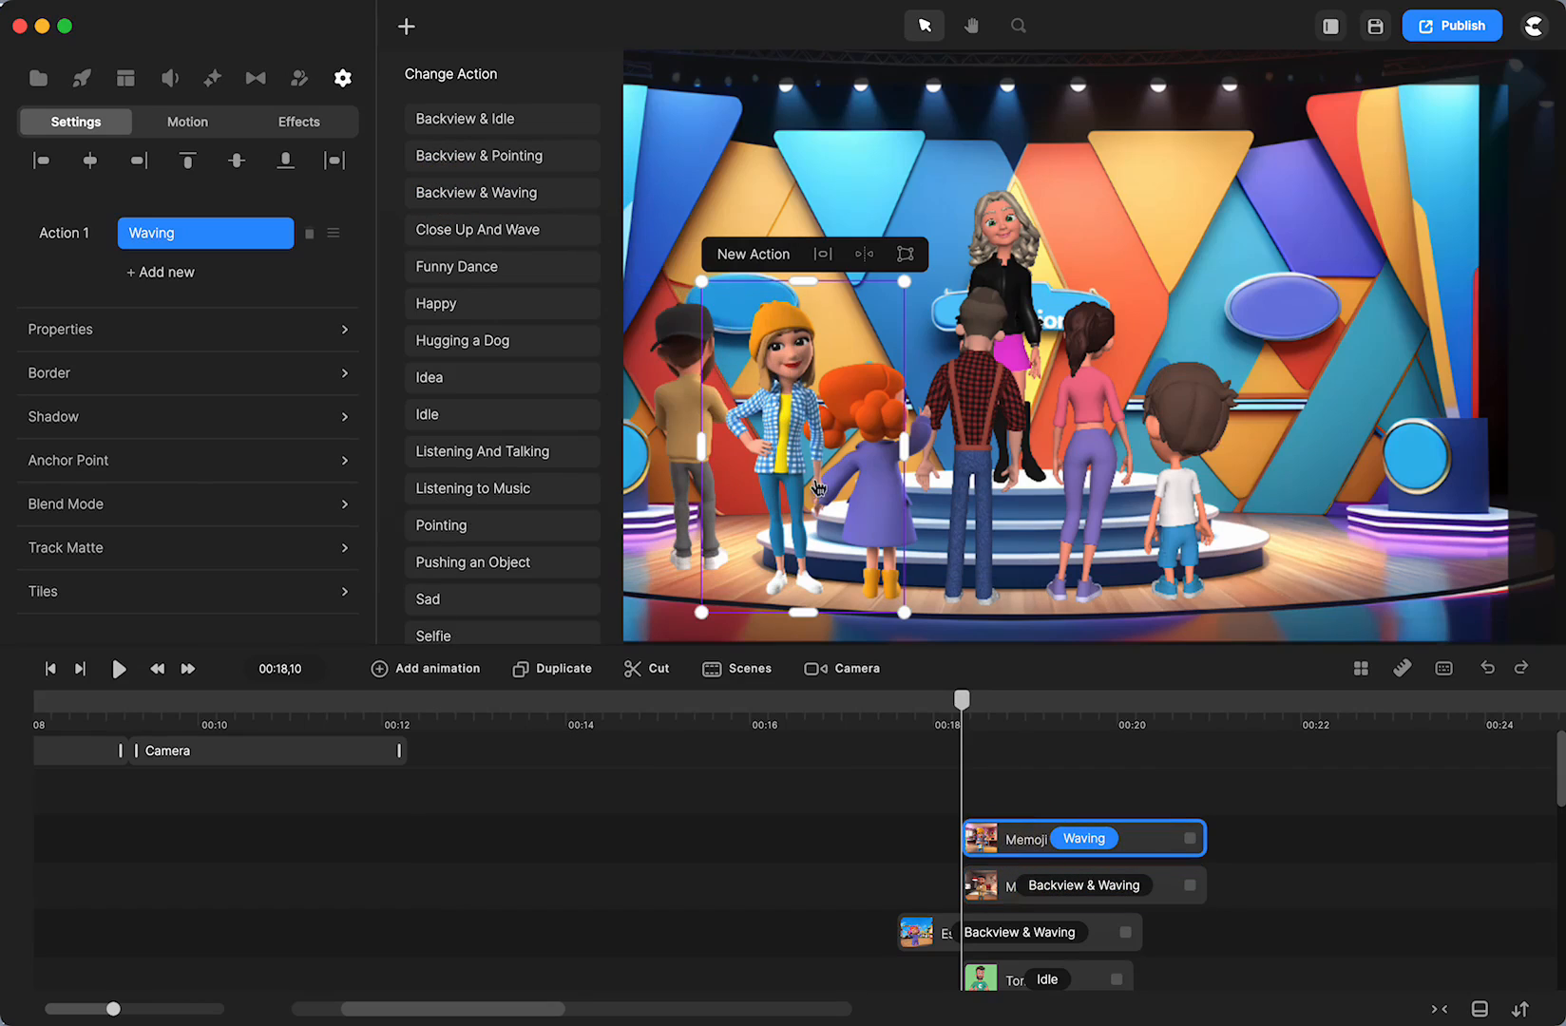
mouse_move(465, 164)
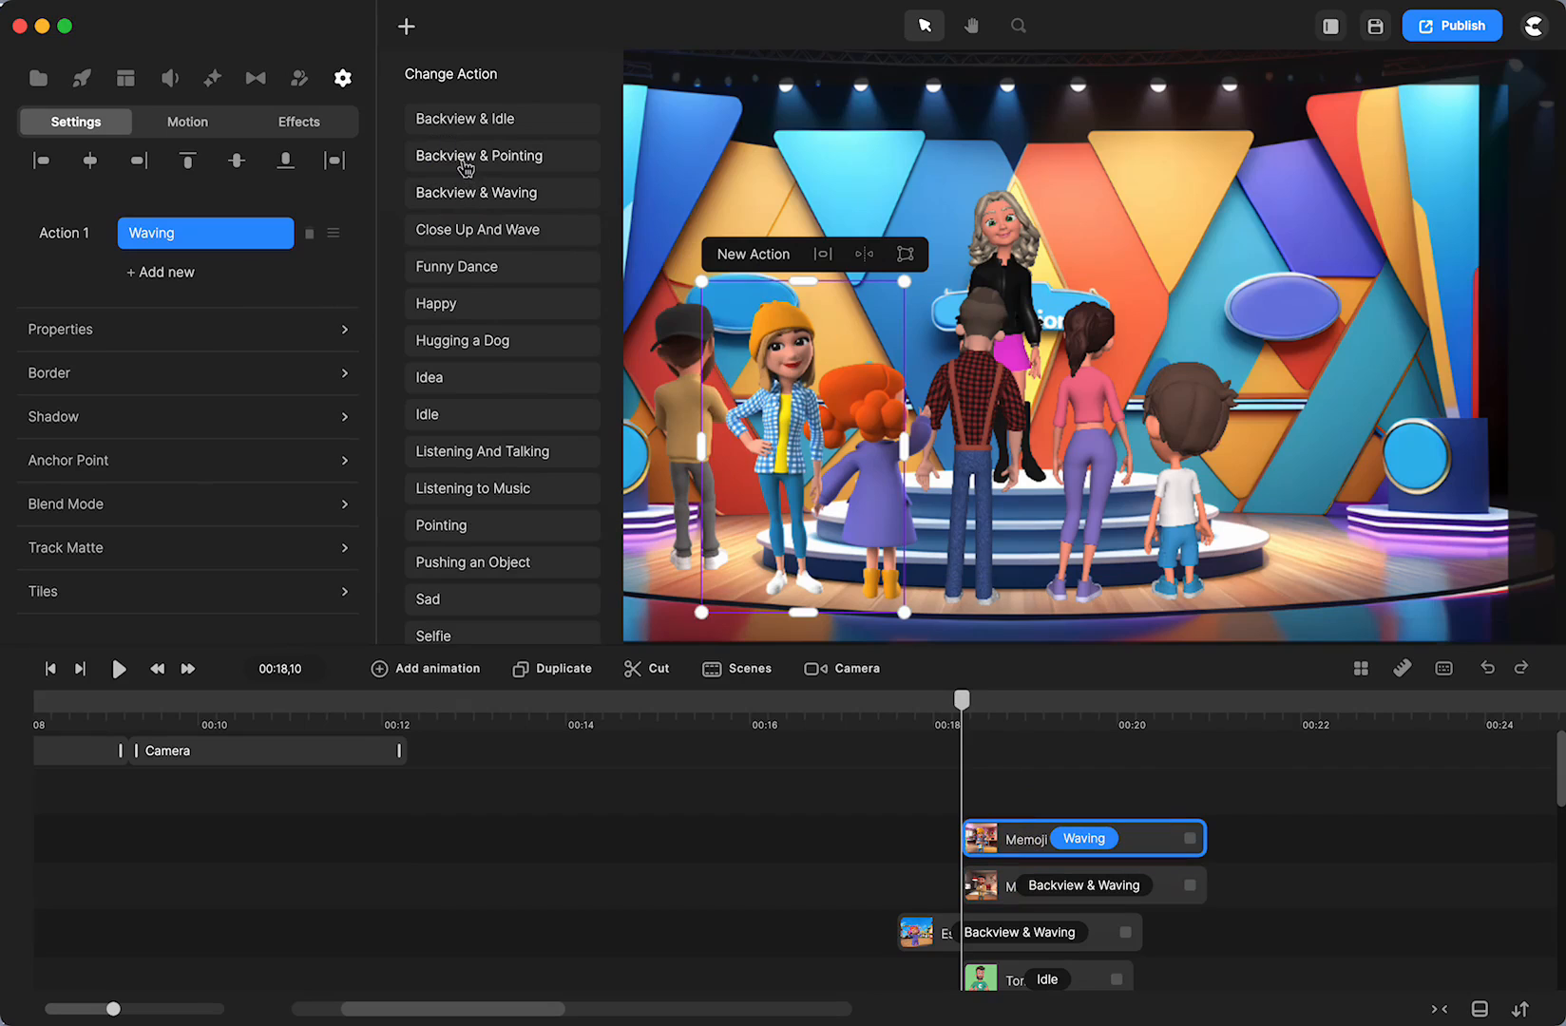
click(478, 156)
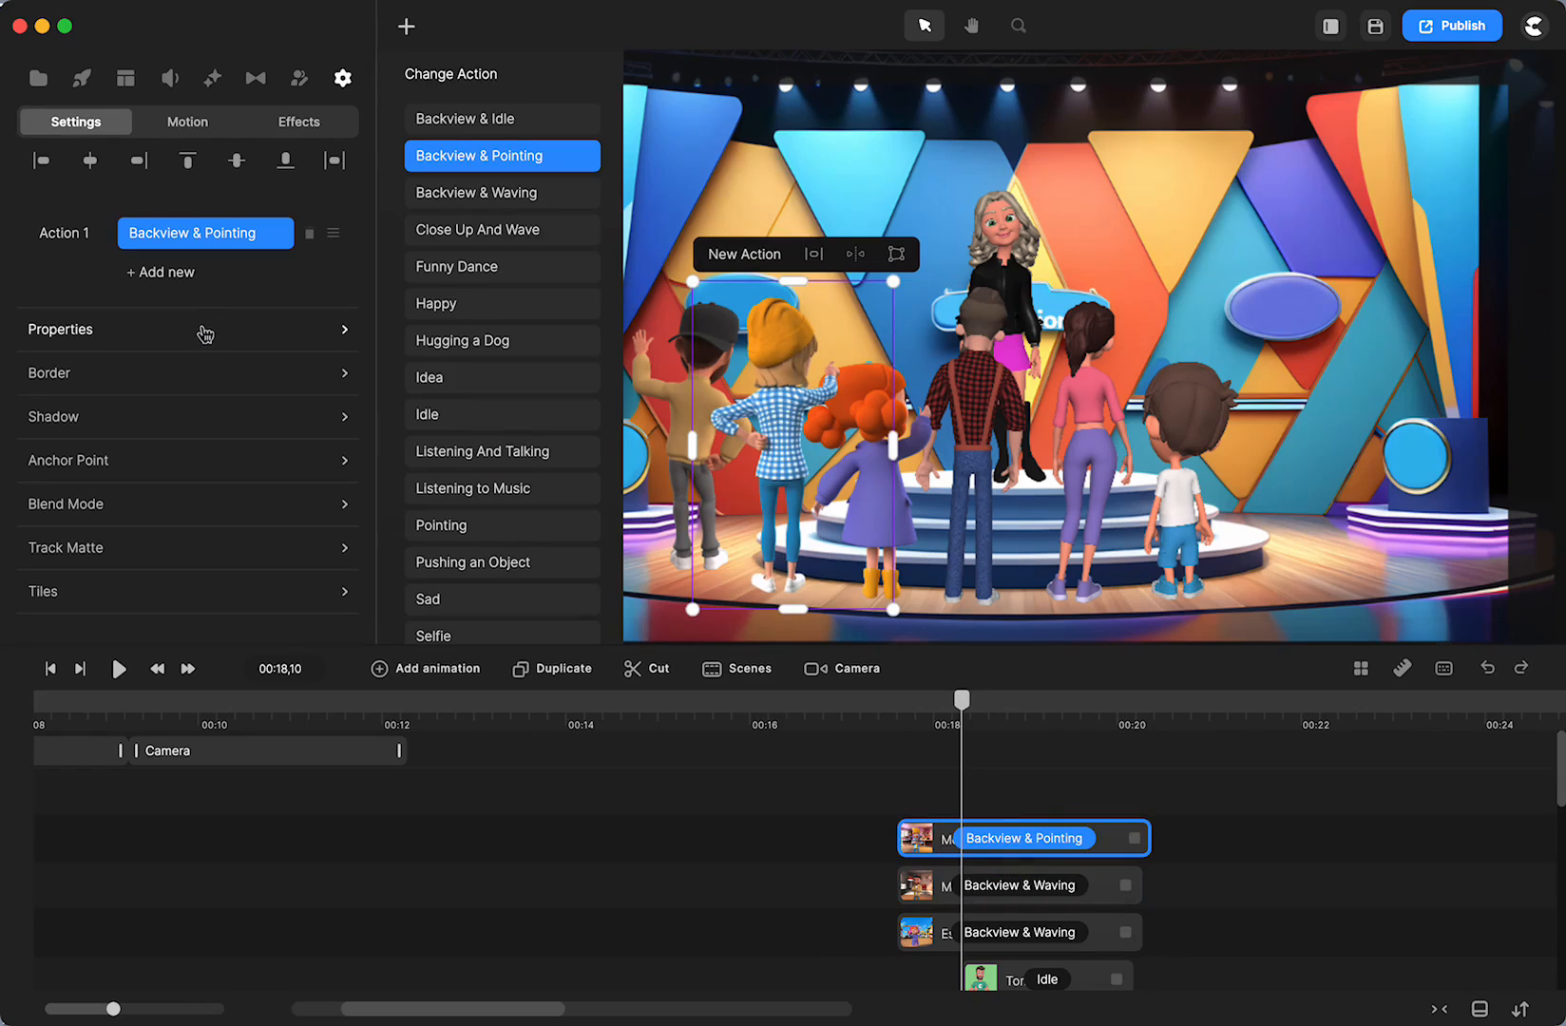
click(189, 329)
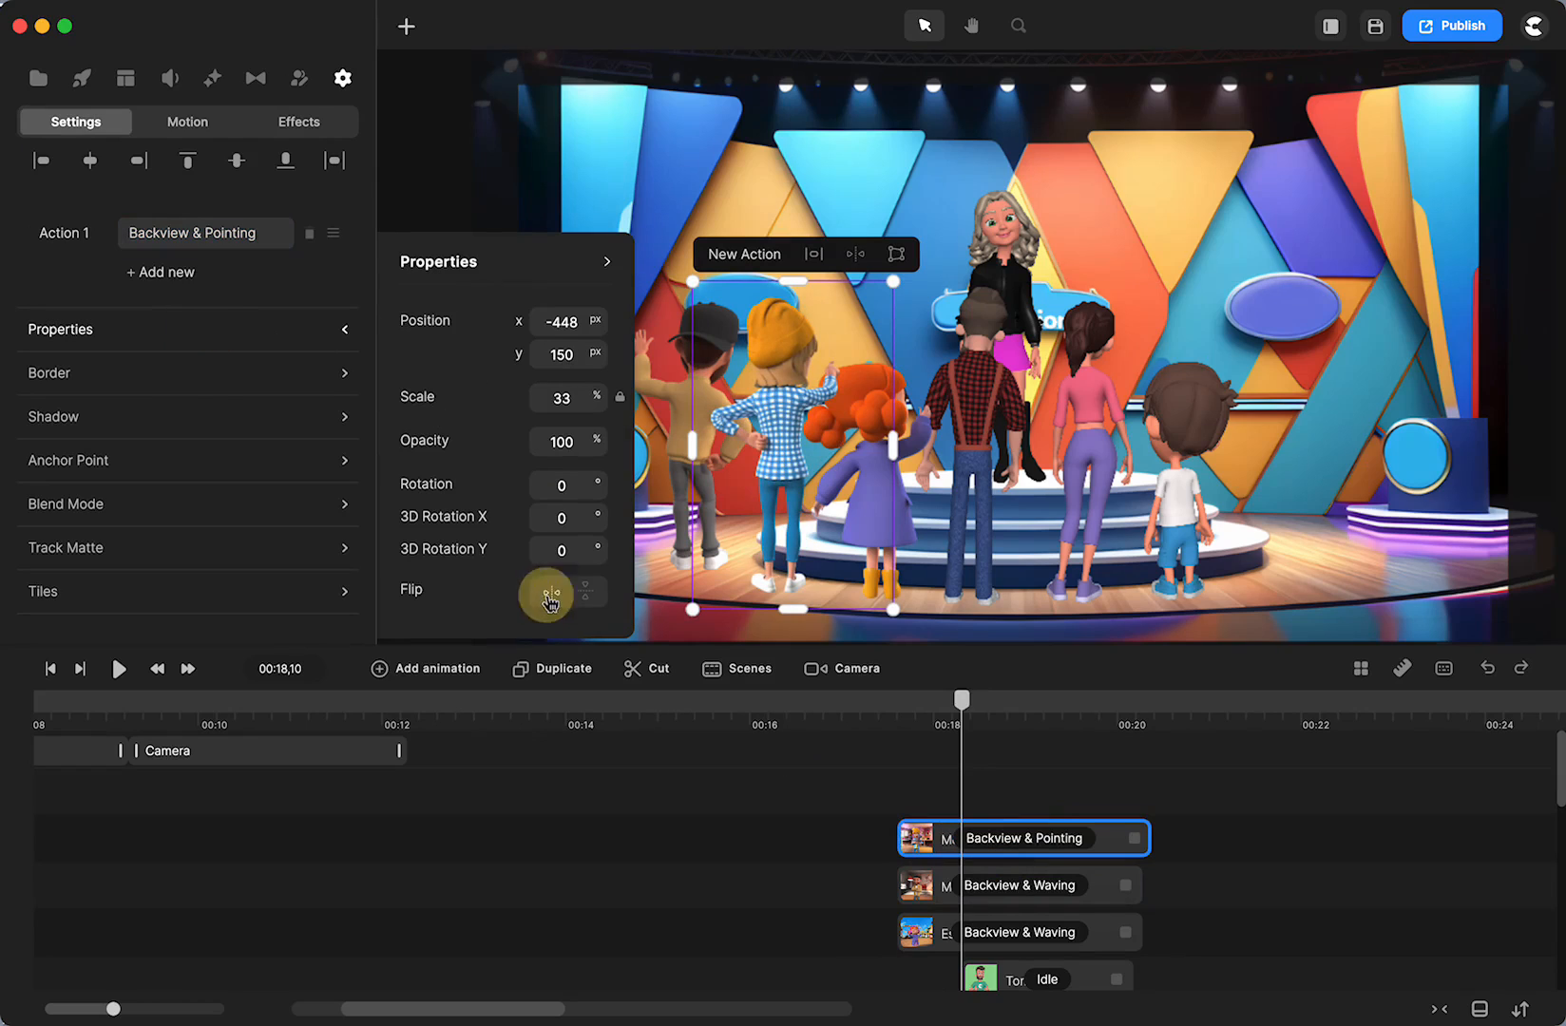
mouse_move(778, 382)
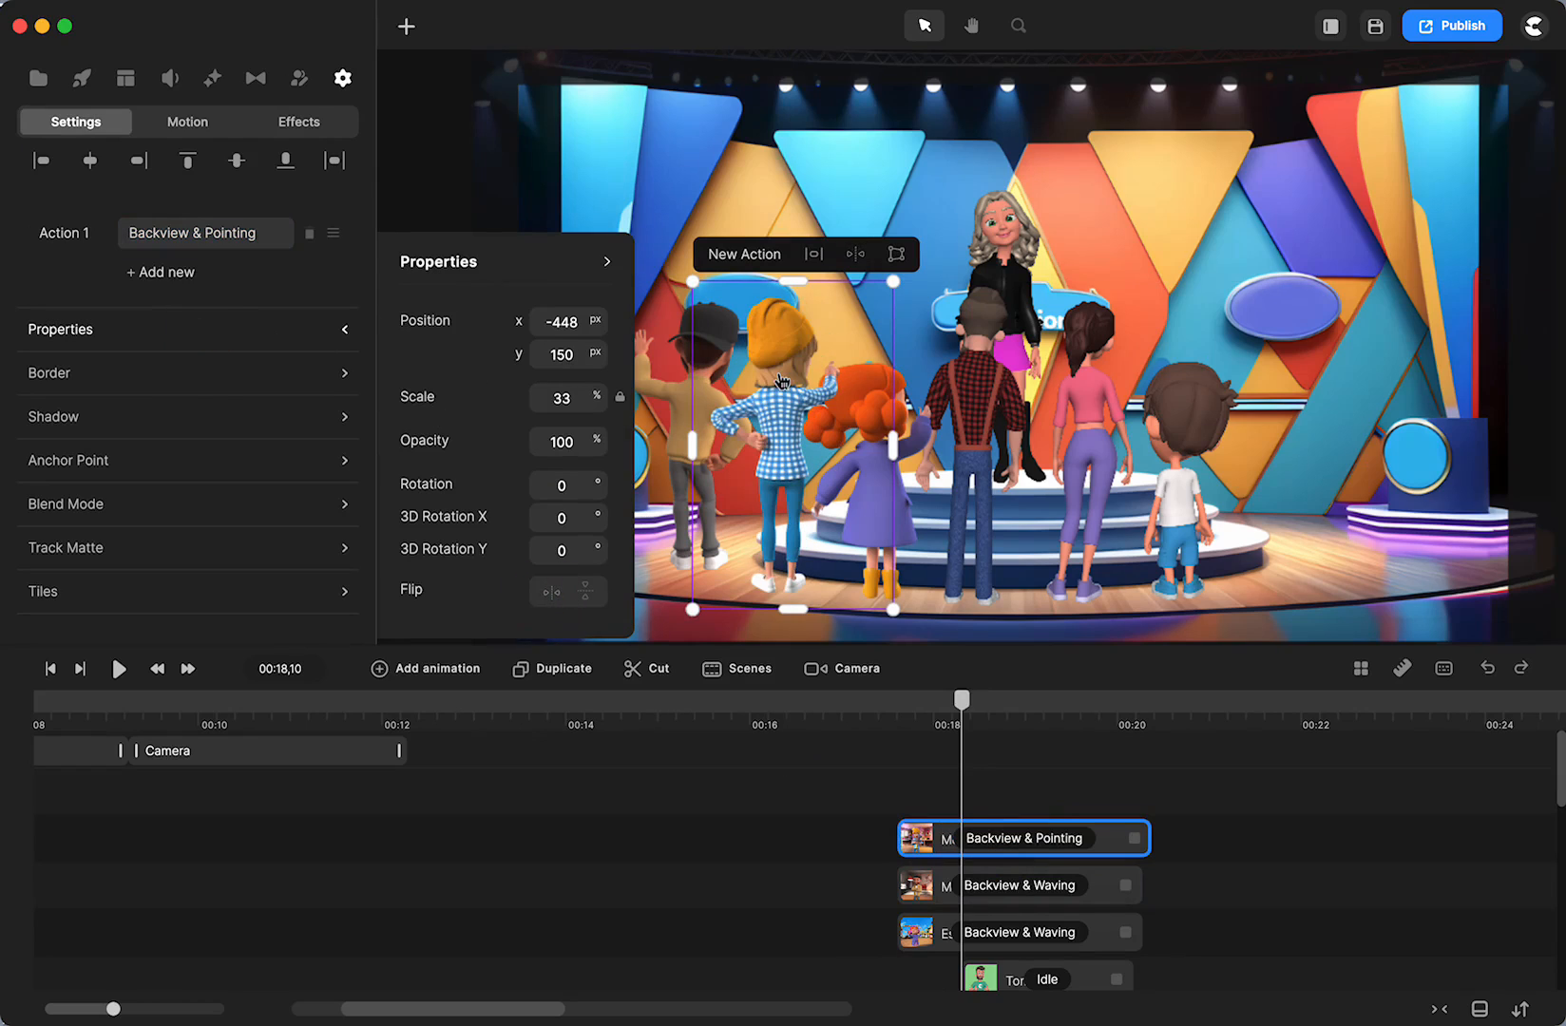
click(123, 78)
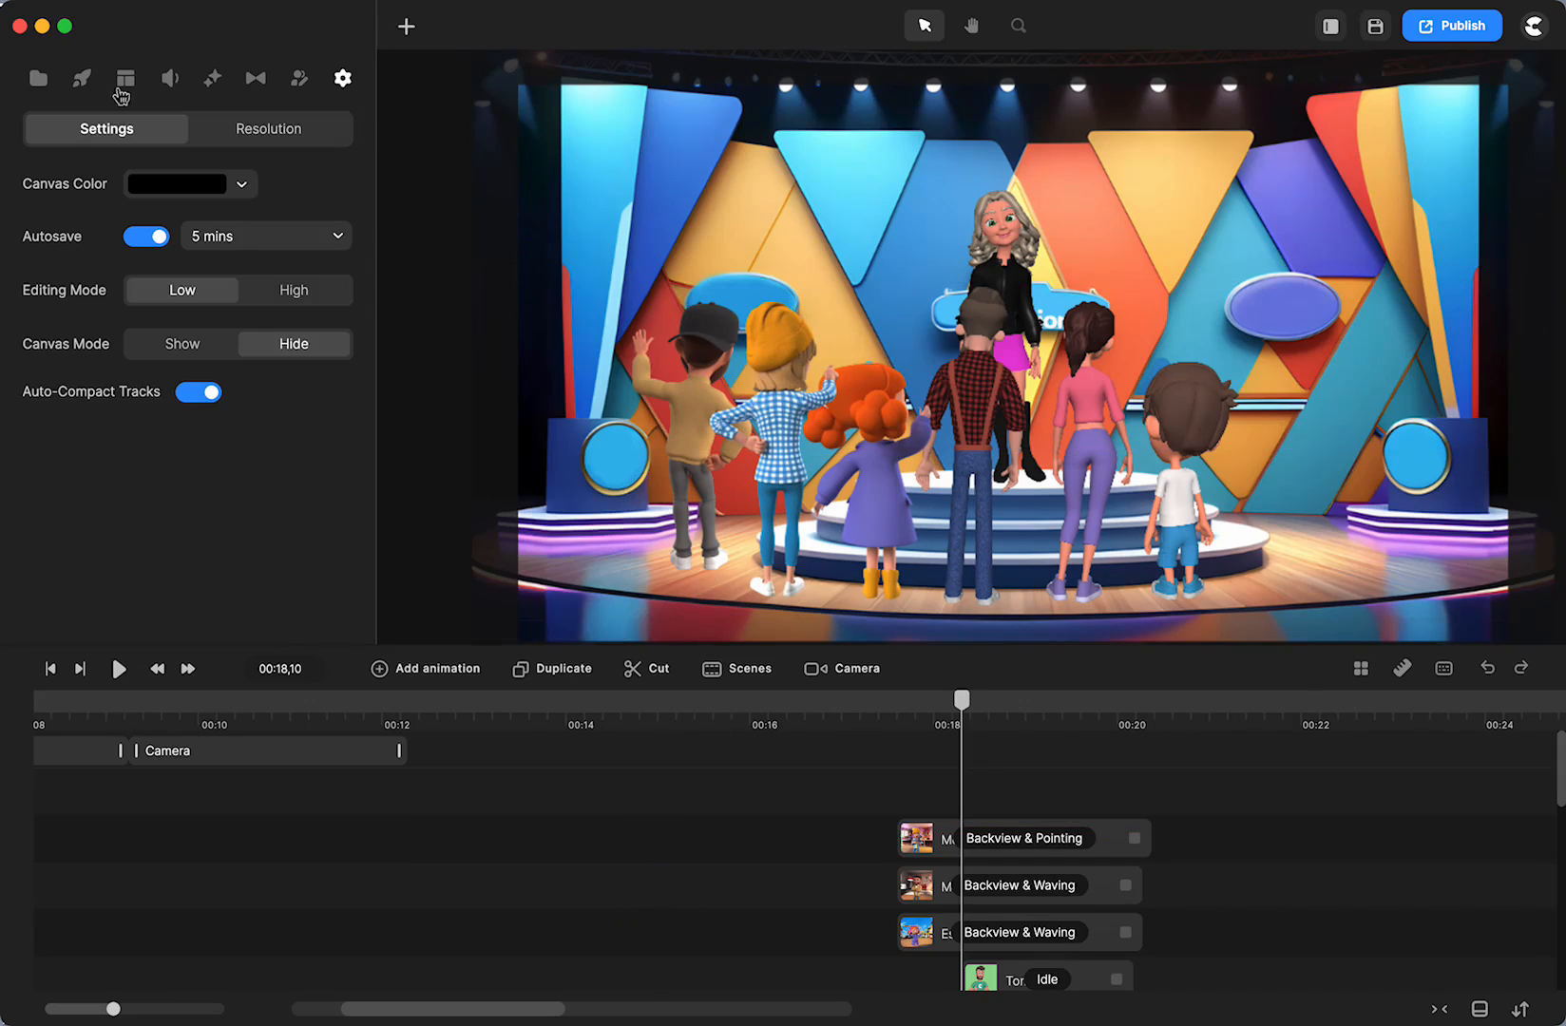
Step: Add Robin in the wheelchair with Backview & Pointing, scaled to 25%
click(82, 78)
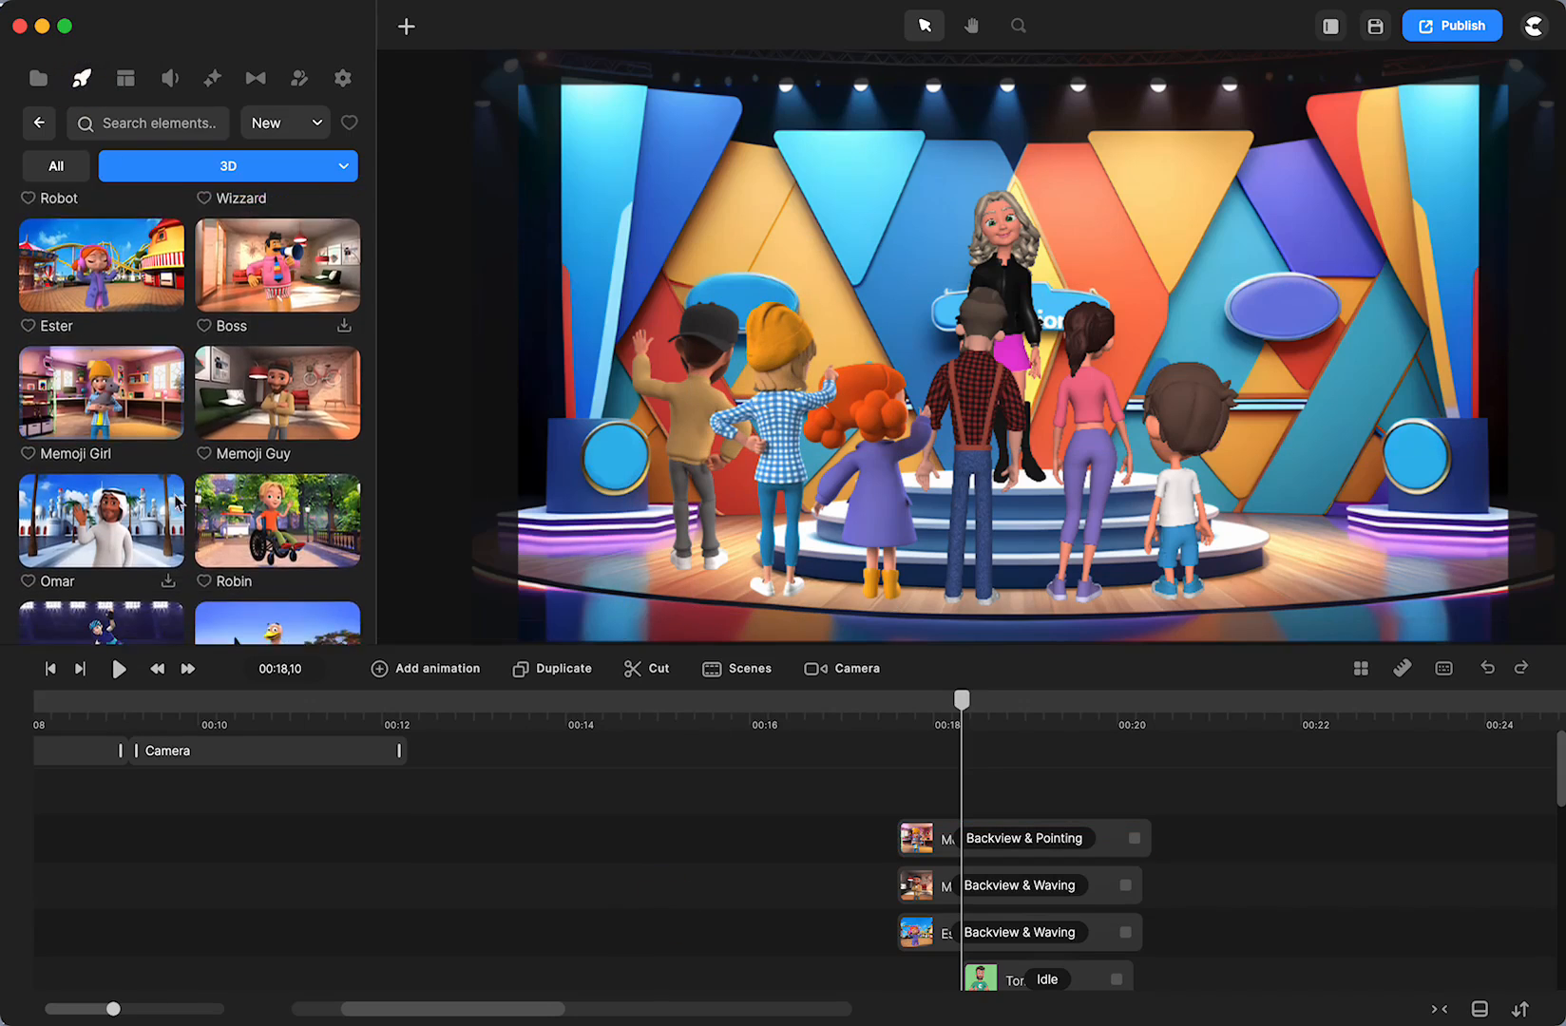
scroll(down, 3)
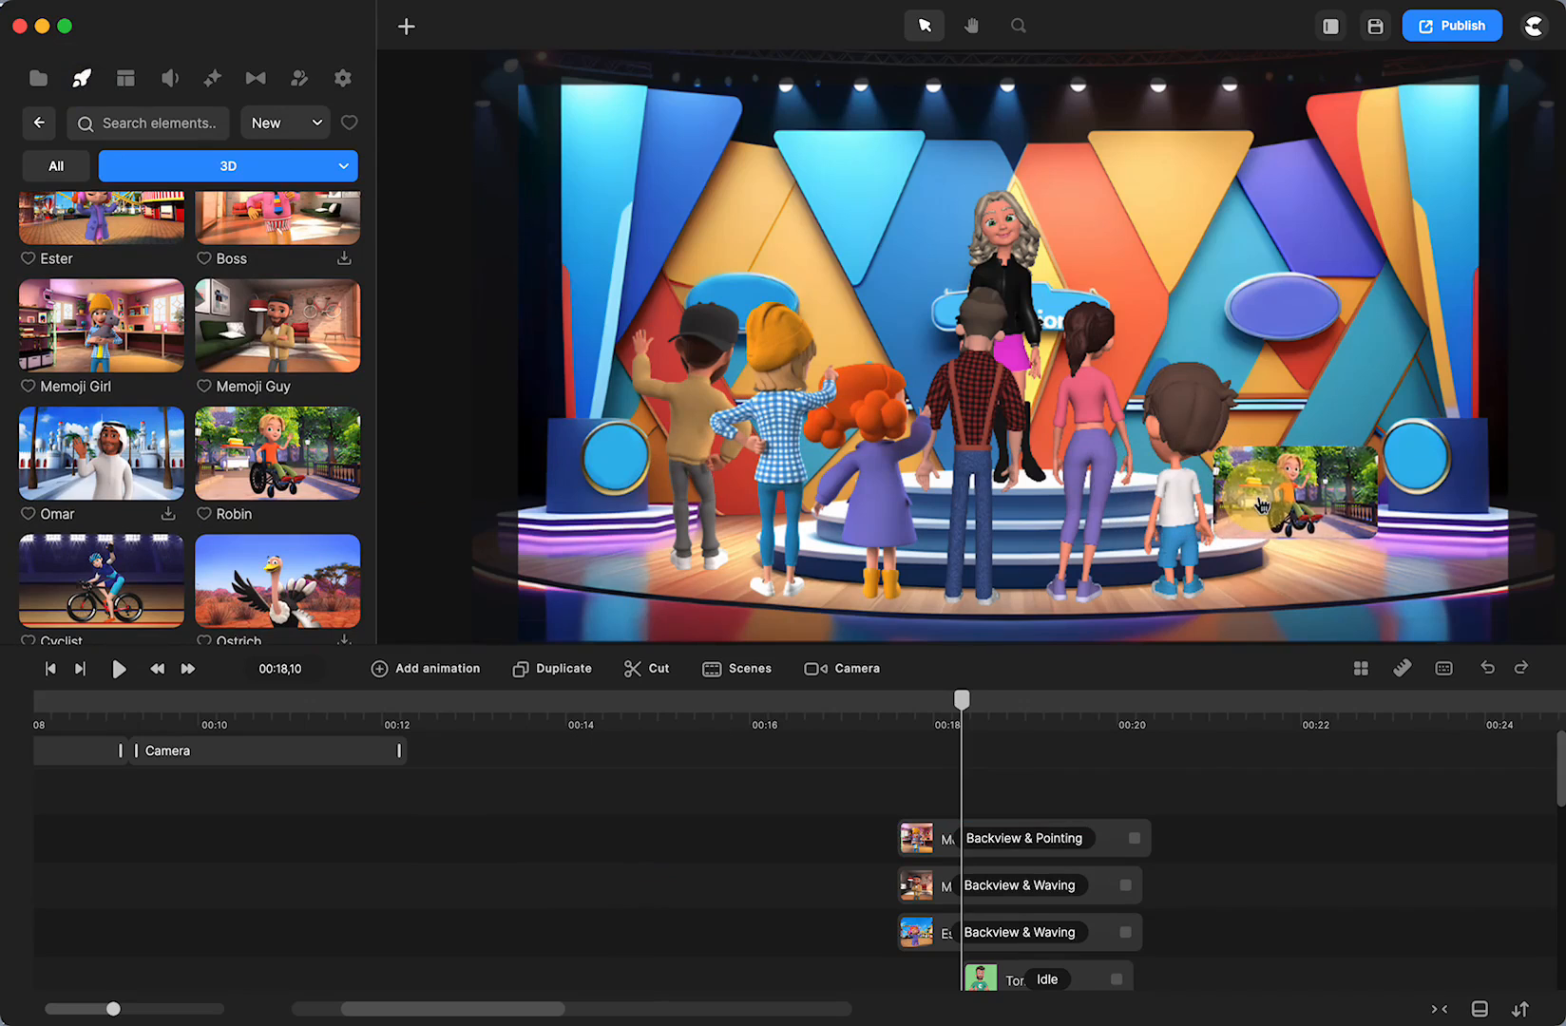
click(1049, 838)
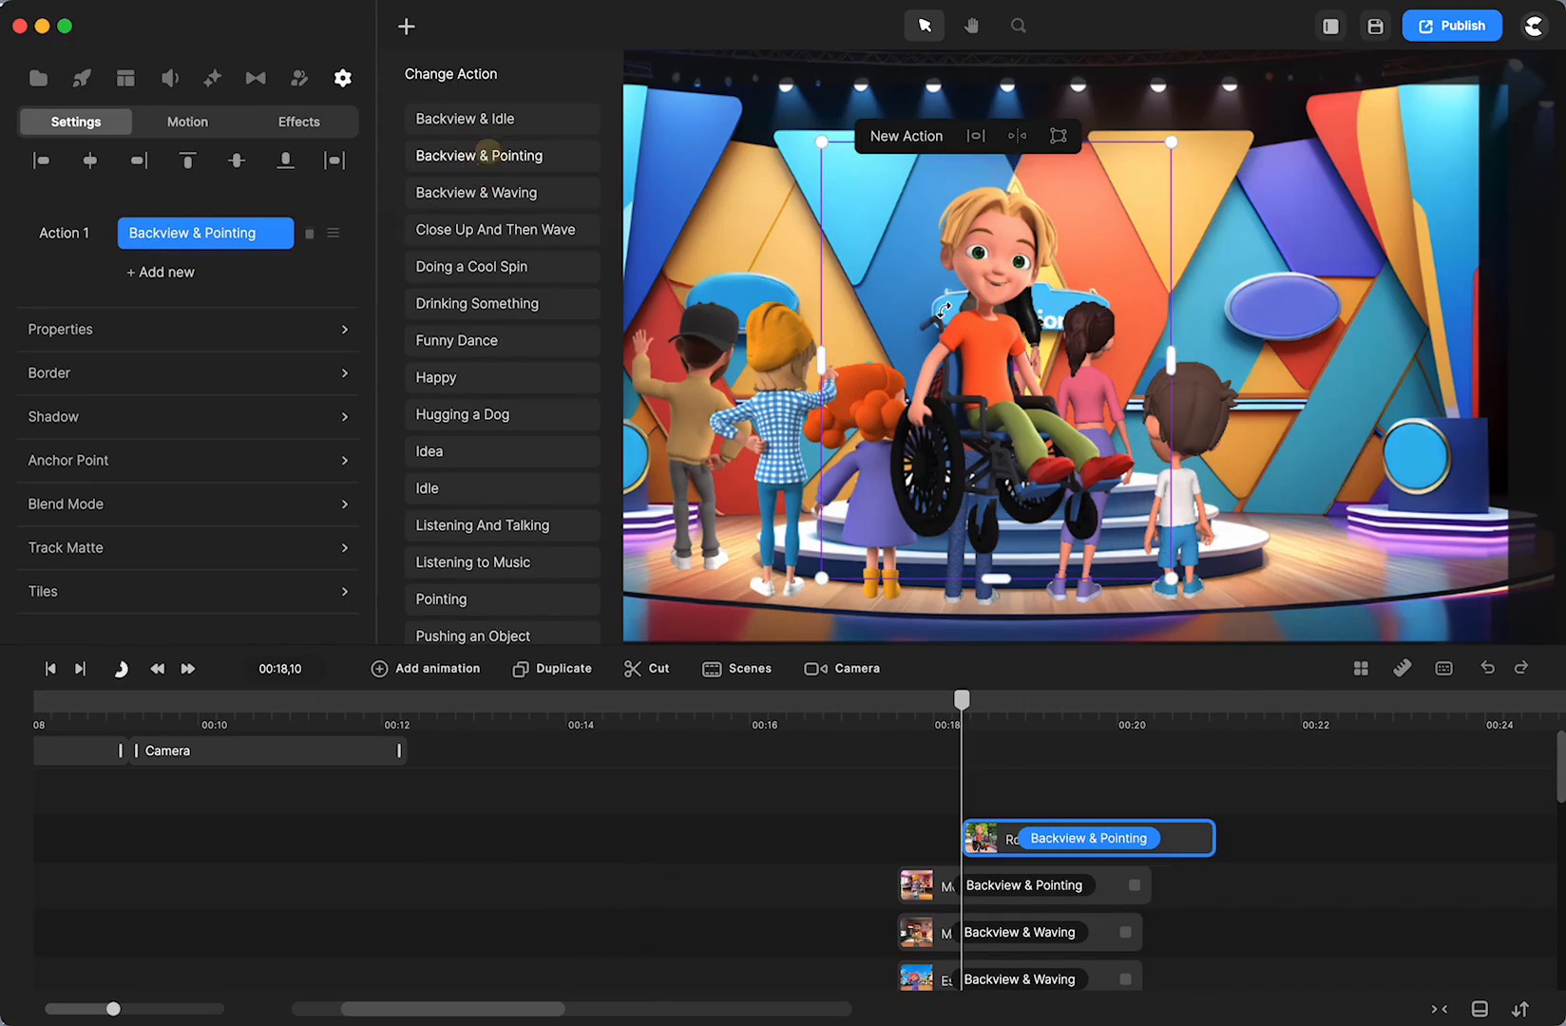
click(502, 155)
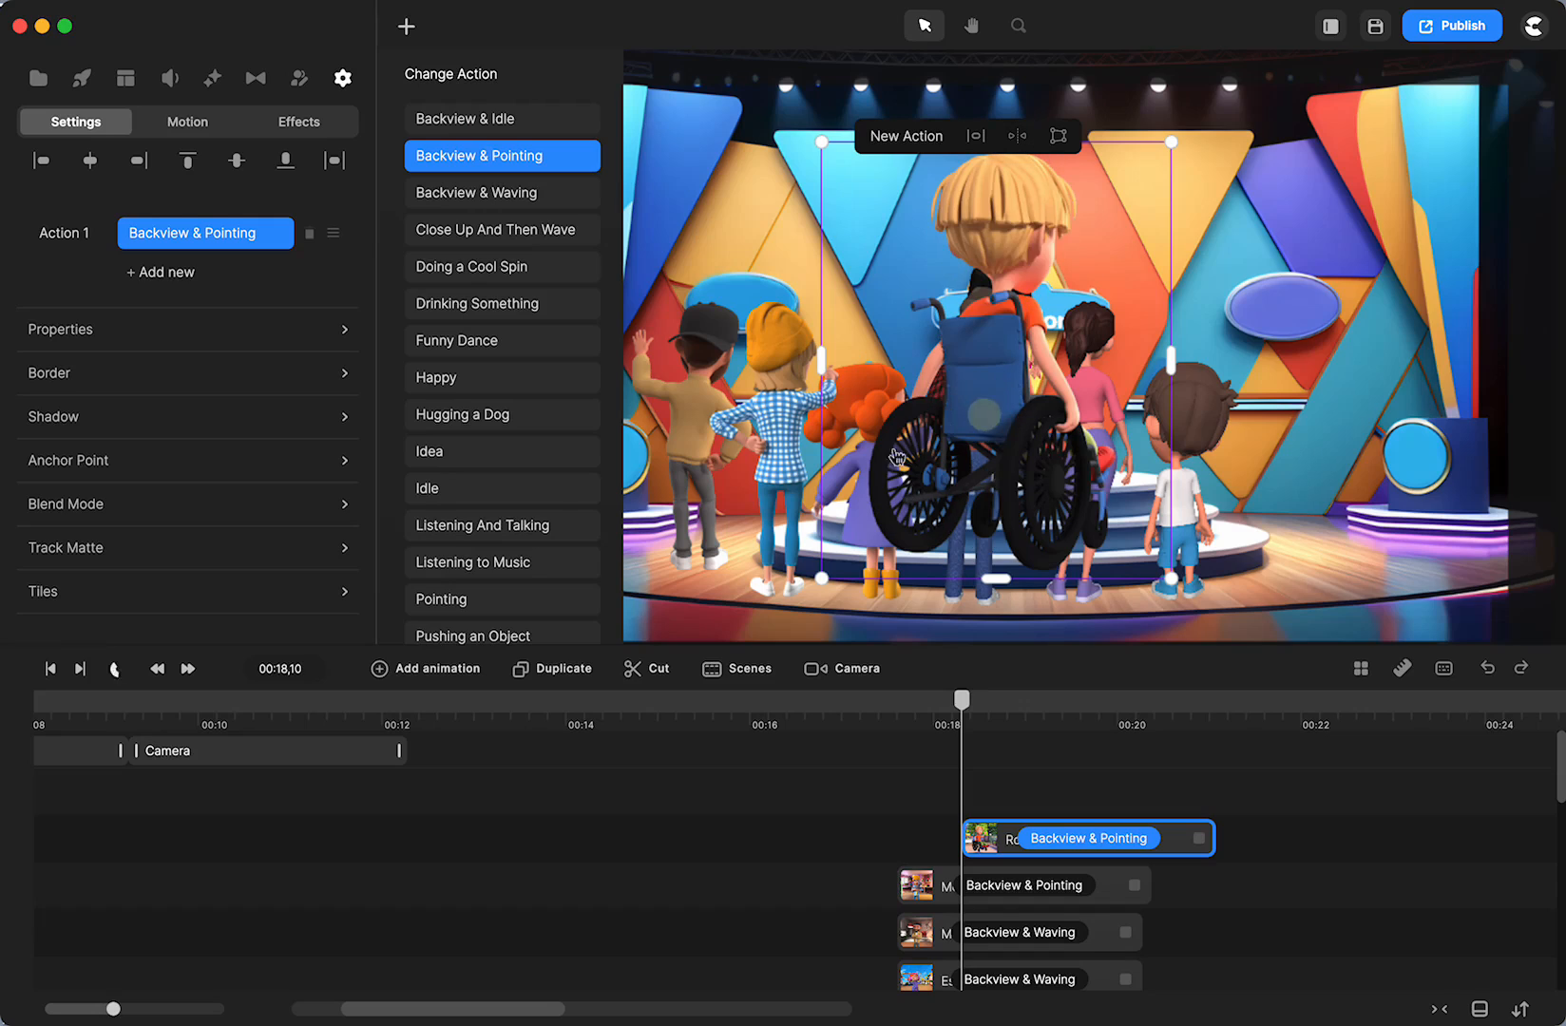
click(186, 329)
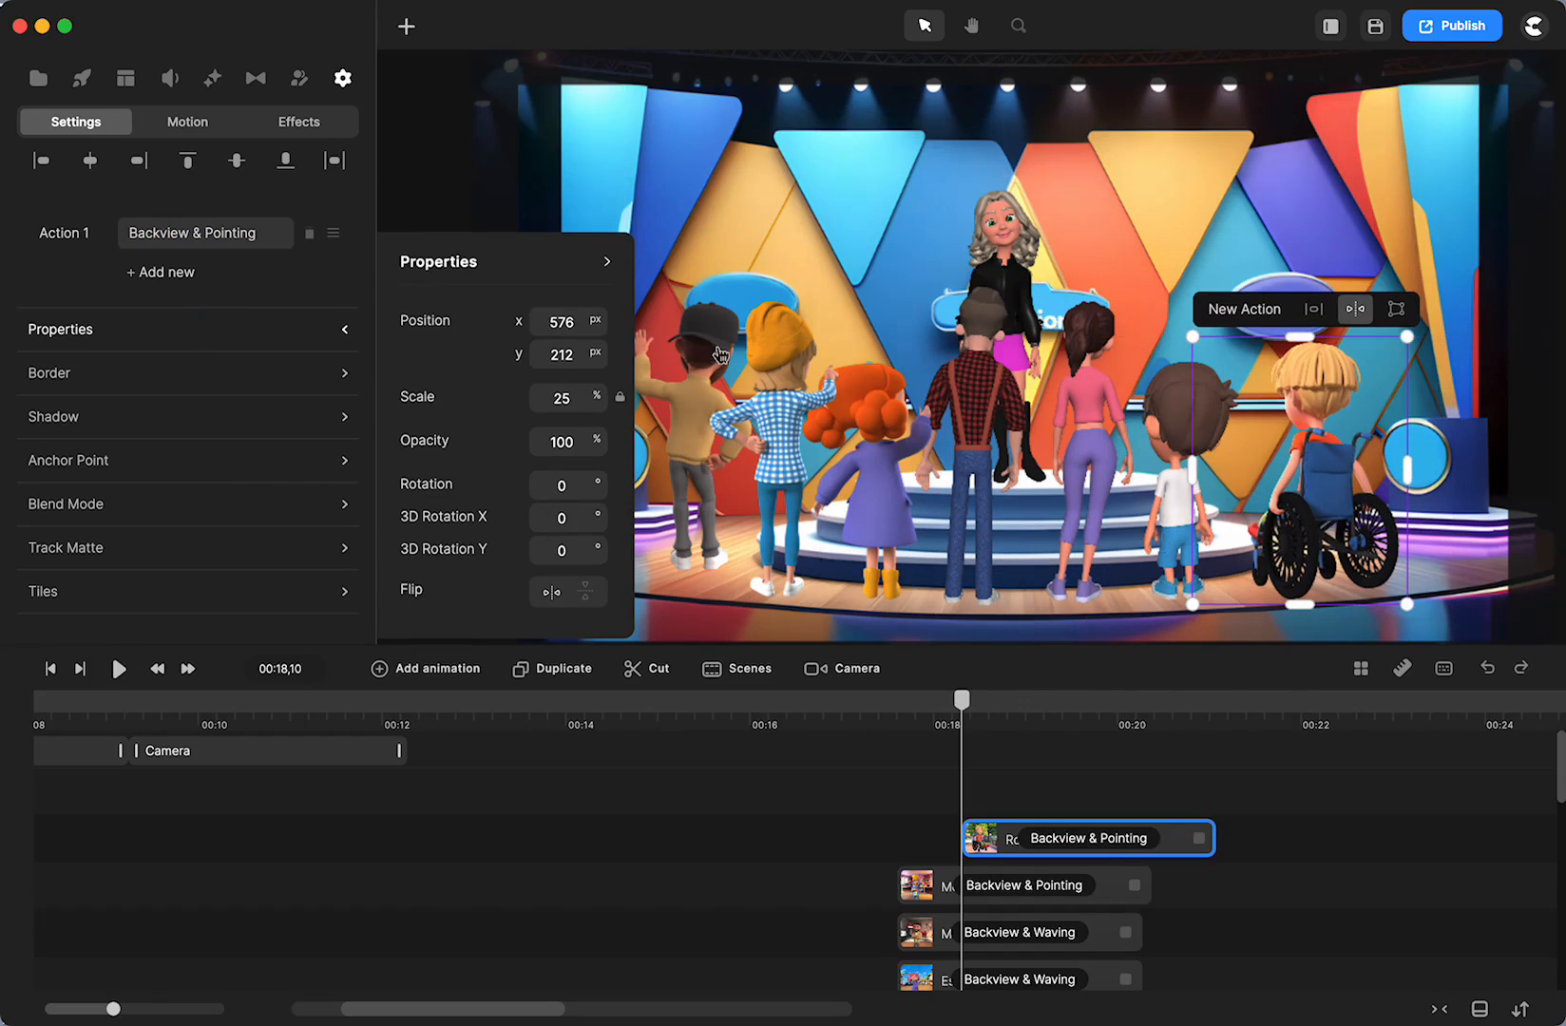
Step: Select the boy in the black cap, then the girl in the checked shirt
click(1018, 931)
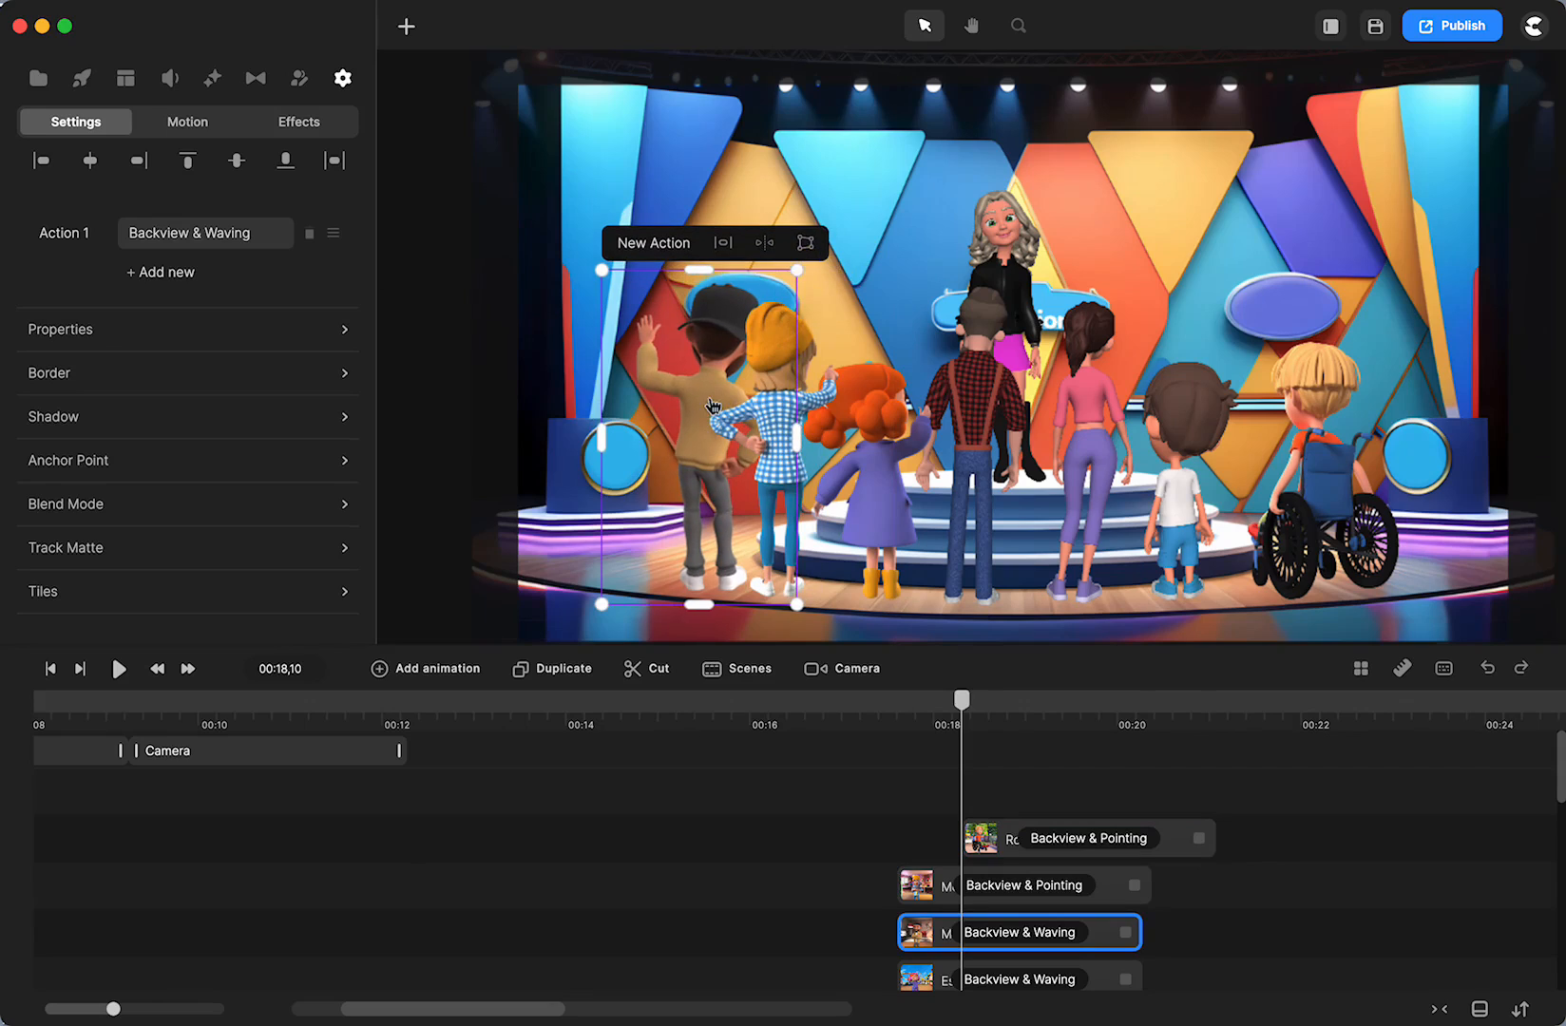
click(1022, 886)
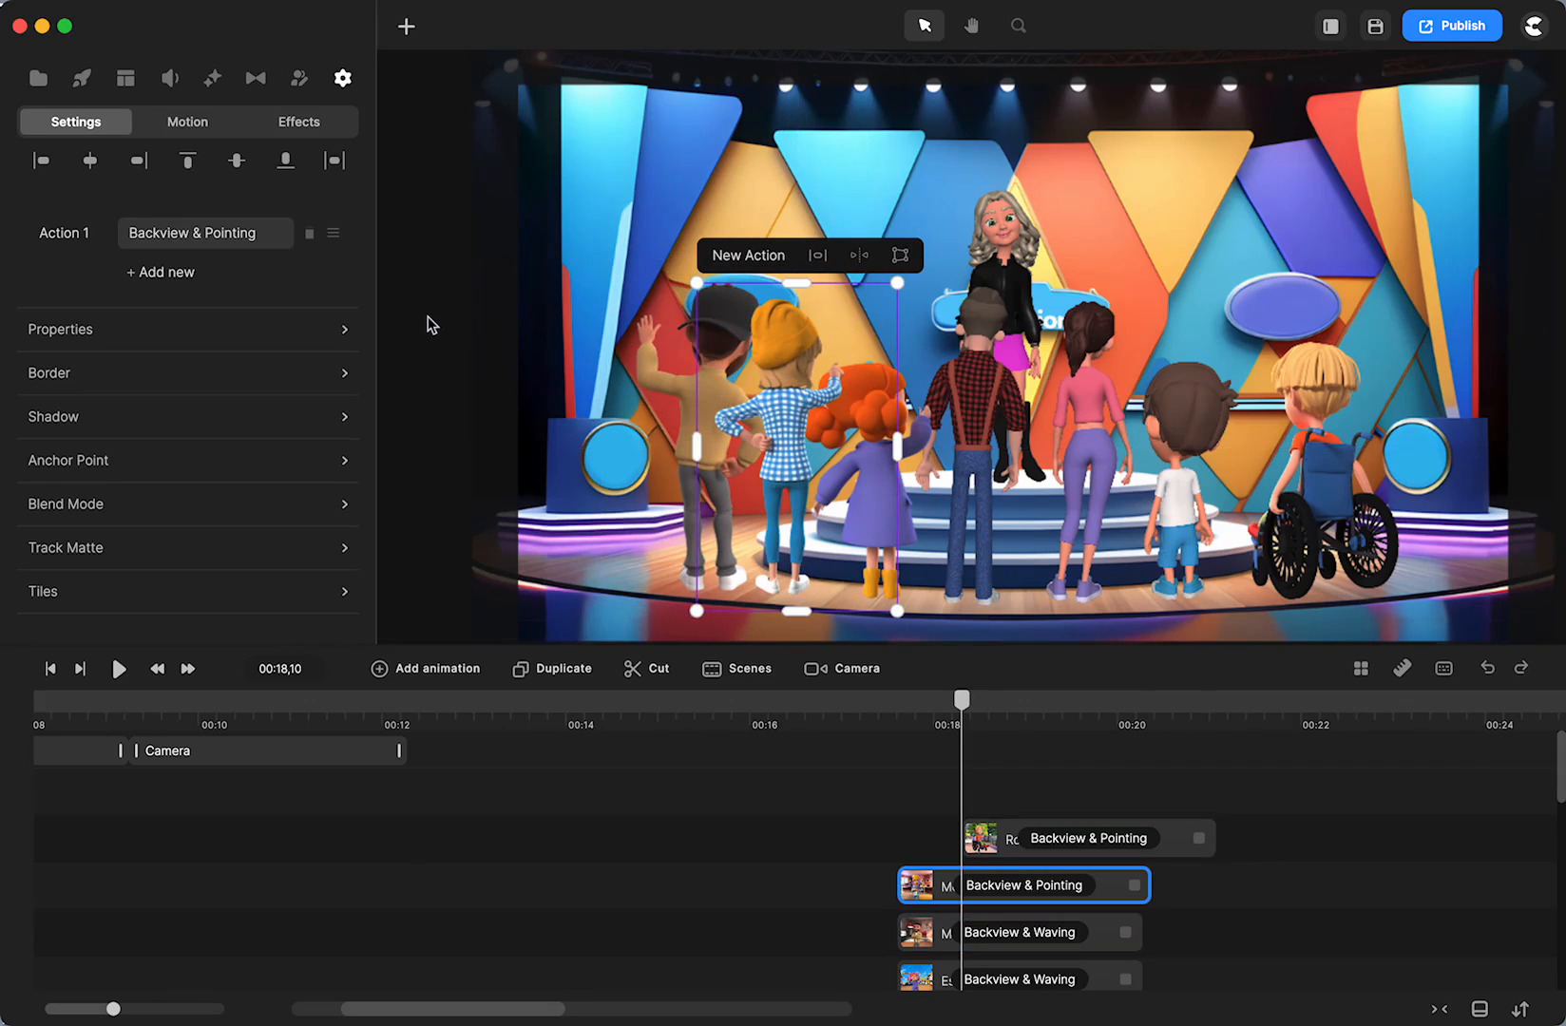
mouse_move(286, 139)
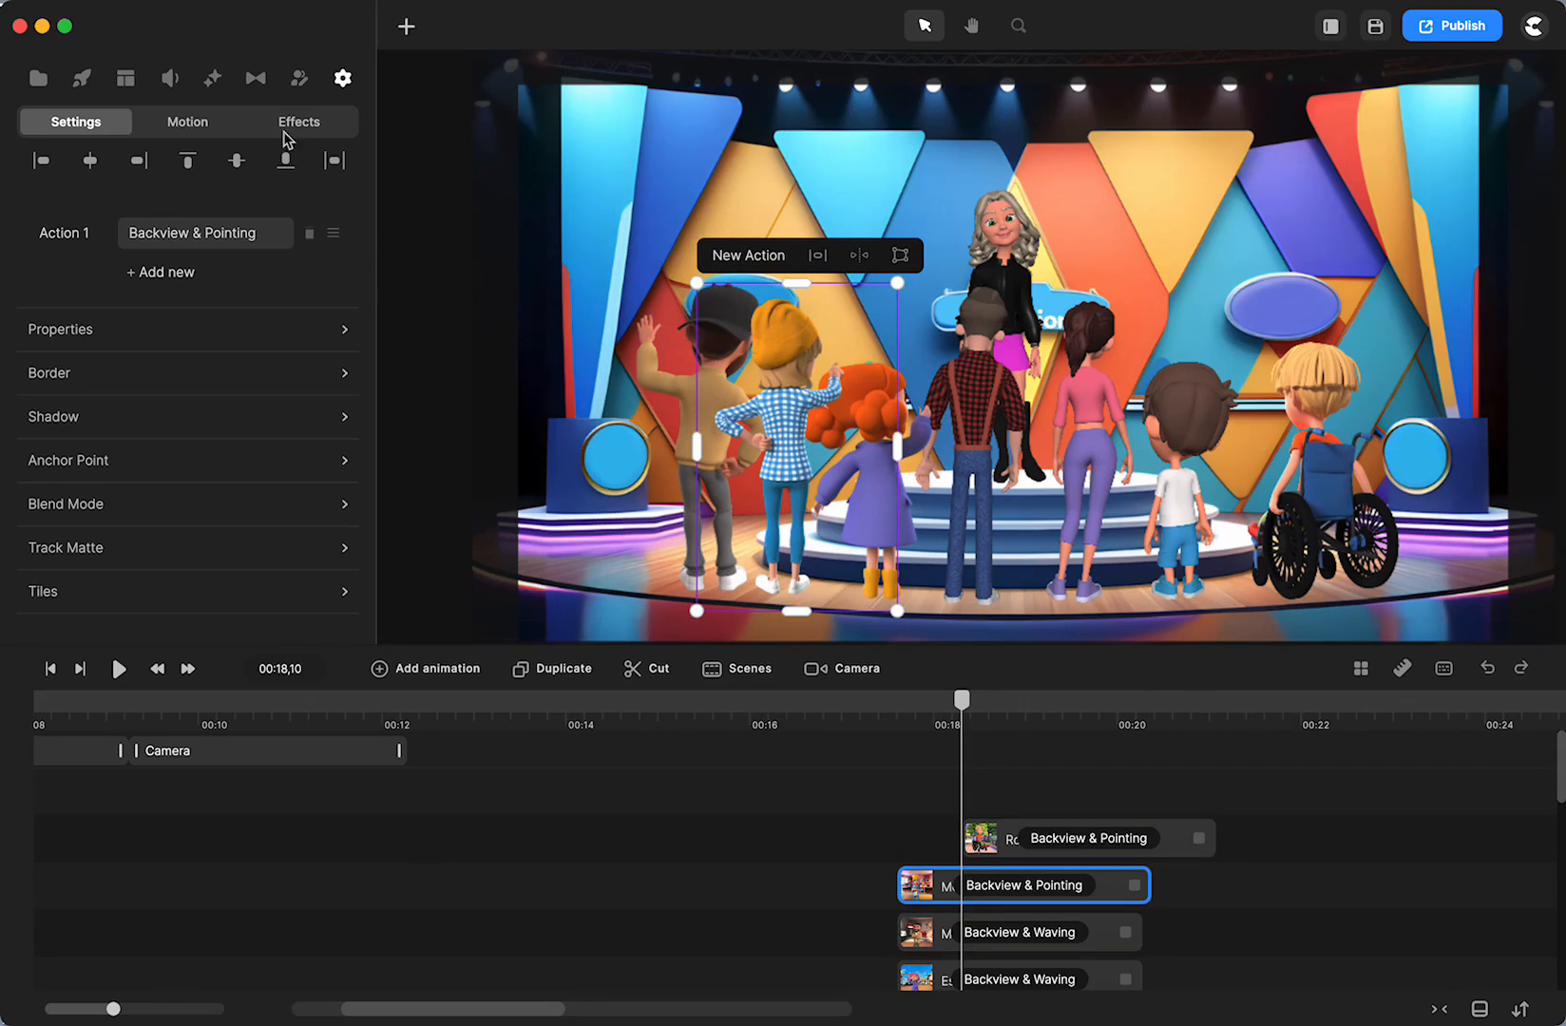
mouse_move(82, 78)
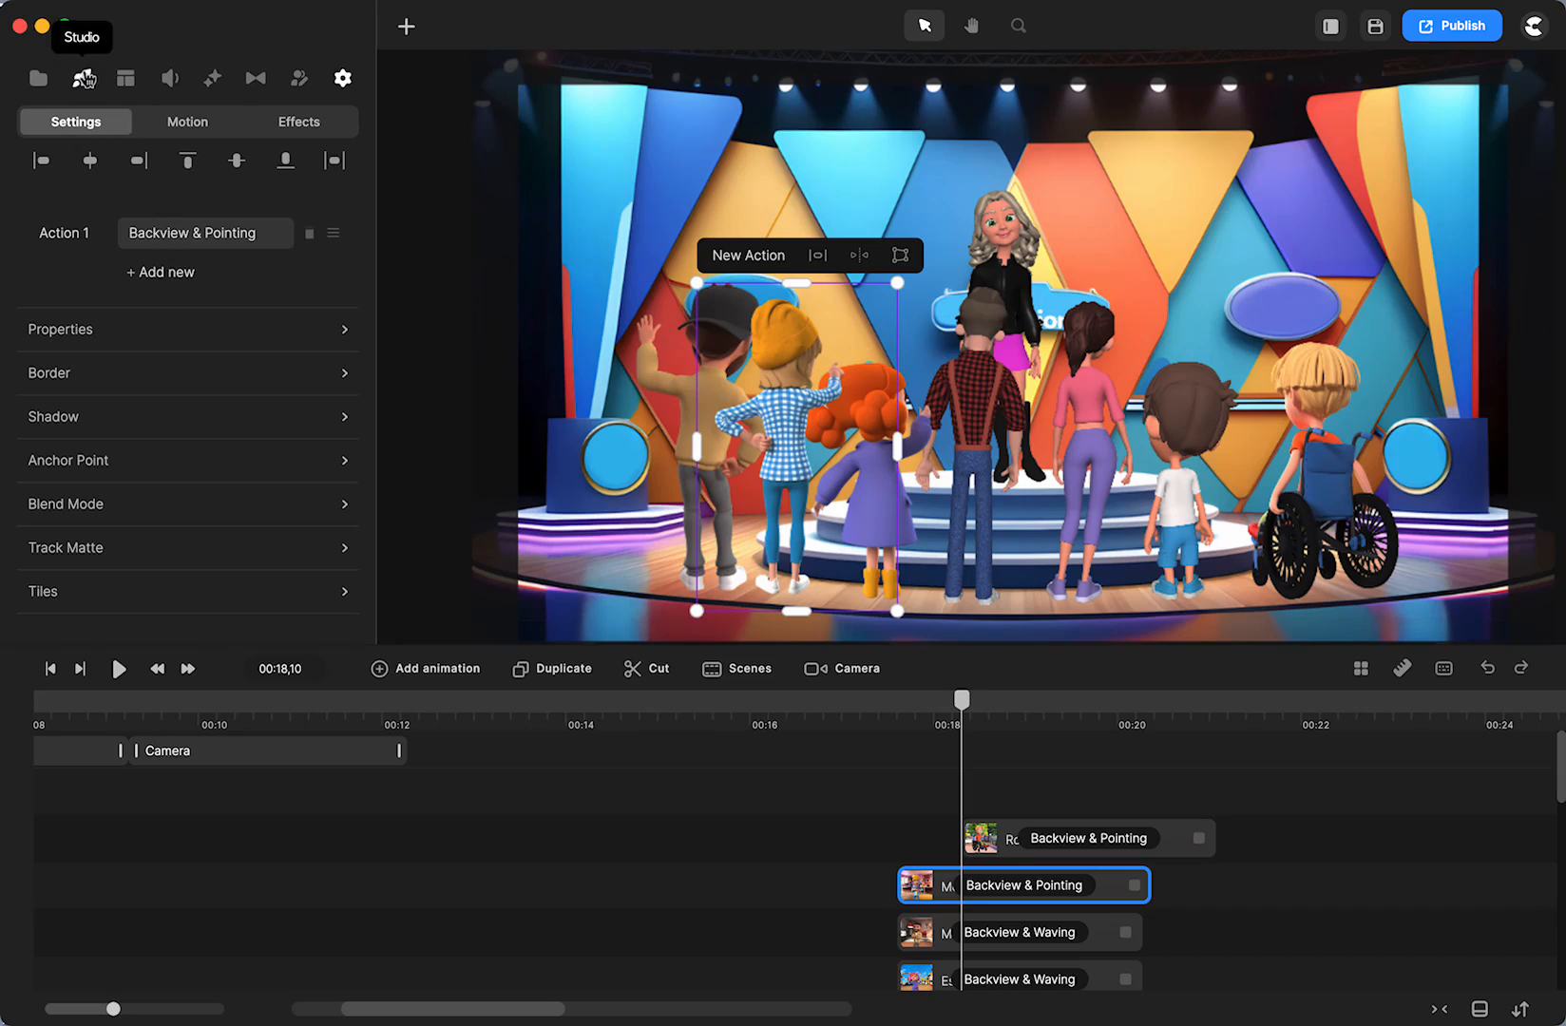
click(83, 78)
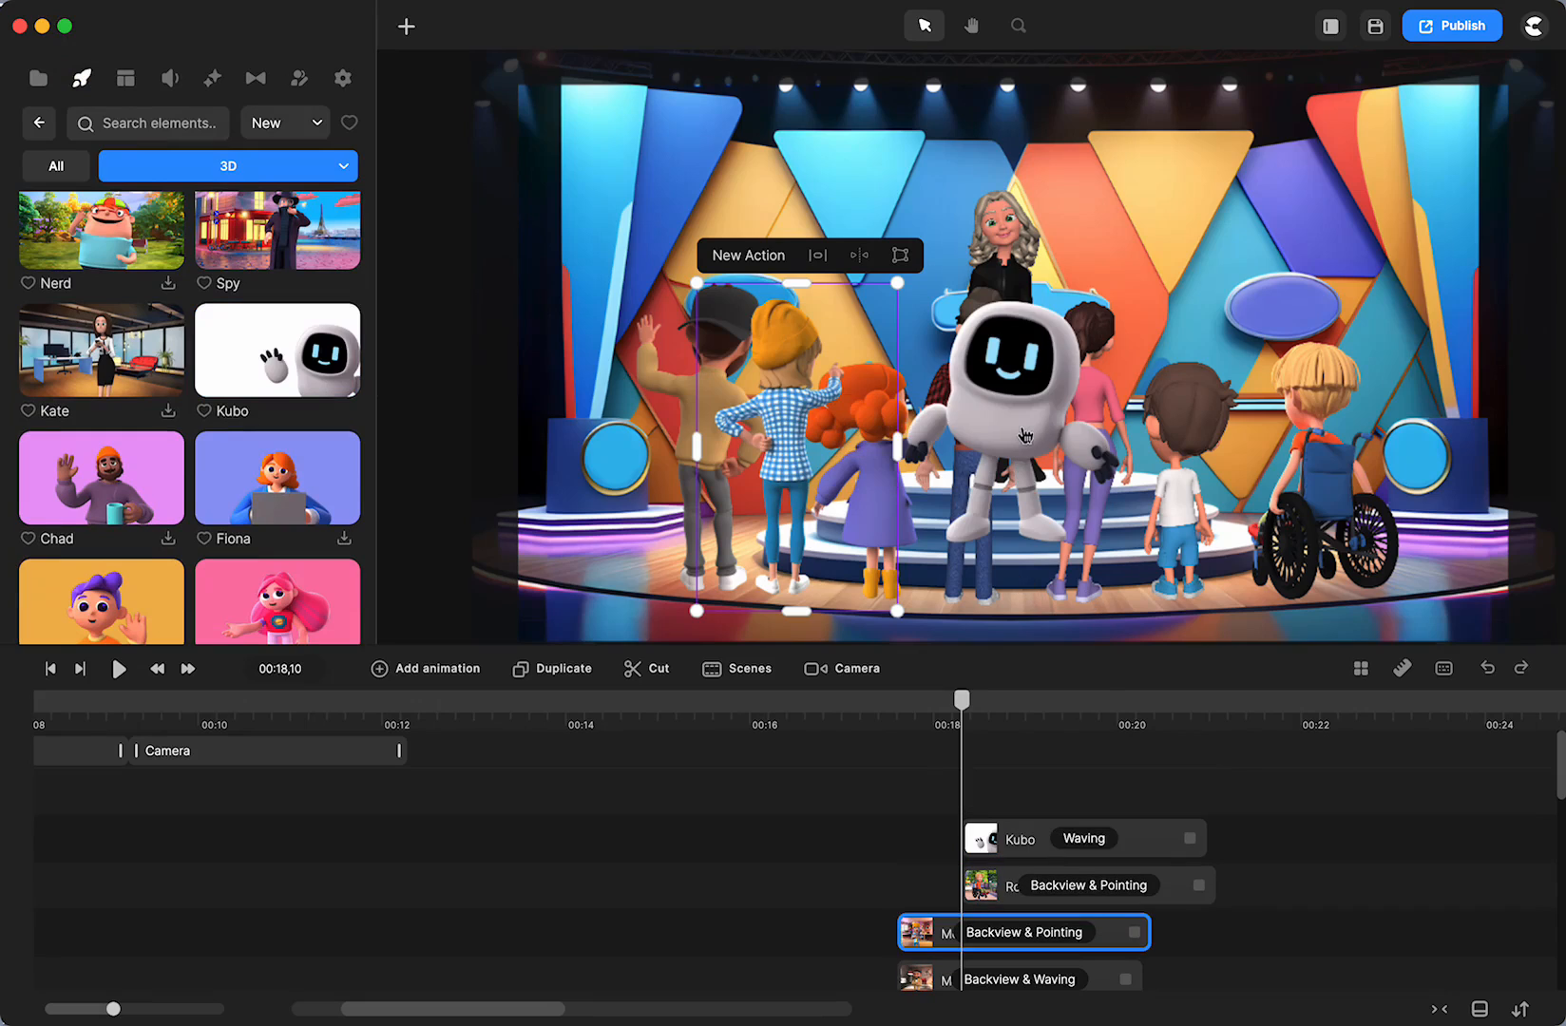
Step: Set Kubo's action to Walking Backview
click(1082, 837)
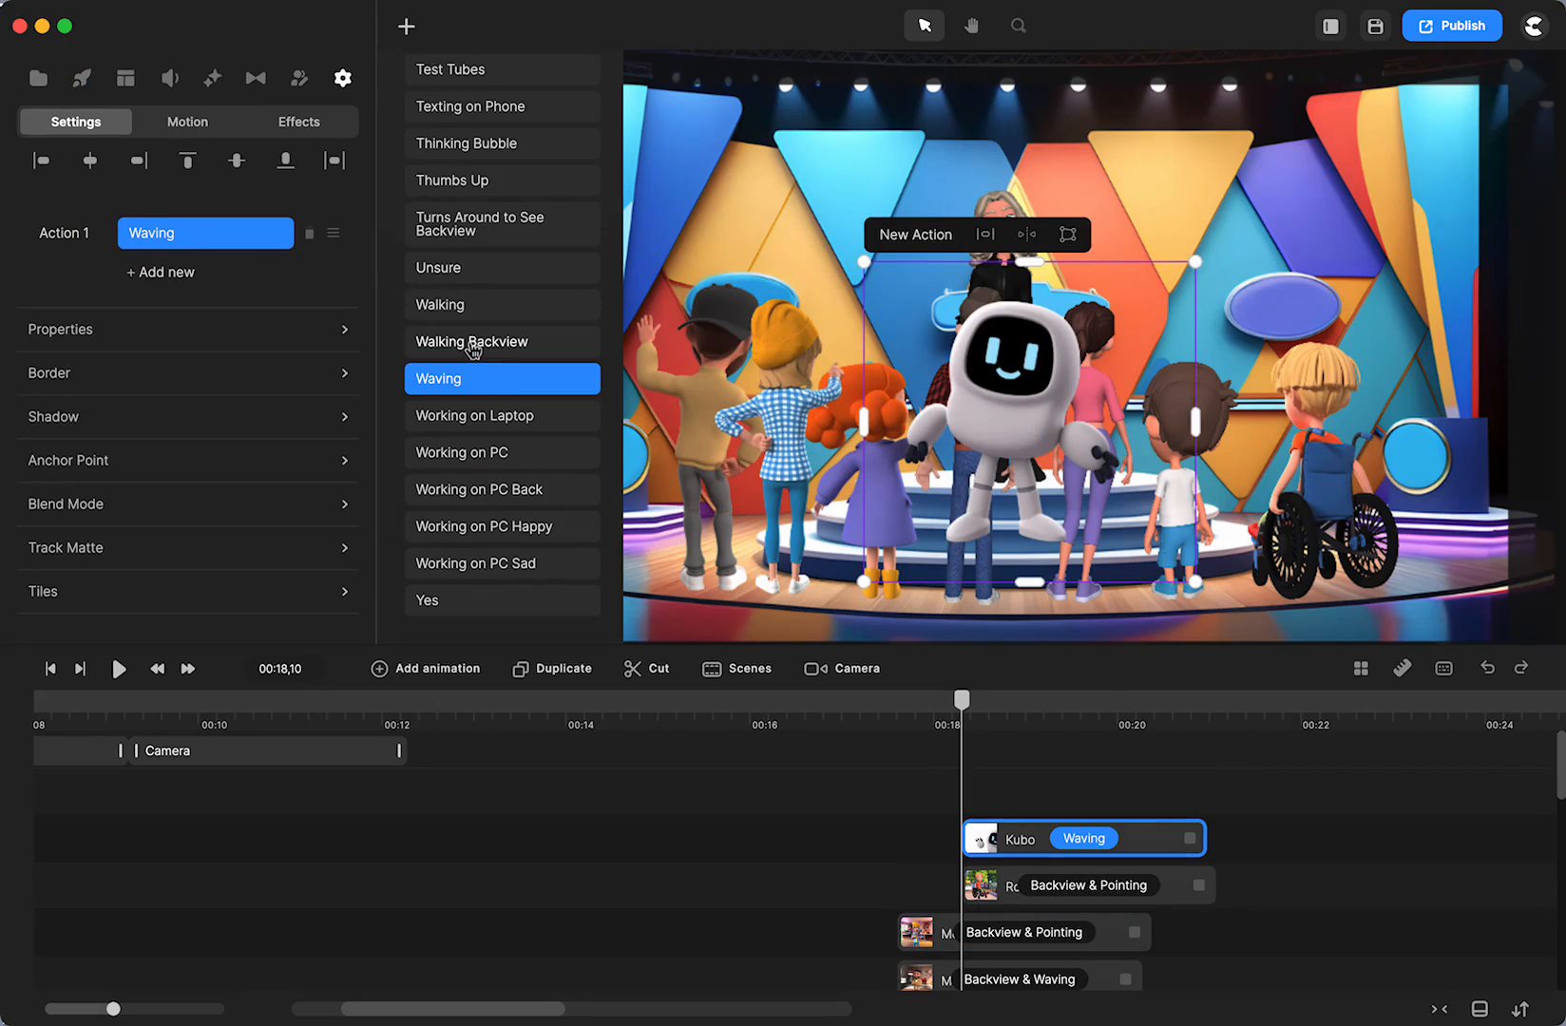
click(503, 341)
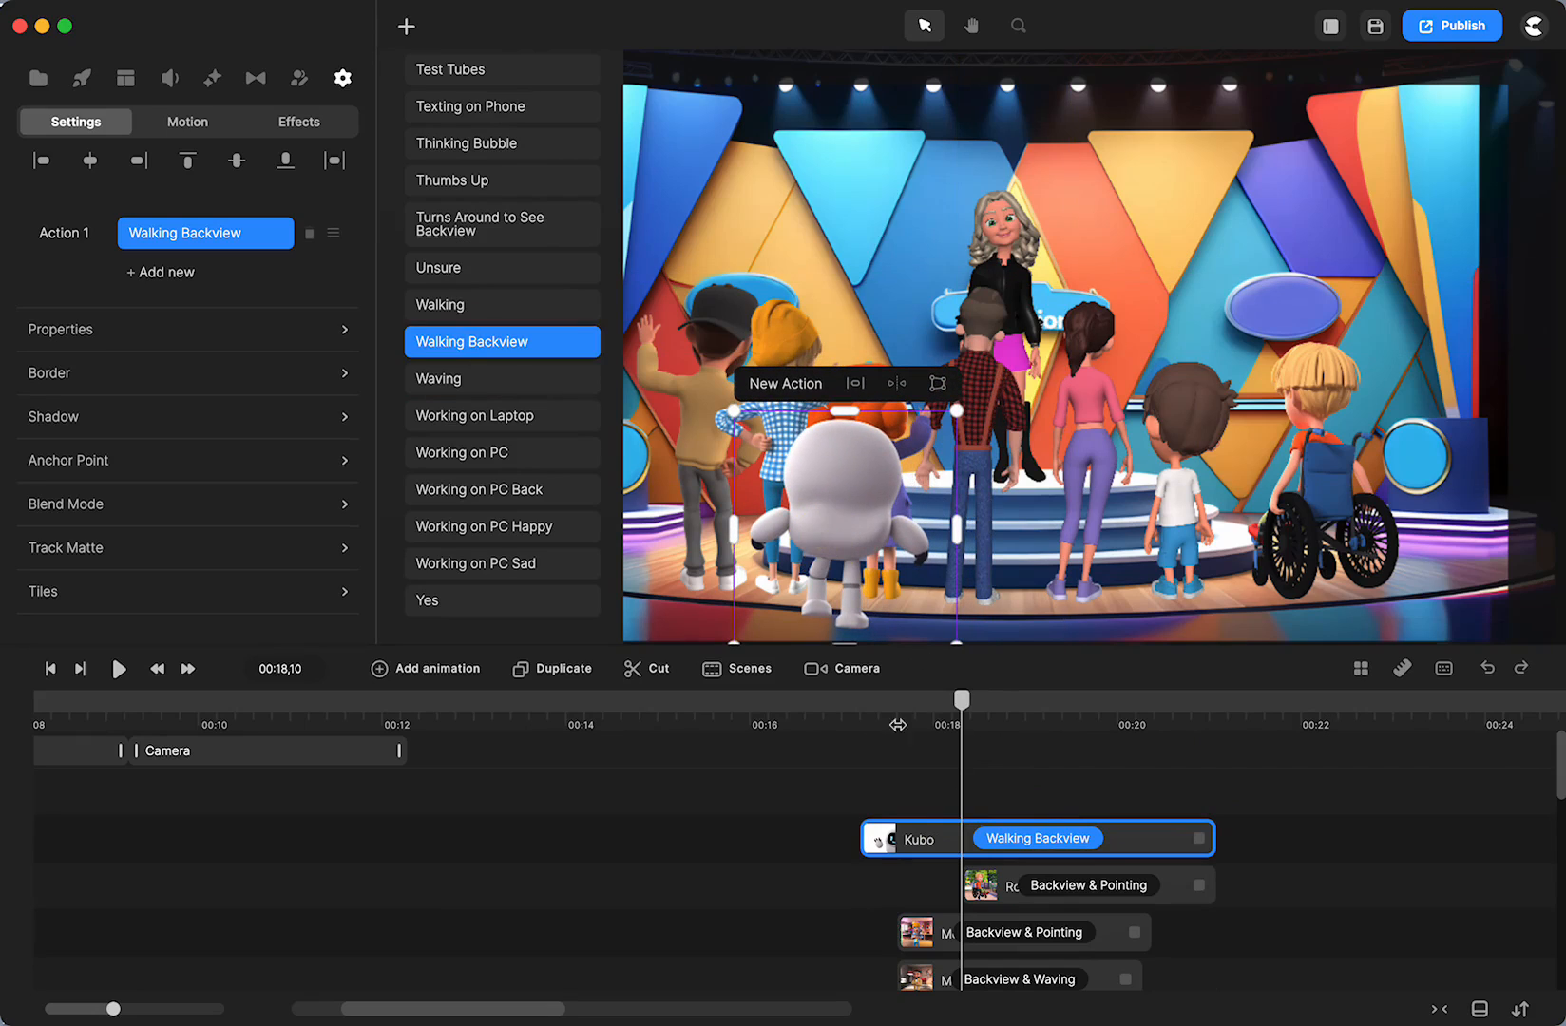
mouse_move(831, 855)
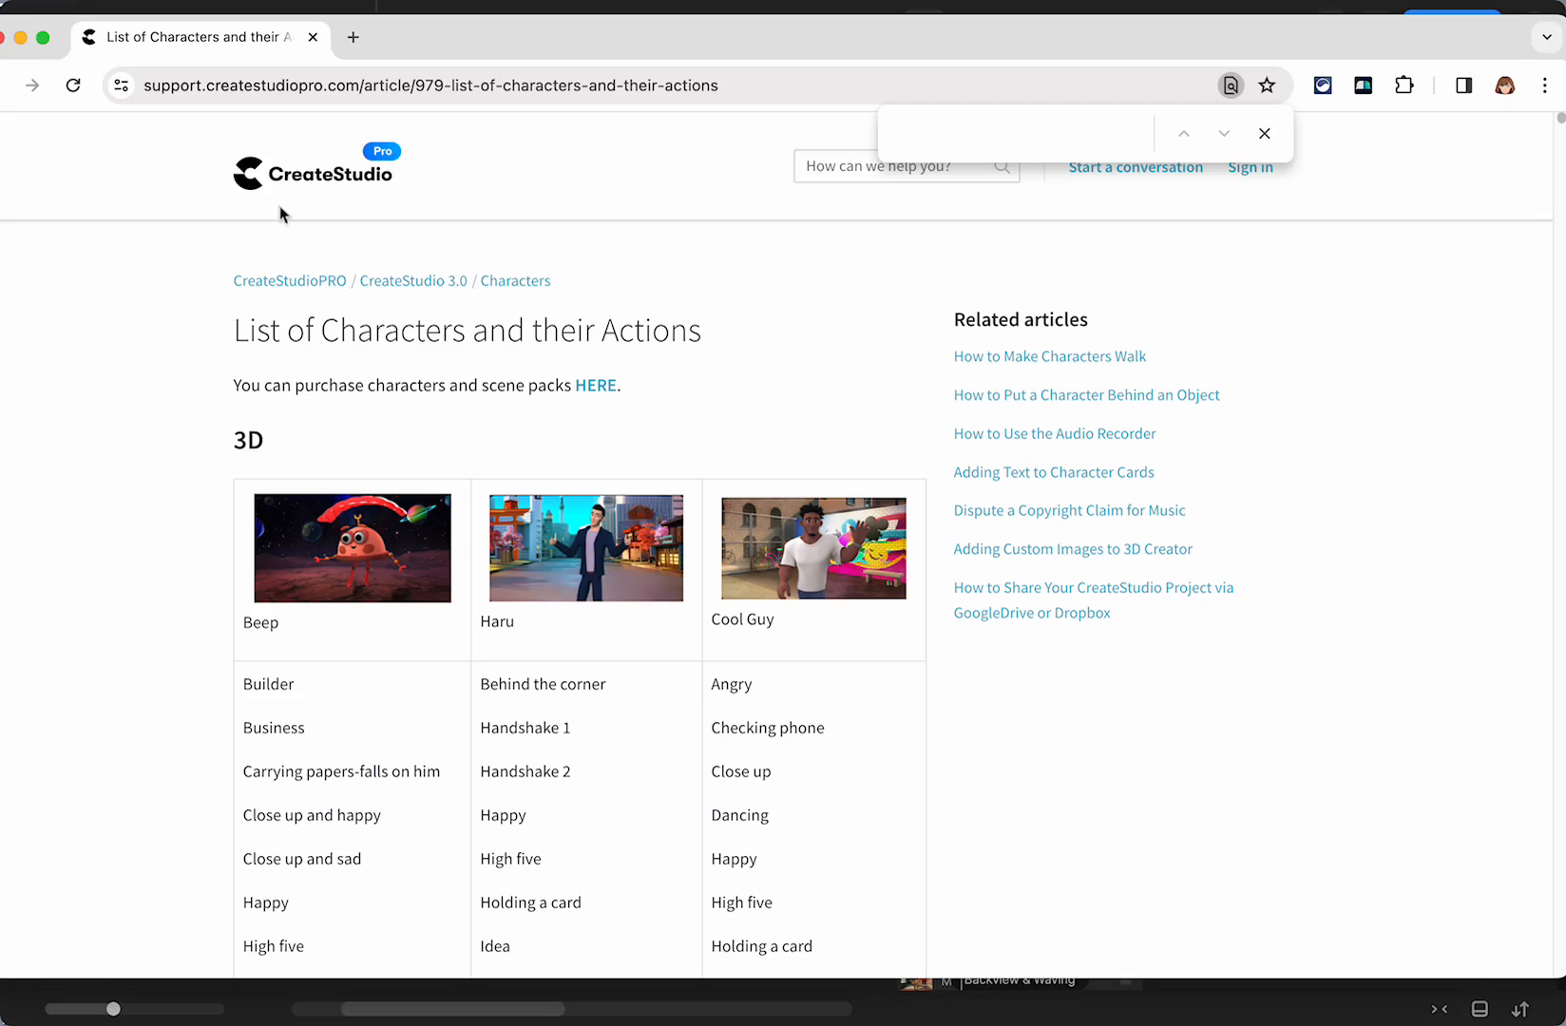
mouse_move(590, 156)
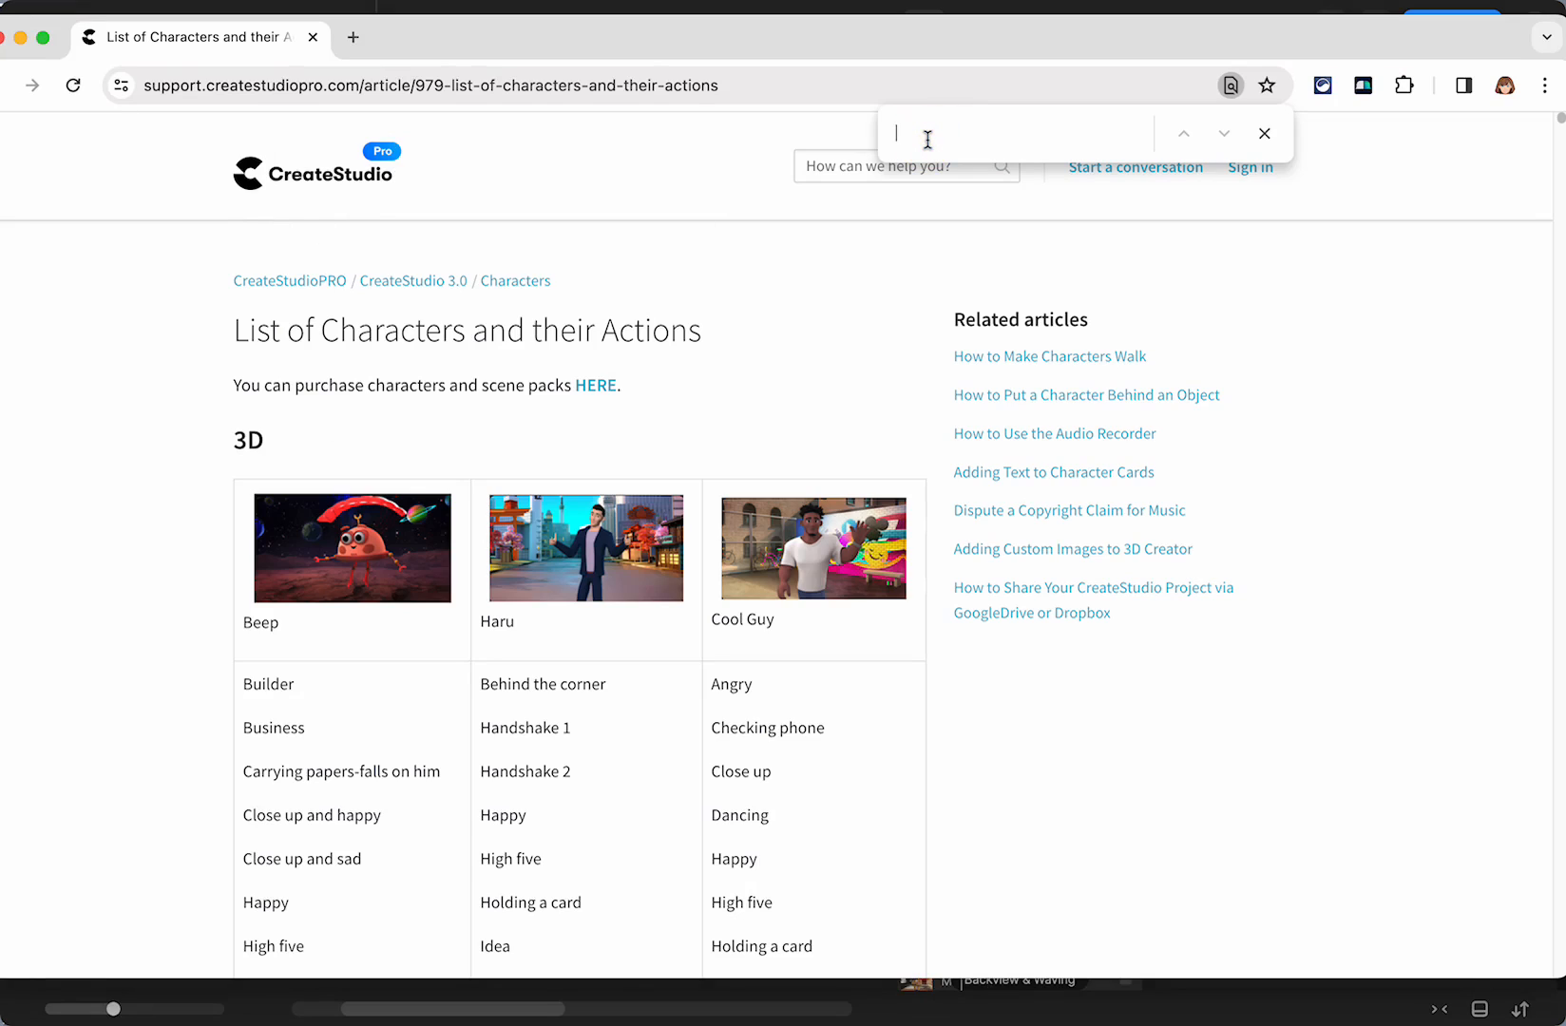
Step: Find 'back view' in the characters-and-actions article and step through the first matches
text(b)
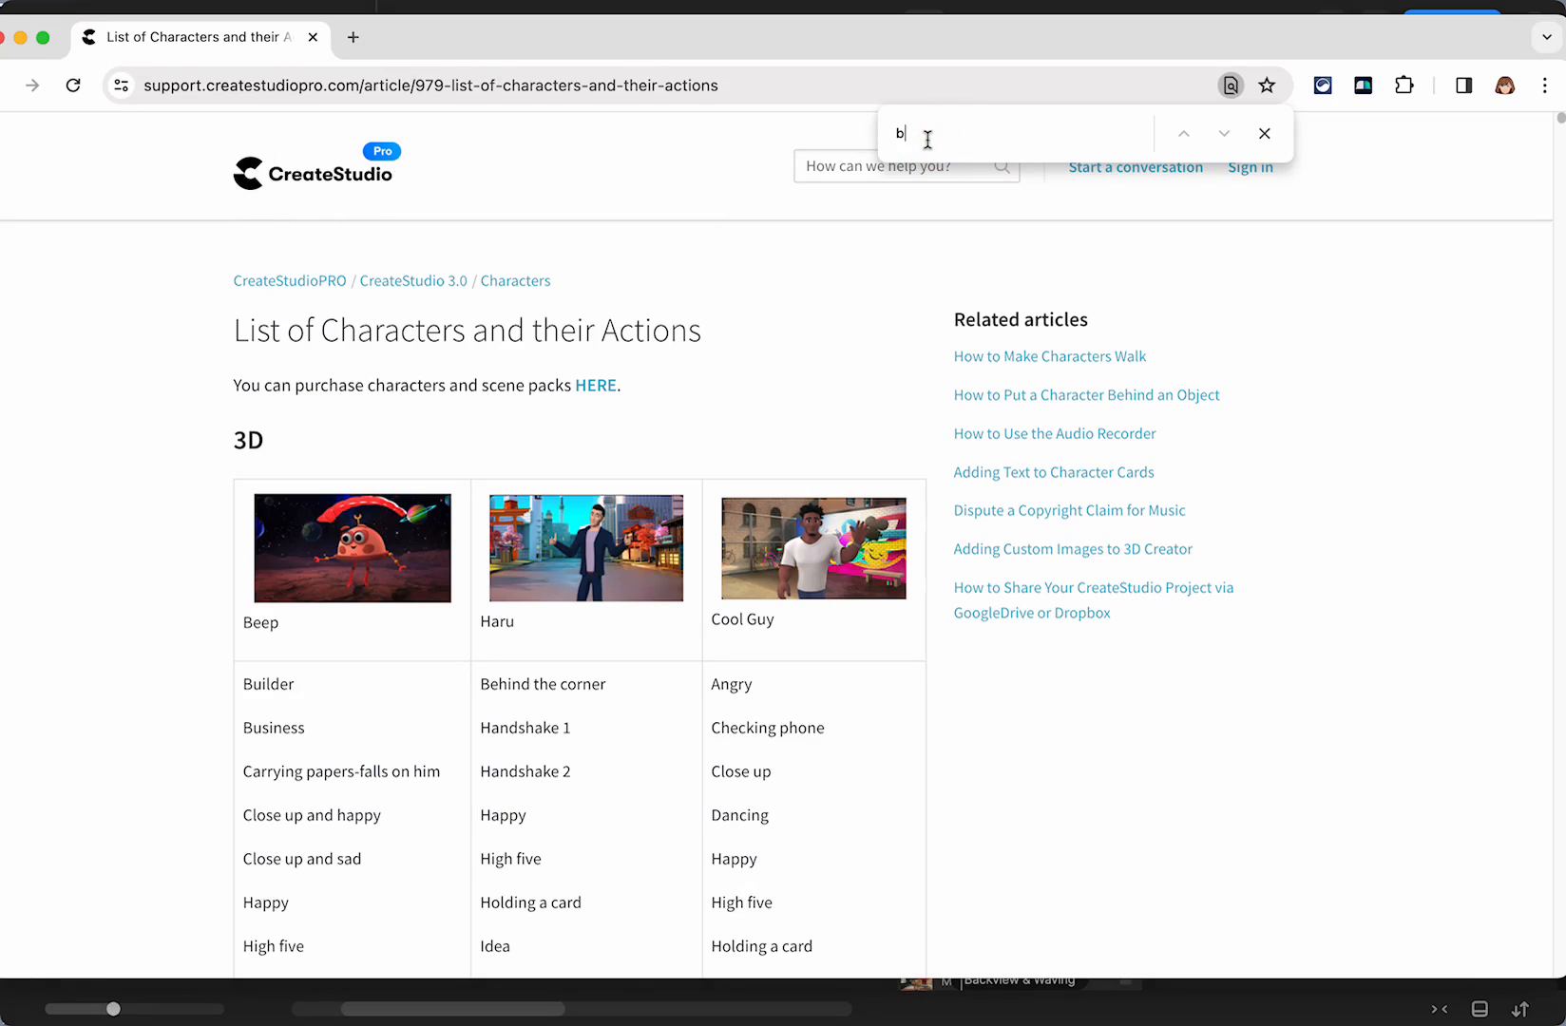
text(ack view)
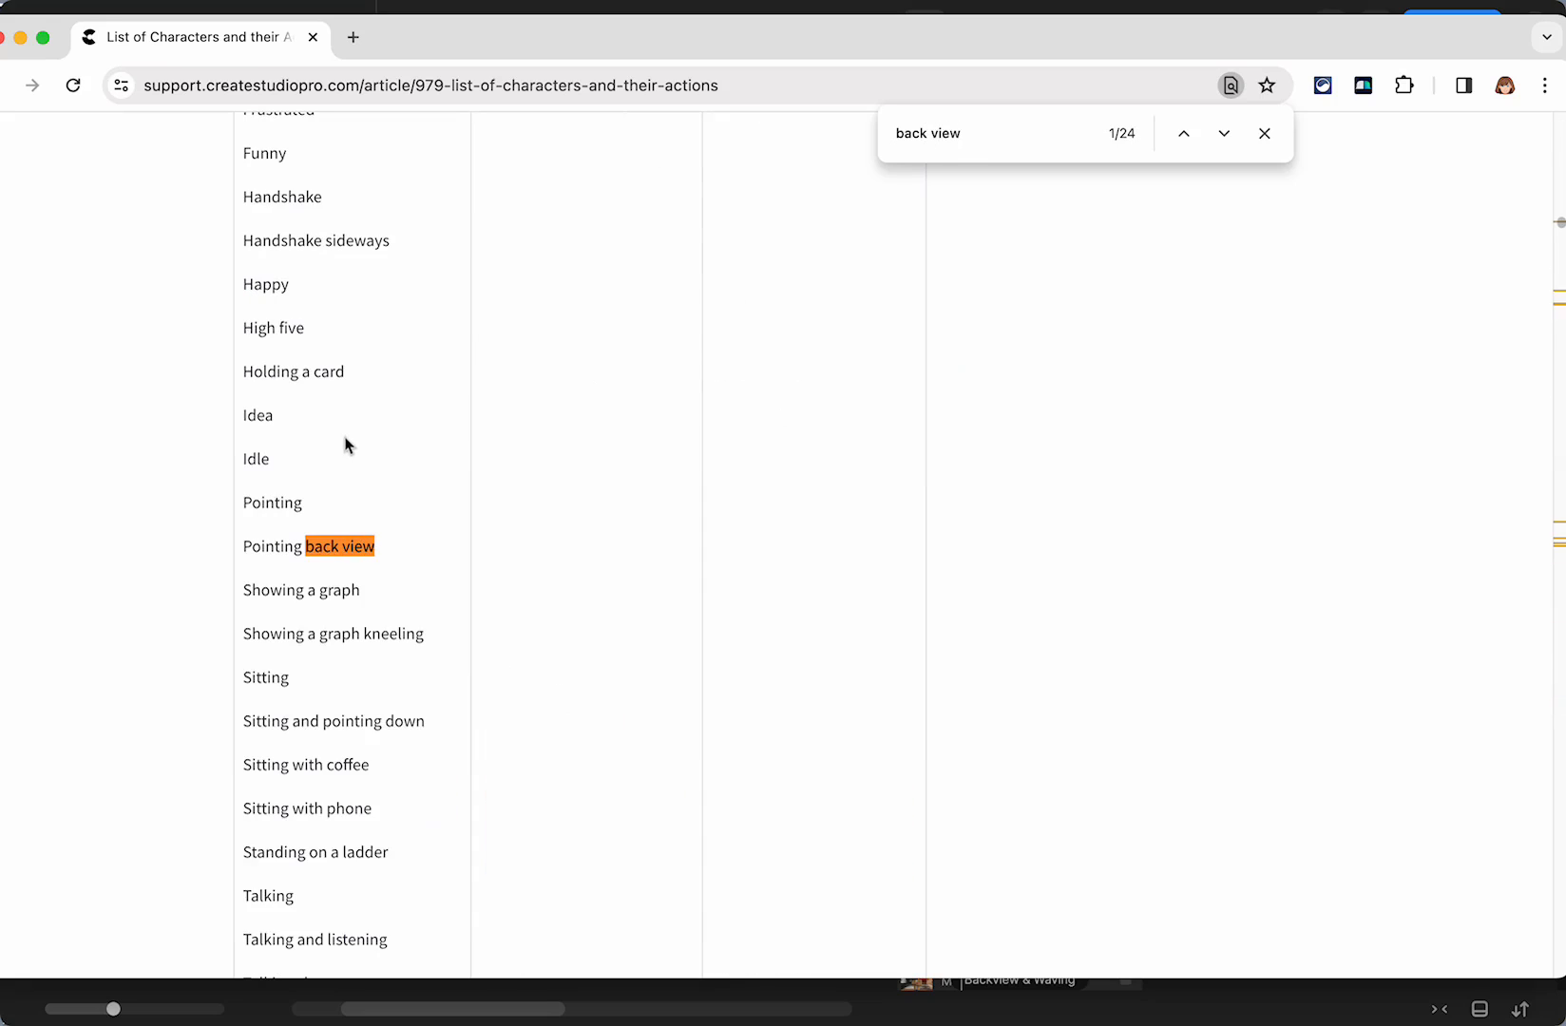
scroll(up, 3)
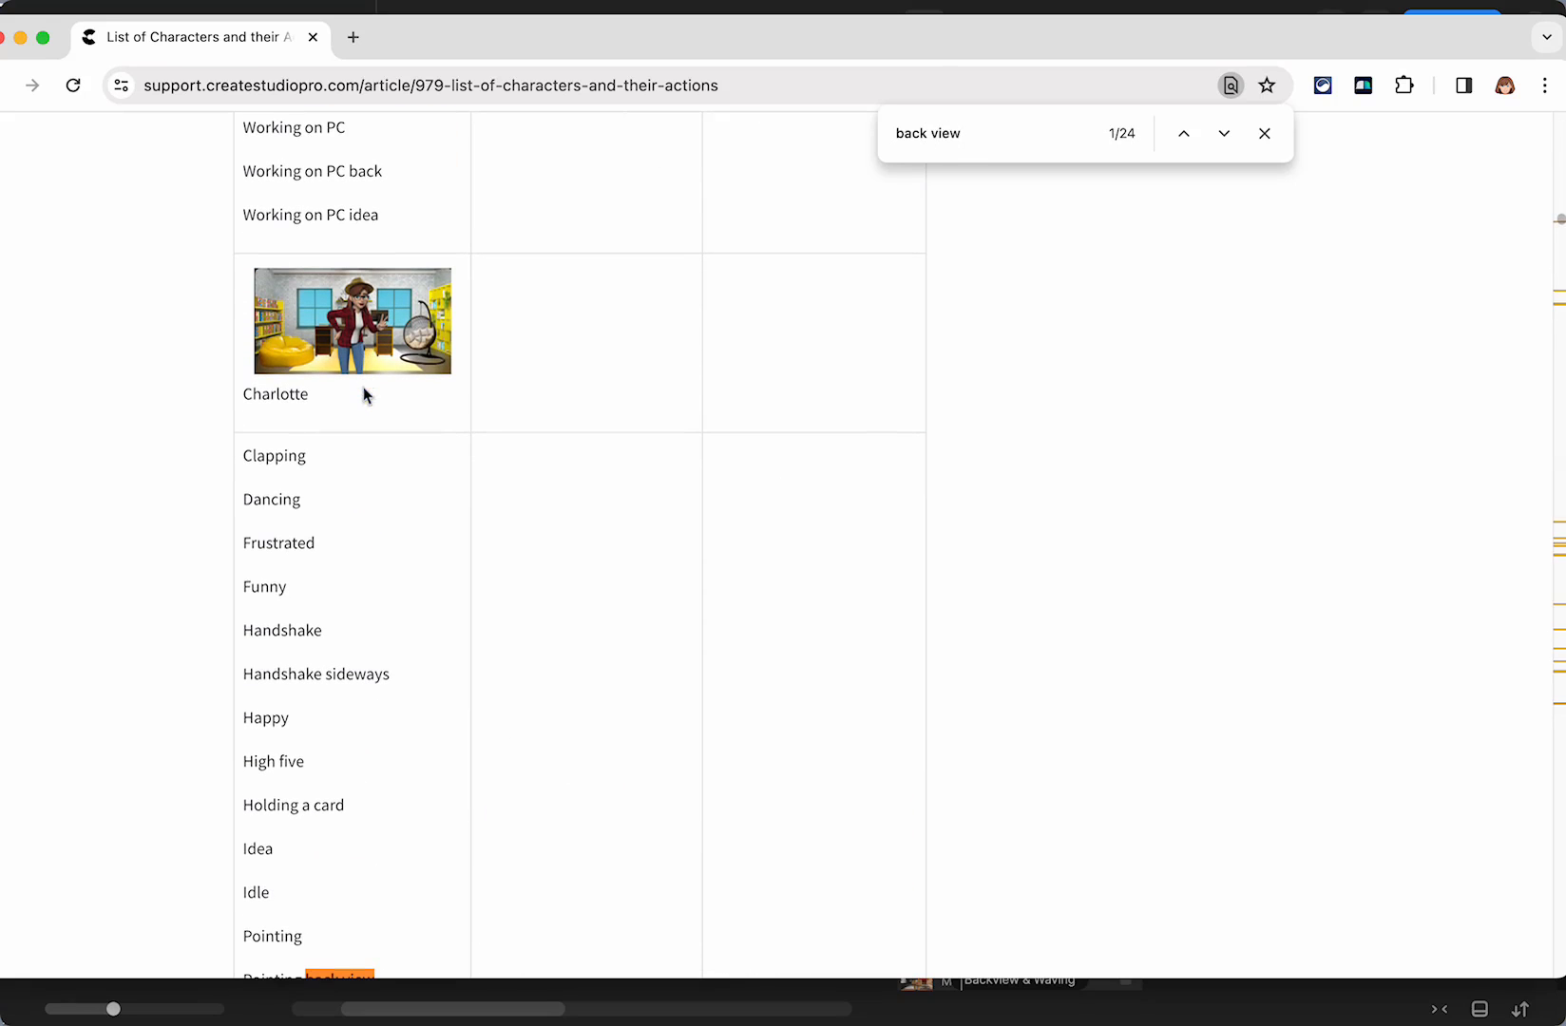
click(1222, 133)
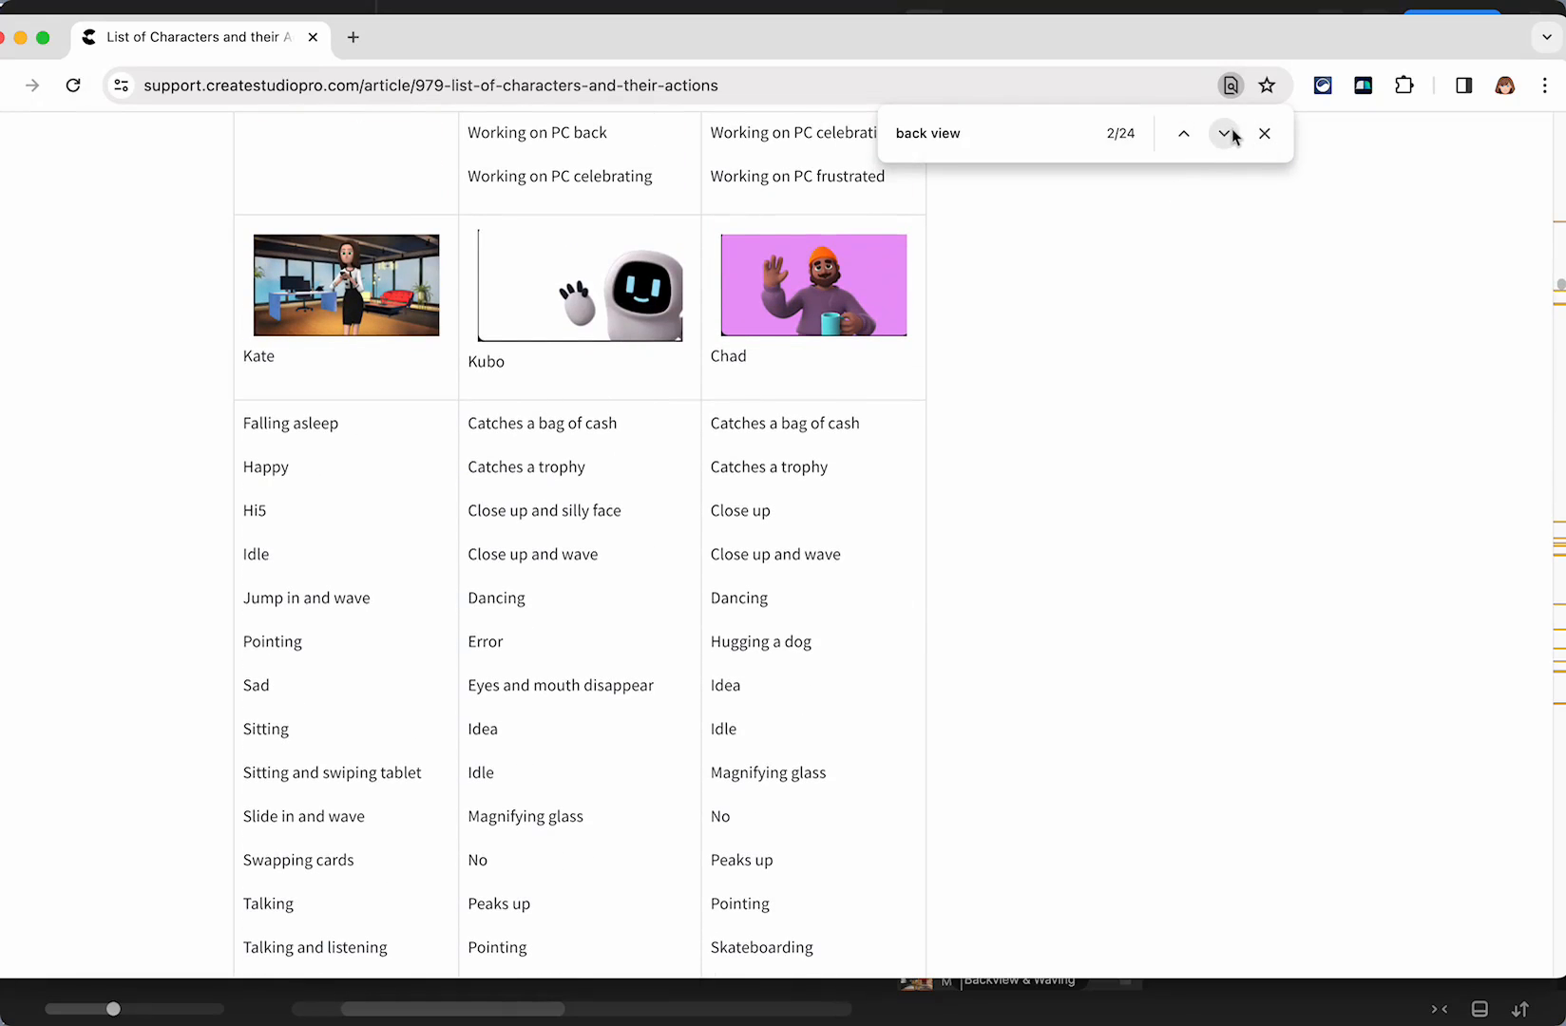
click(1224, 133)
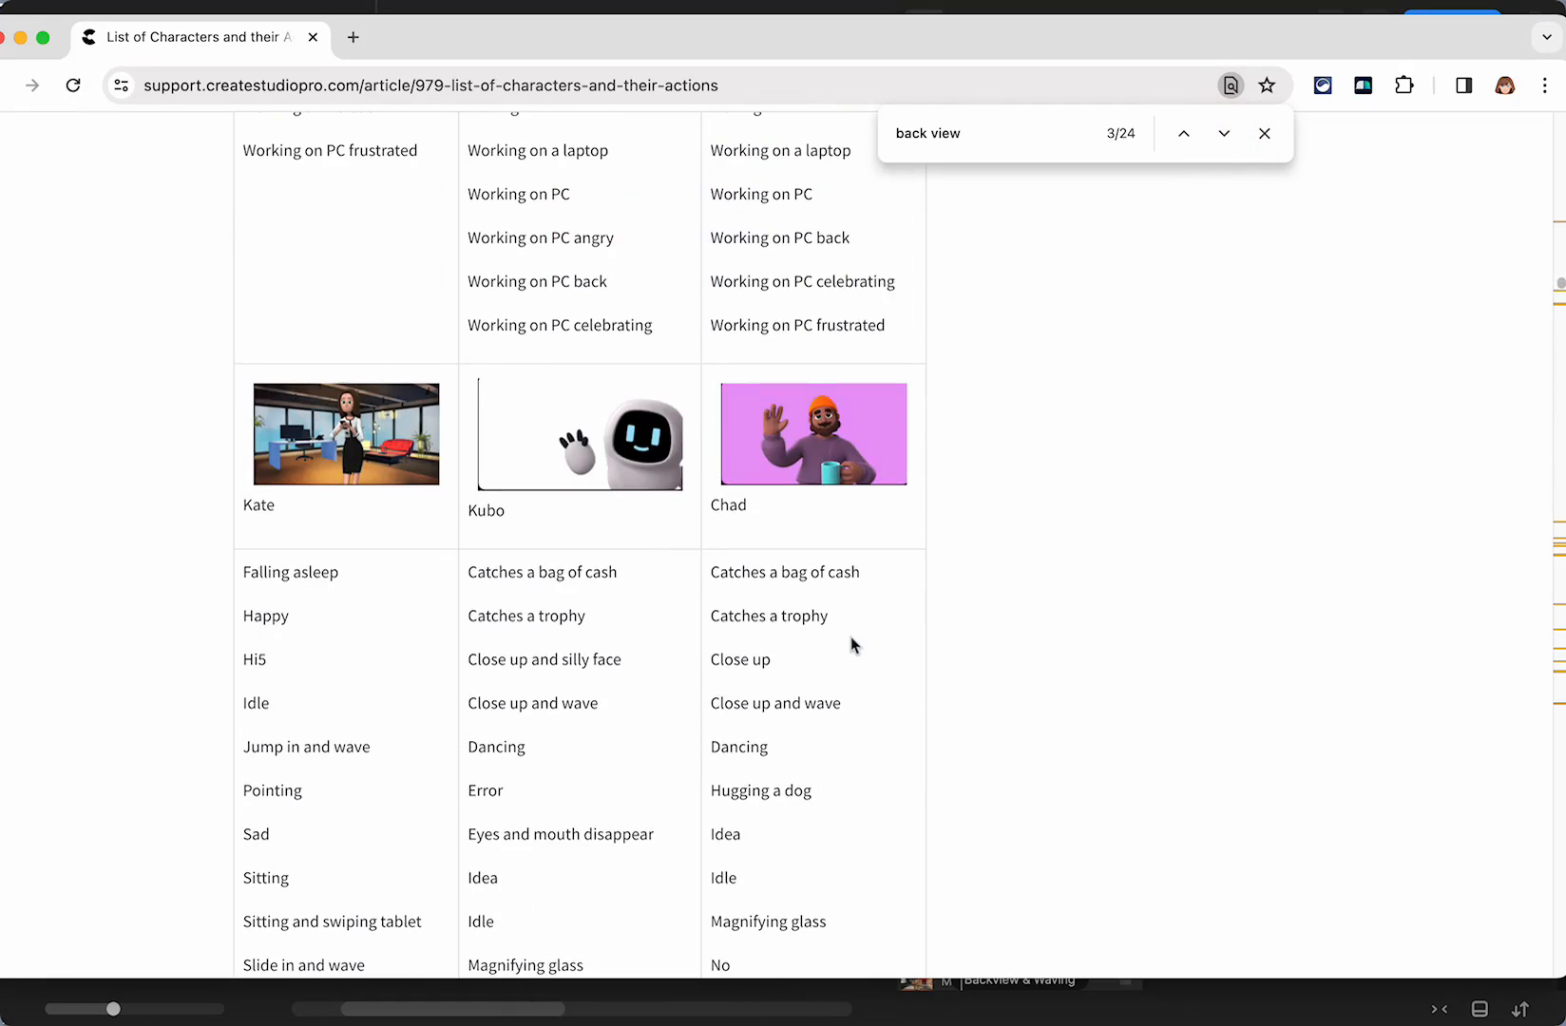
click(1222, 133)
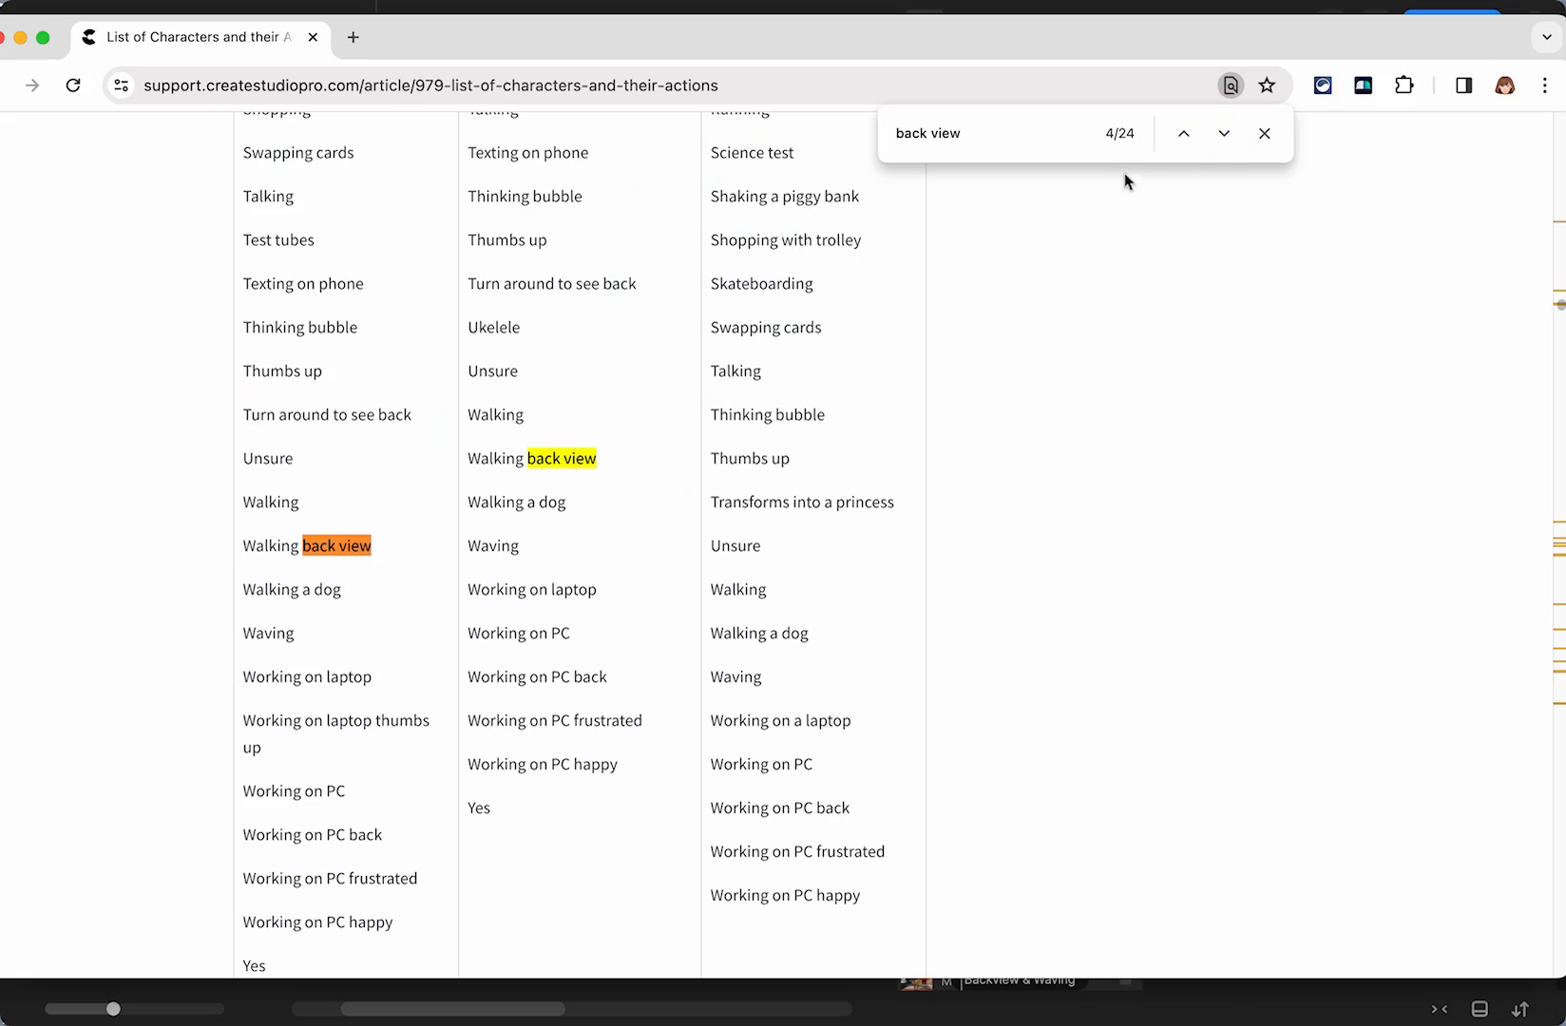
Step: Scroll down and step through four more 'back view' matches
scroll(down, 3)
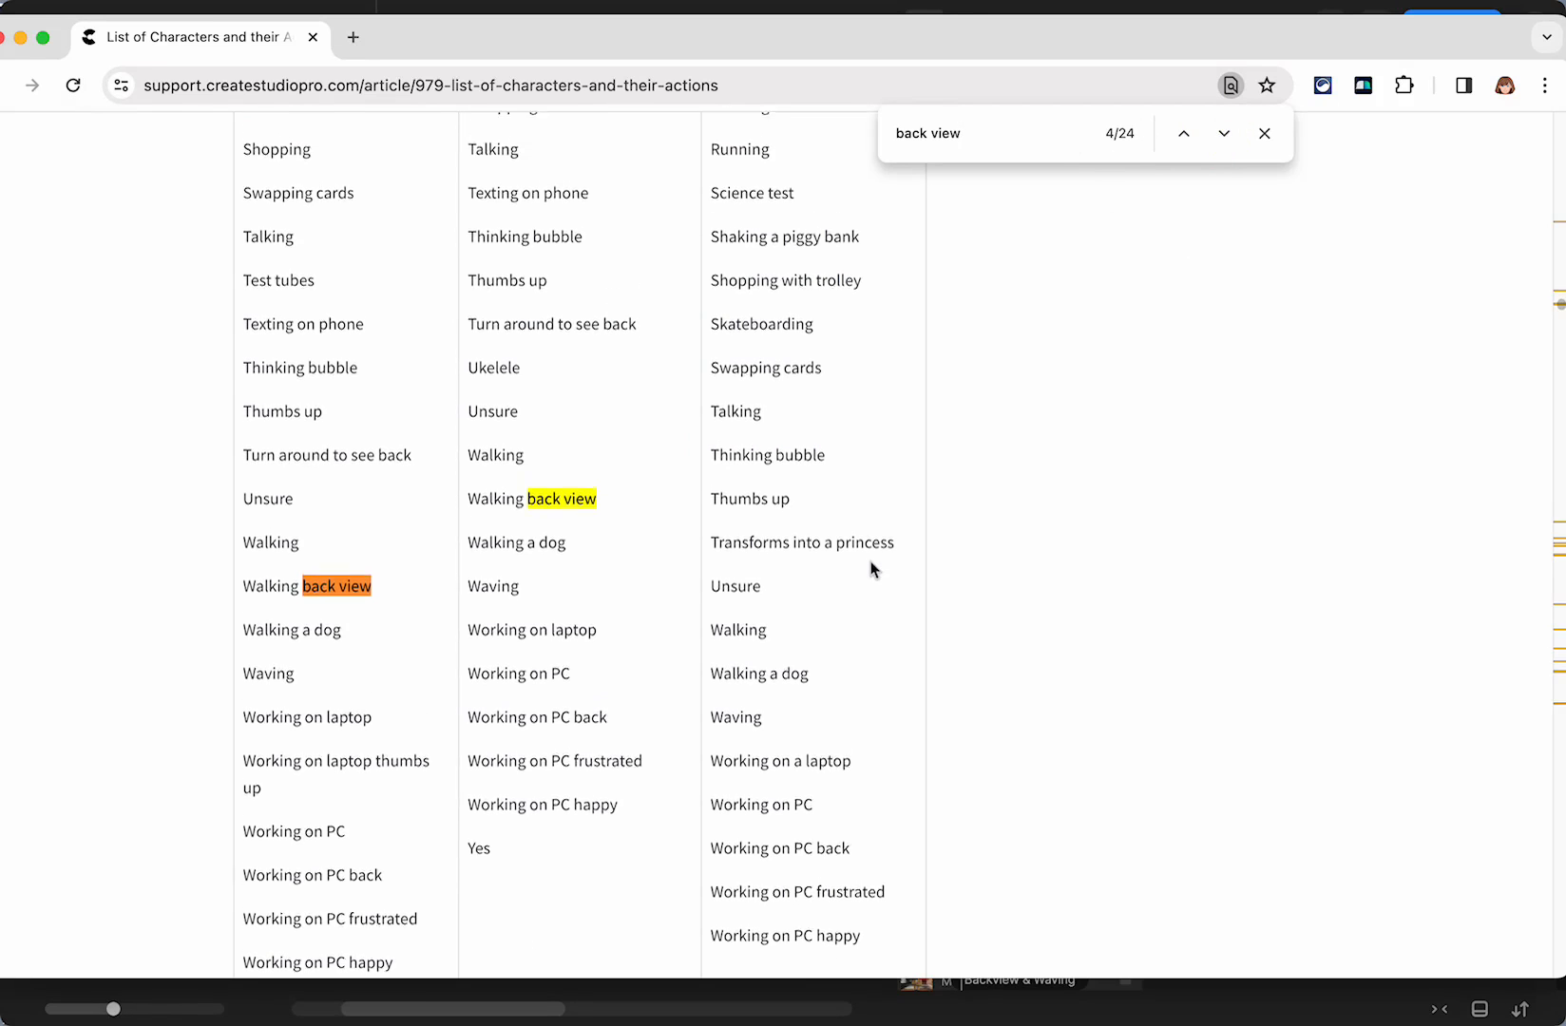
scroll(down, 3)
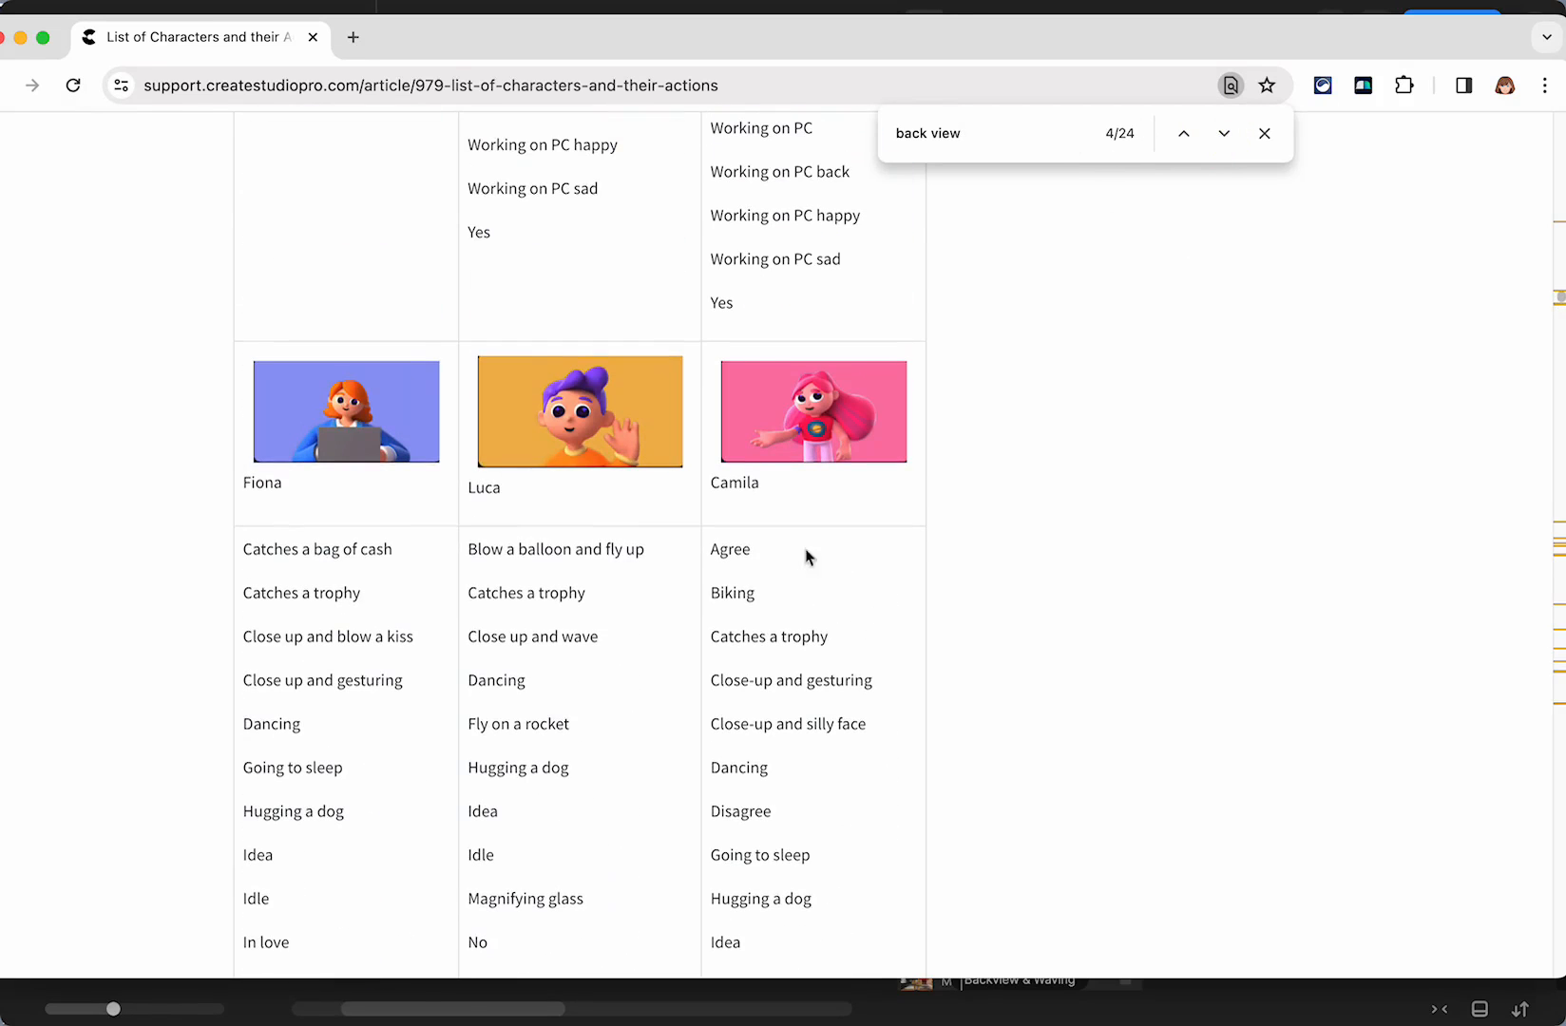
scroll(down, 3)
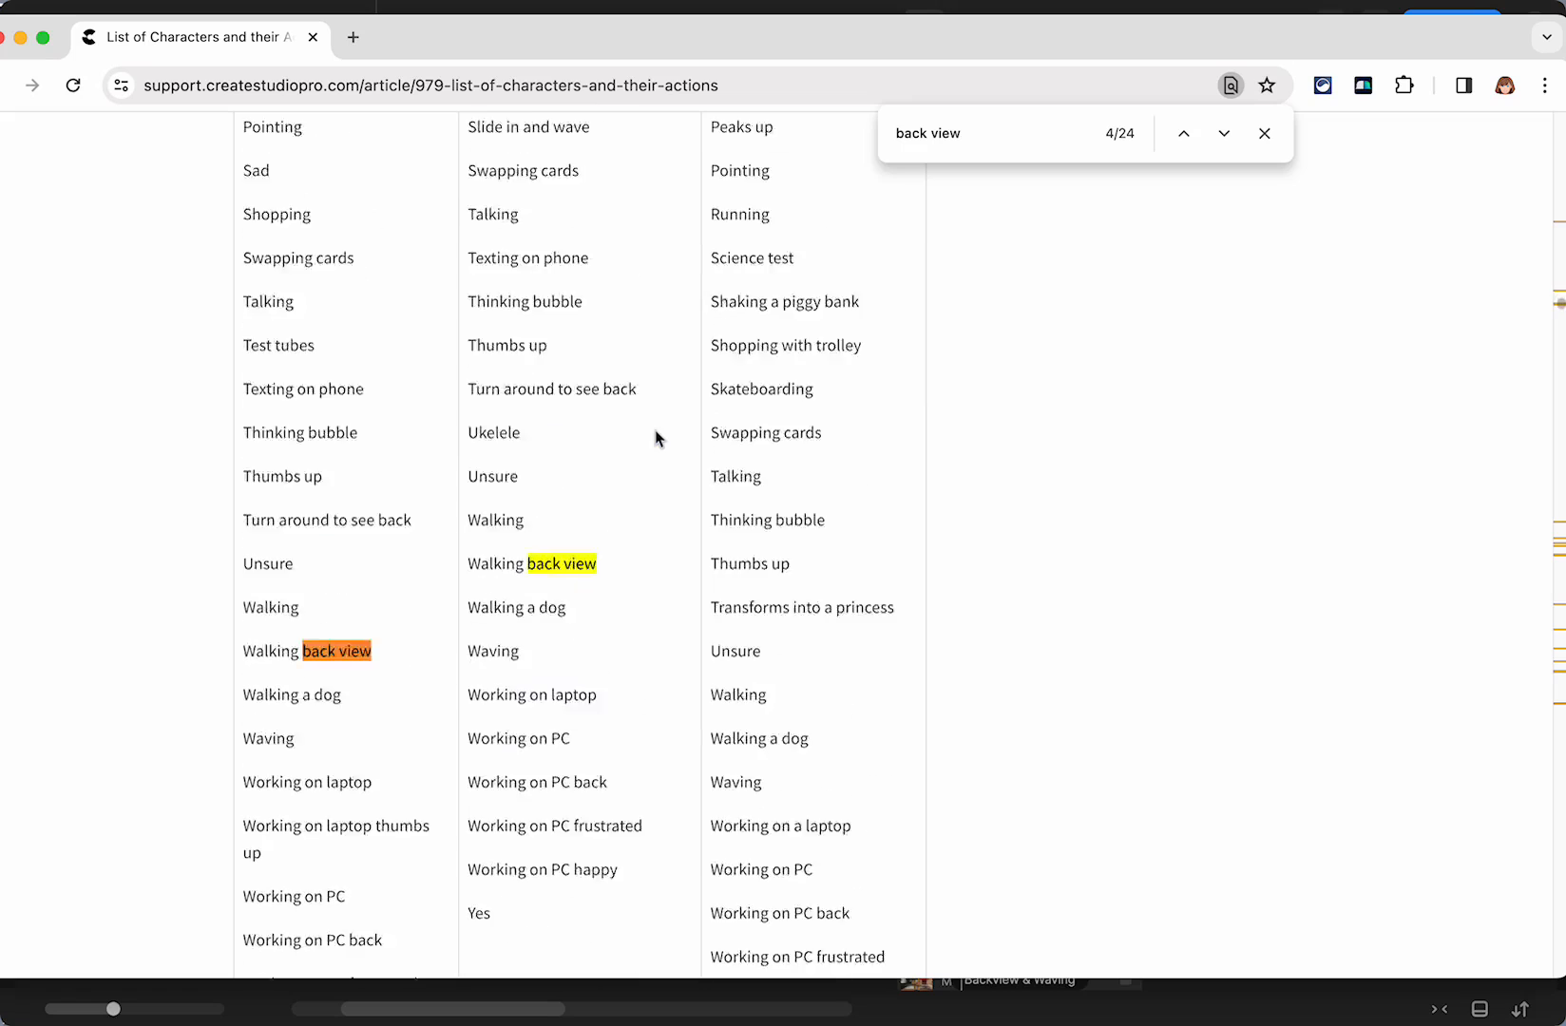
click(1224, 133)
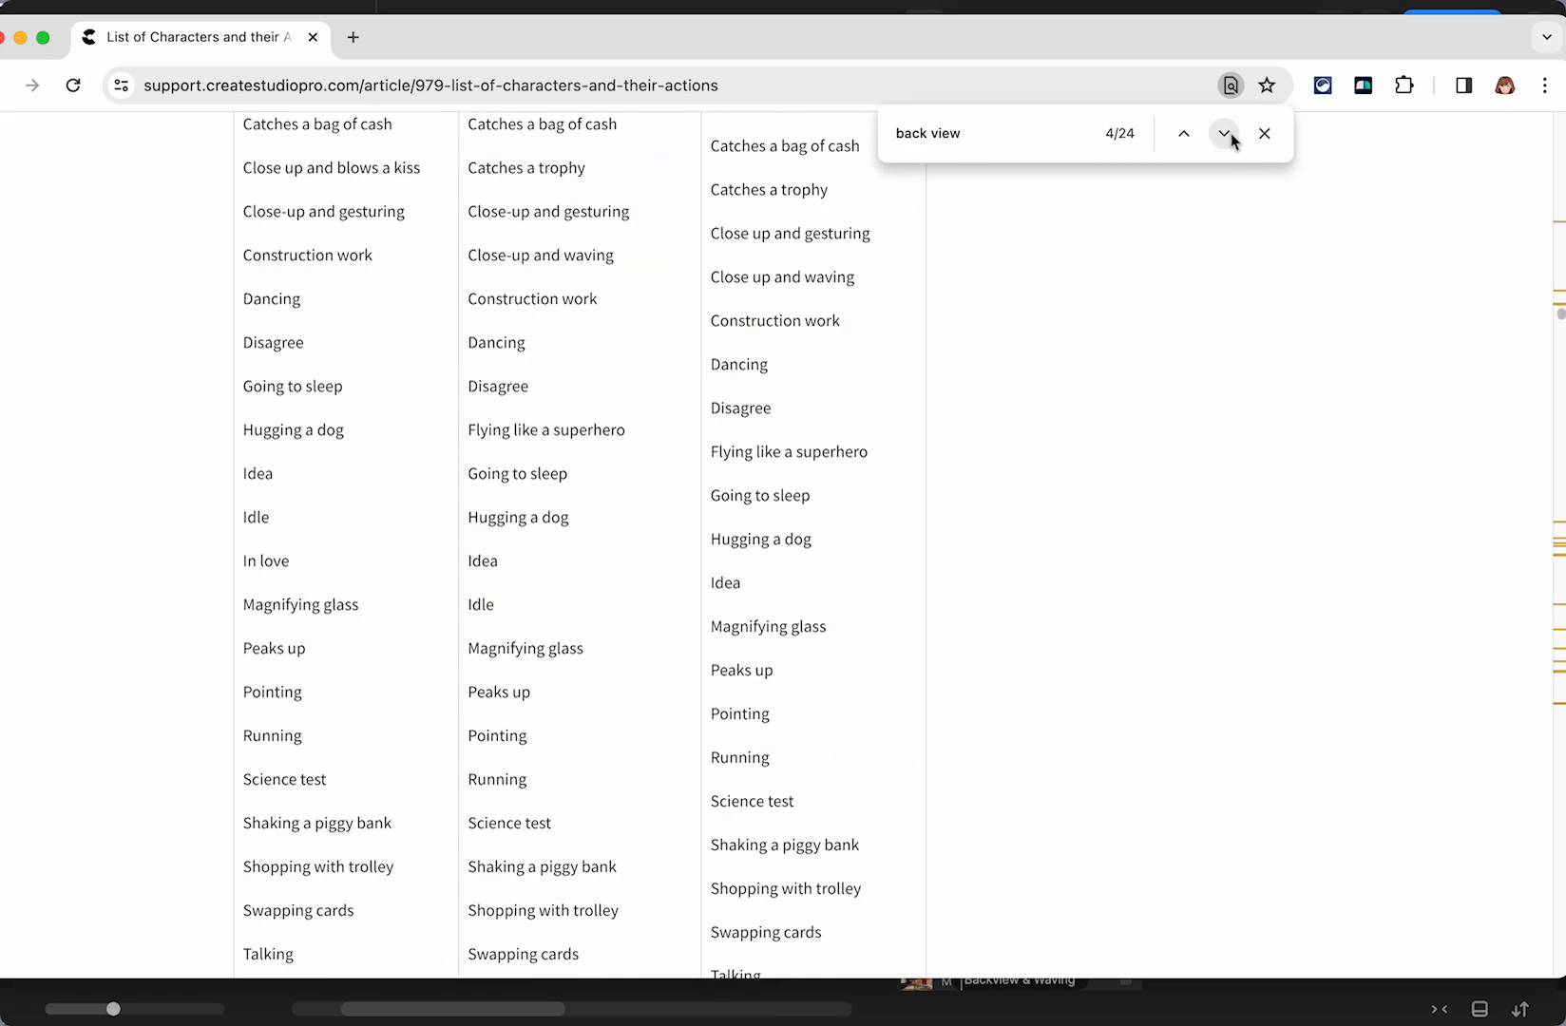
click(1224, 133)
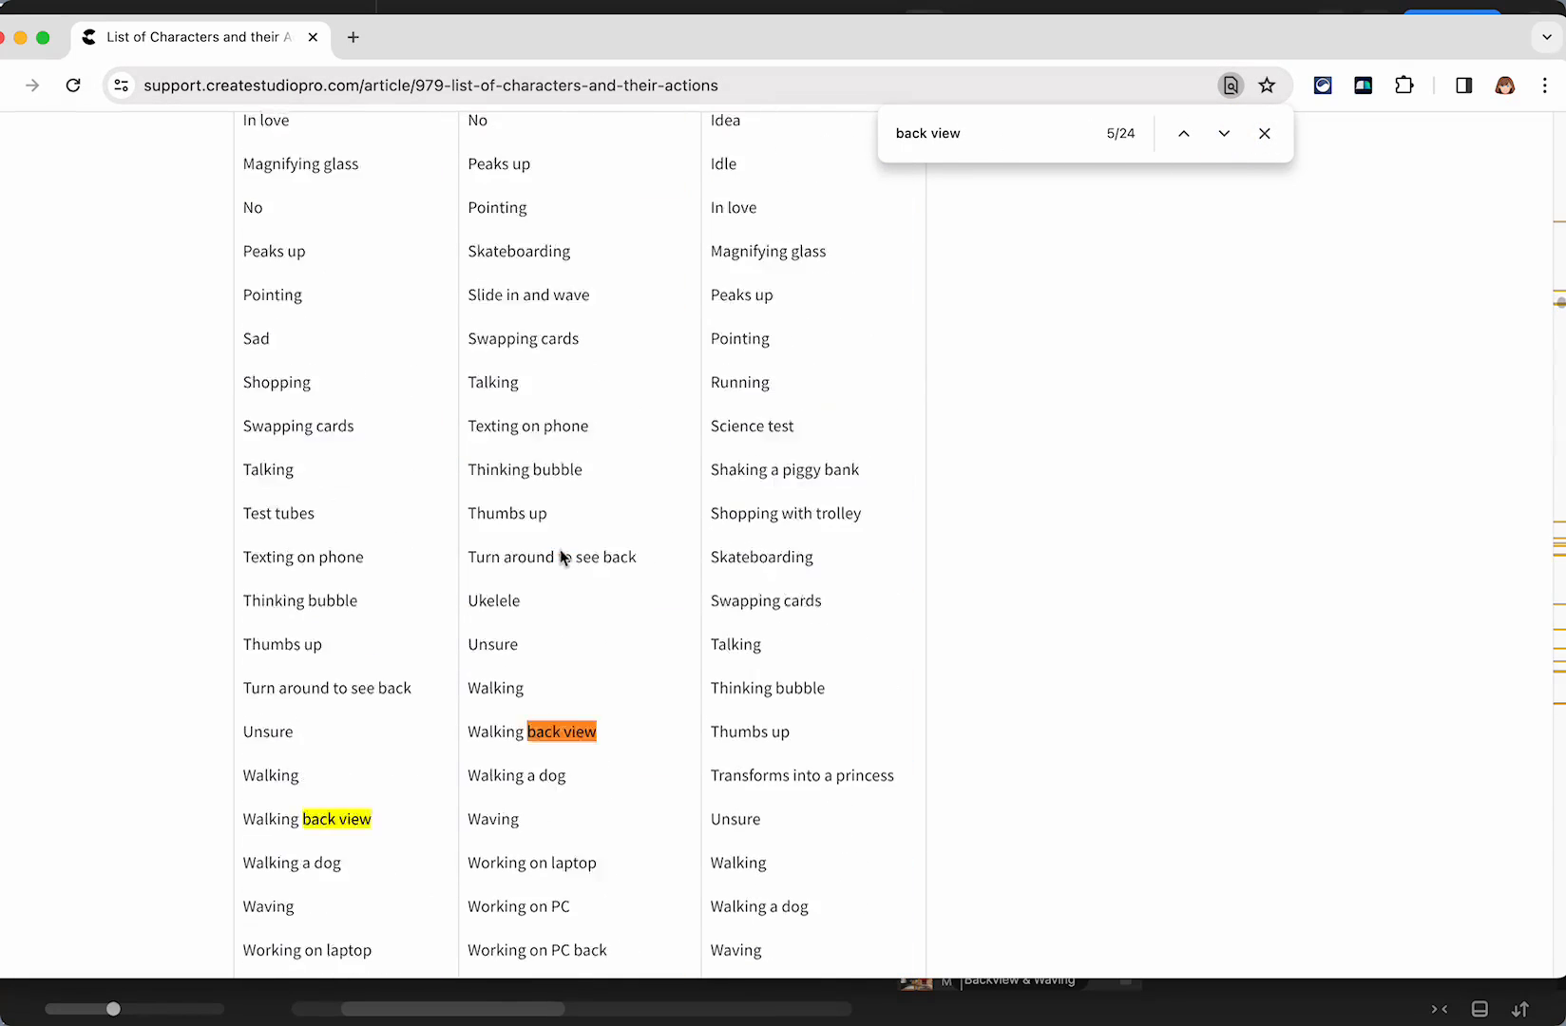
click(1224, 133)
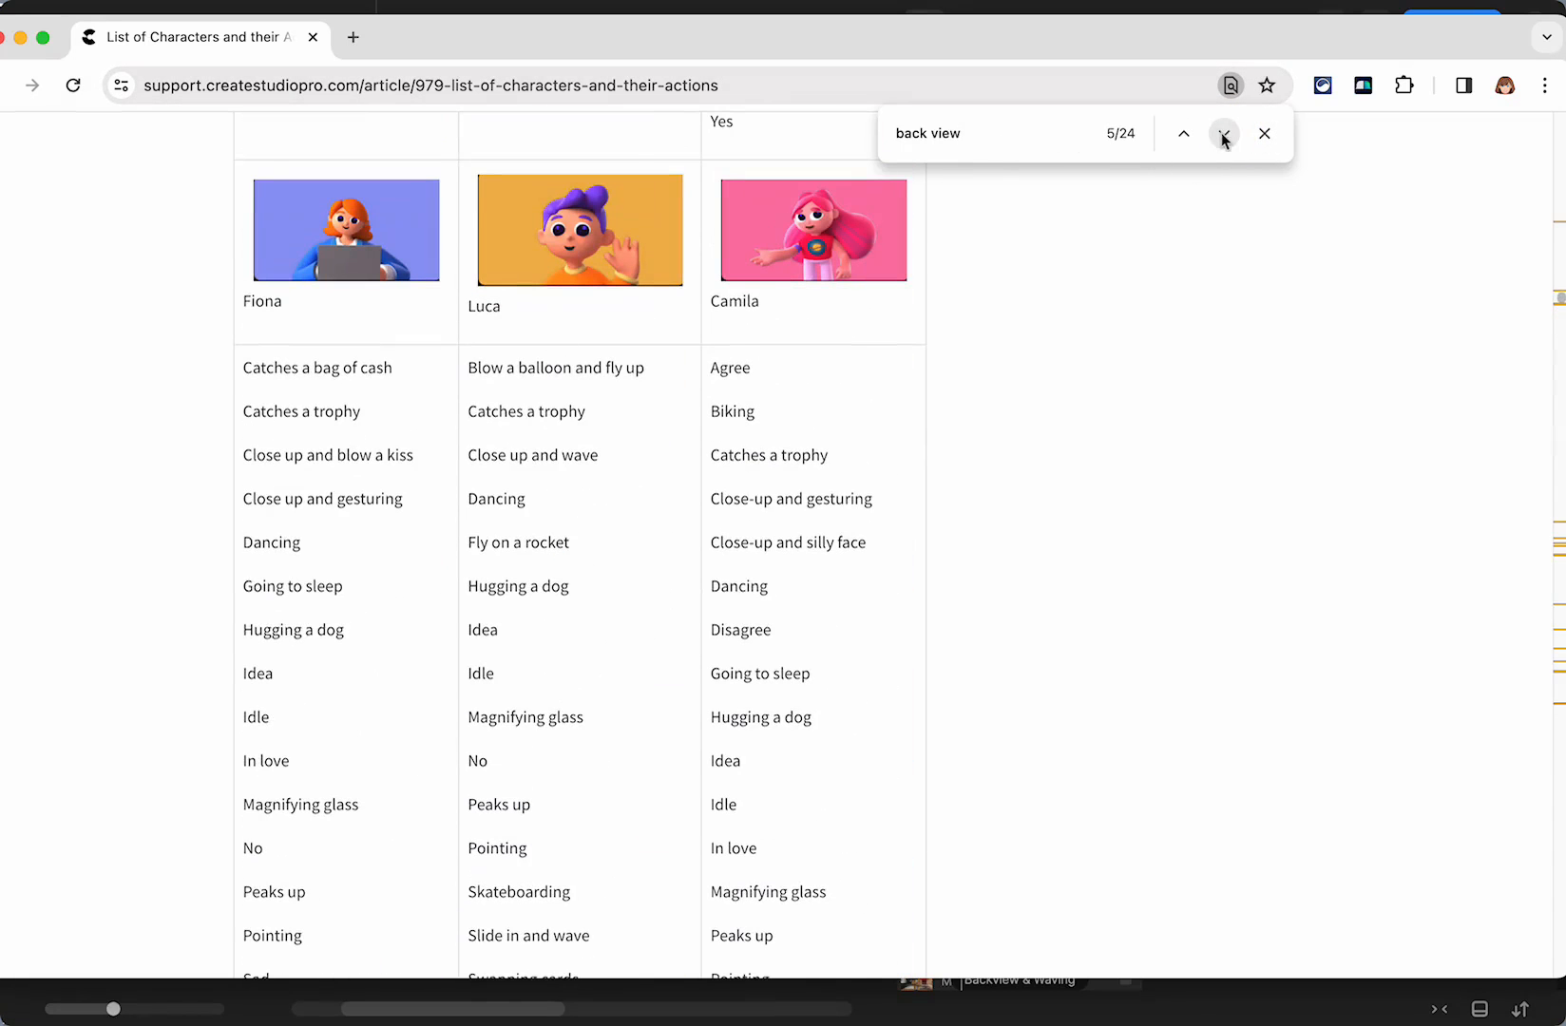
click(1224, 133)
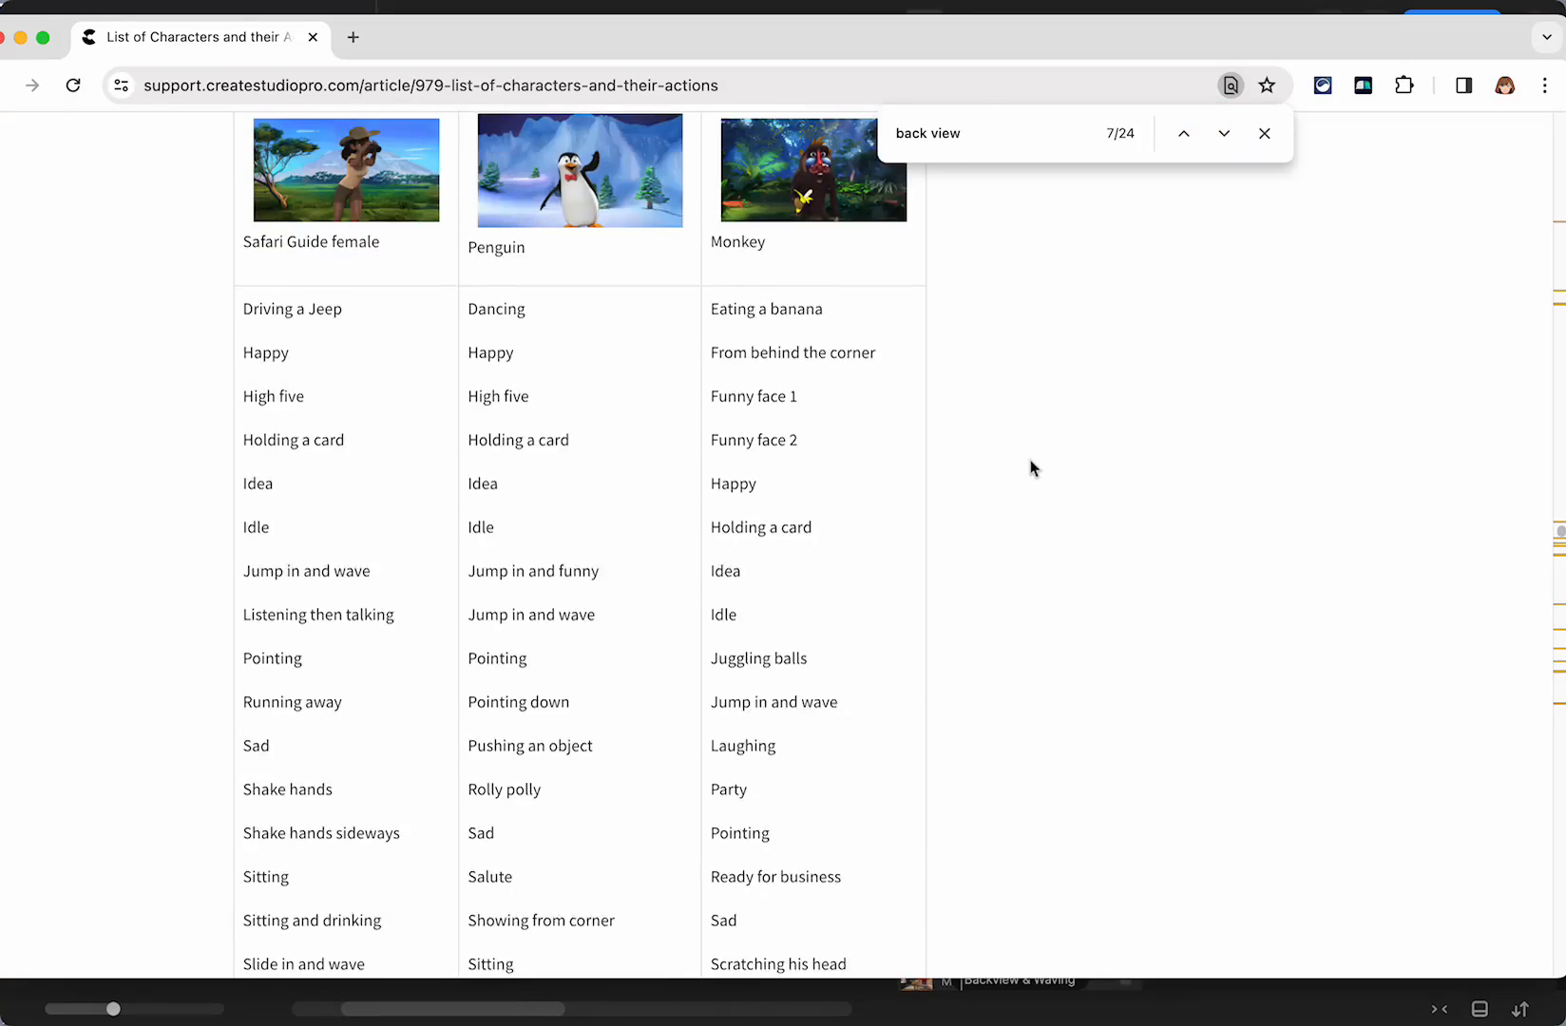
Step: Scroll up and down the article reviewing the back view actions
scroll(up, 3)
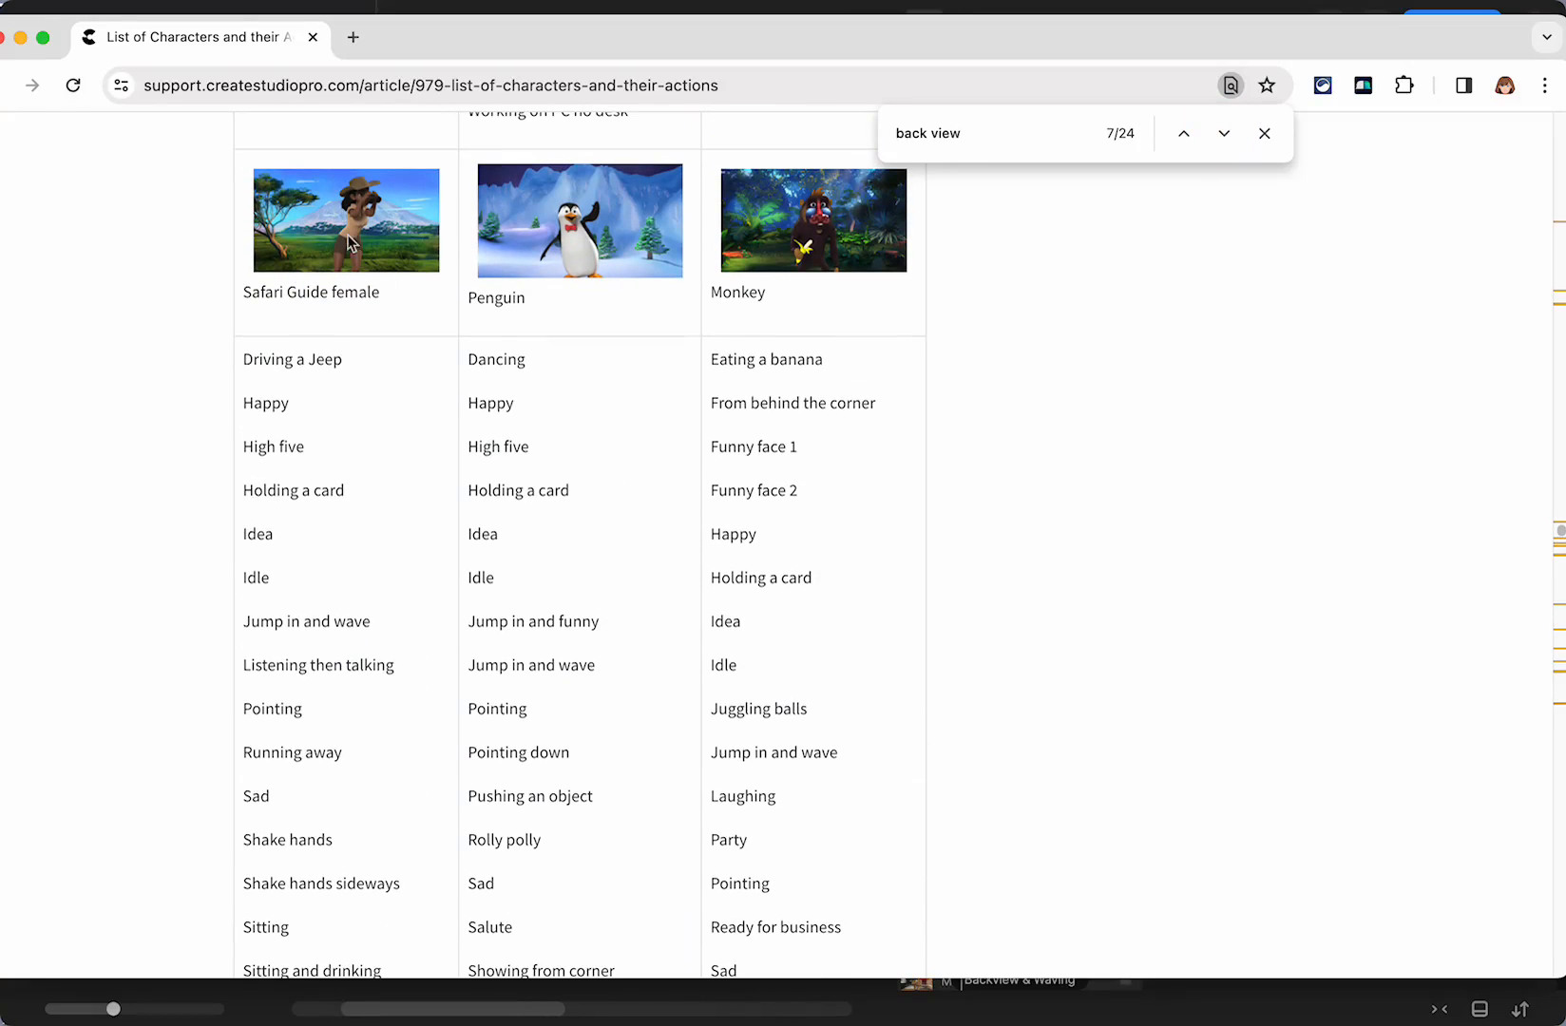
scroll(down, 3)
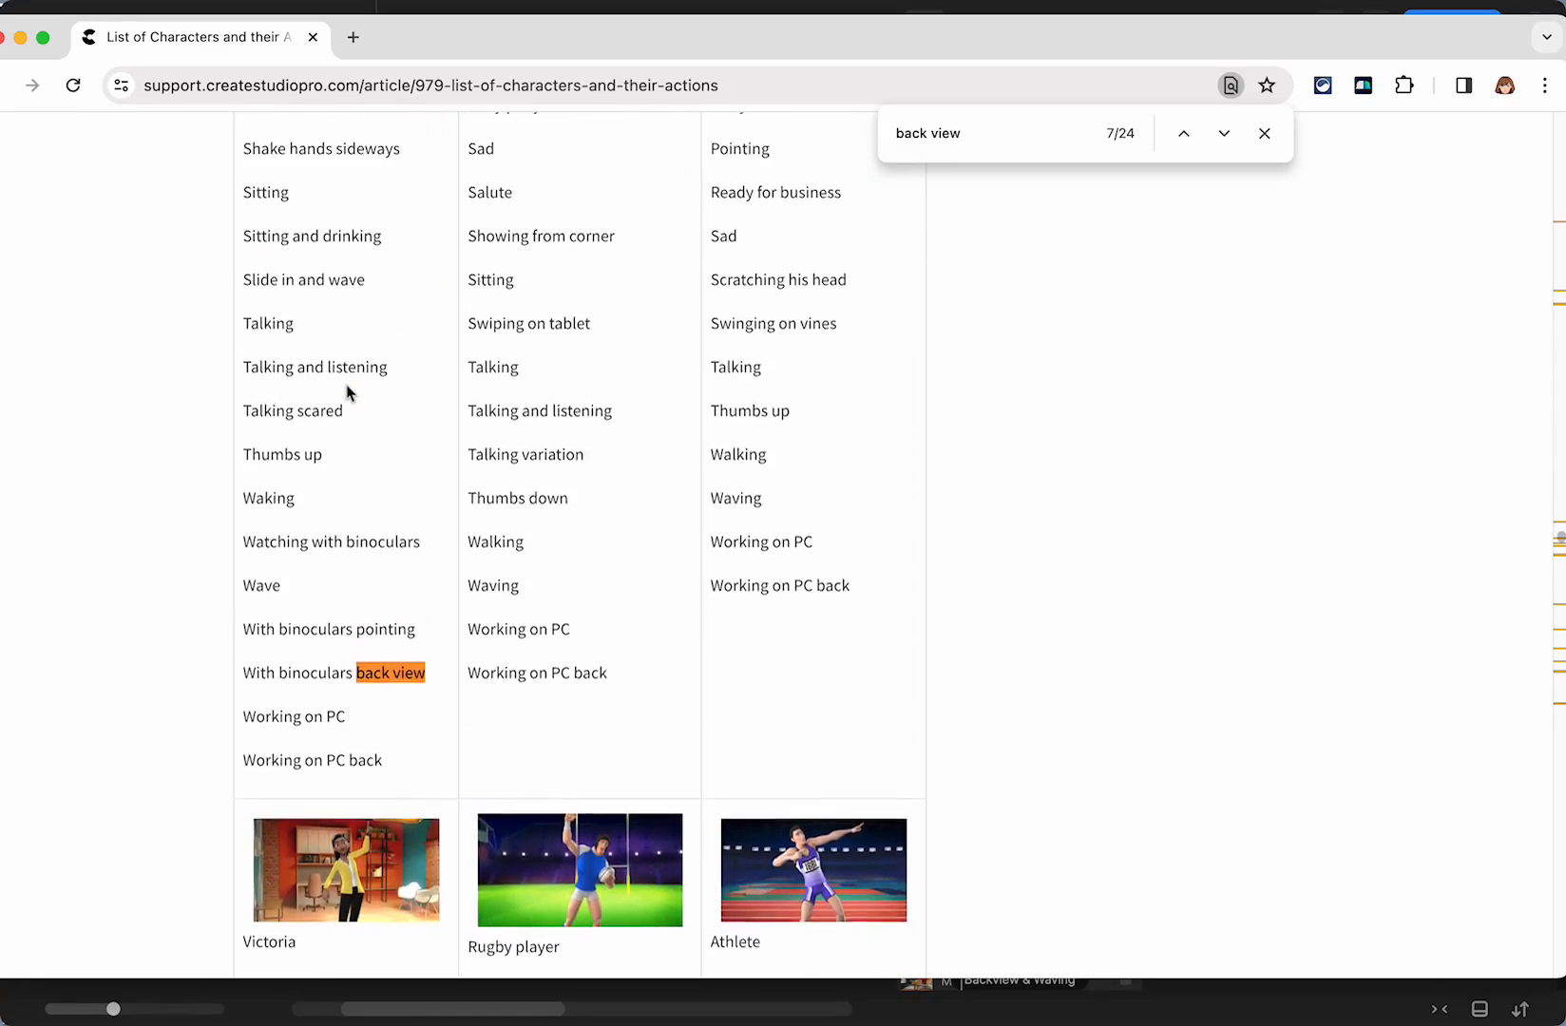
scroll(up, 3)
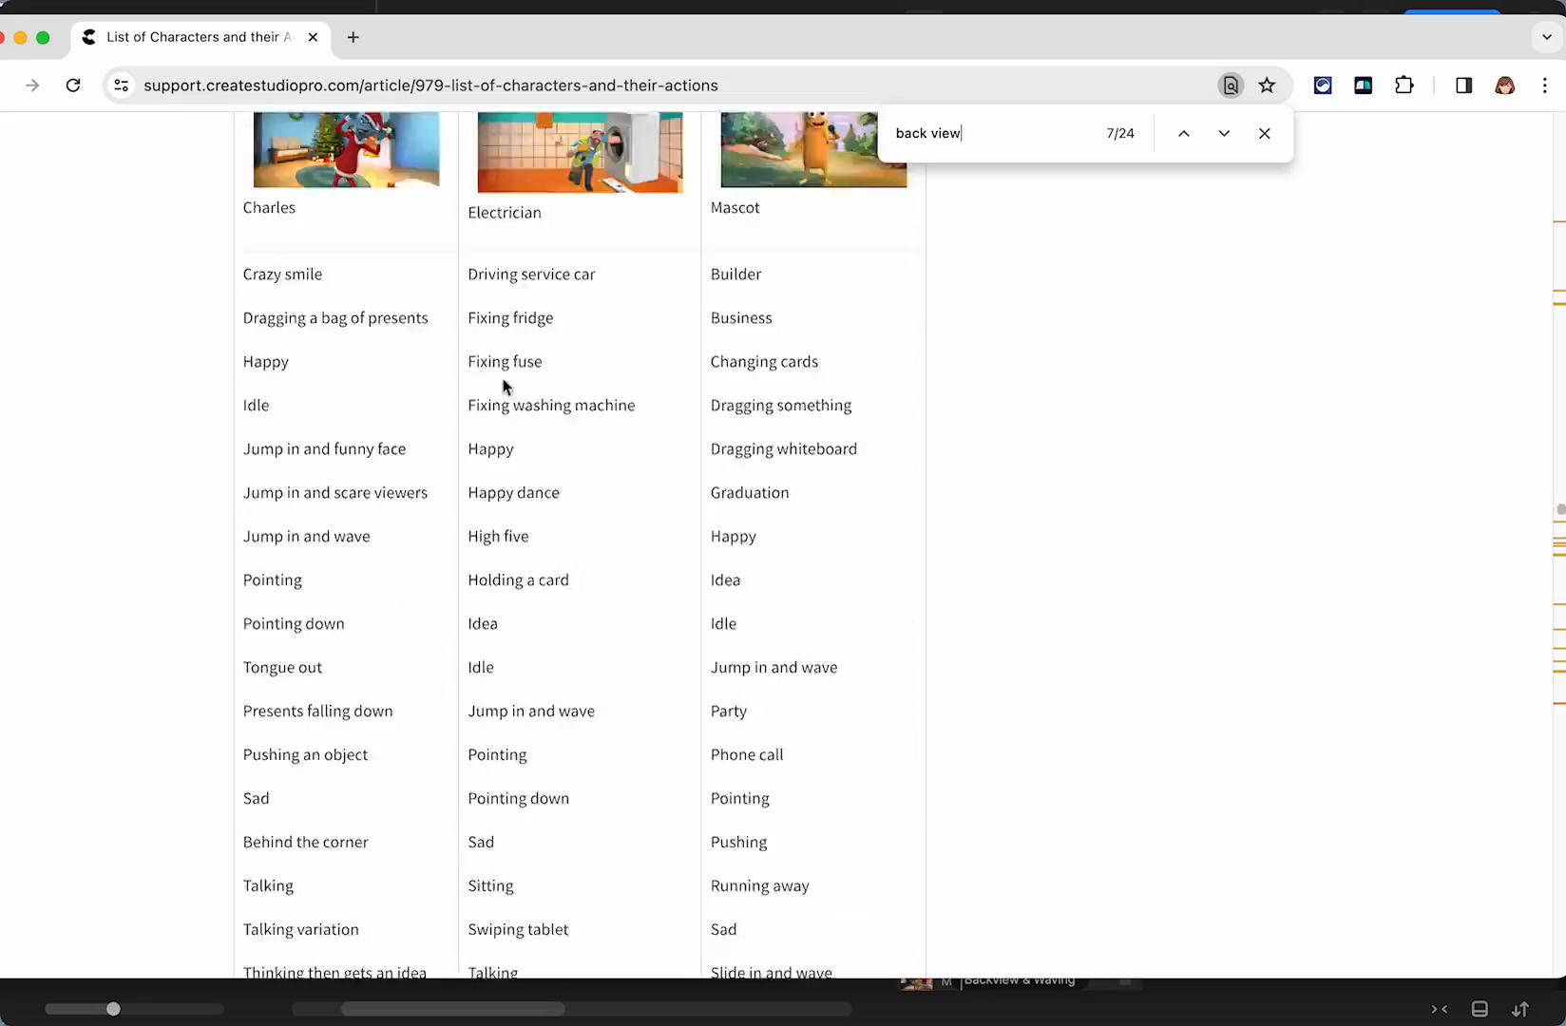
scroll(down, 3)
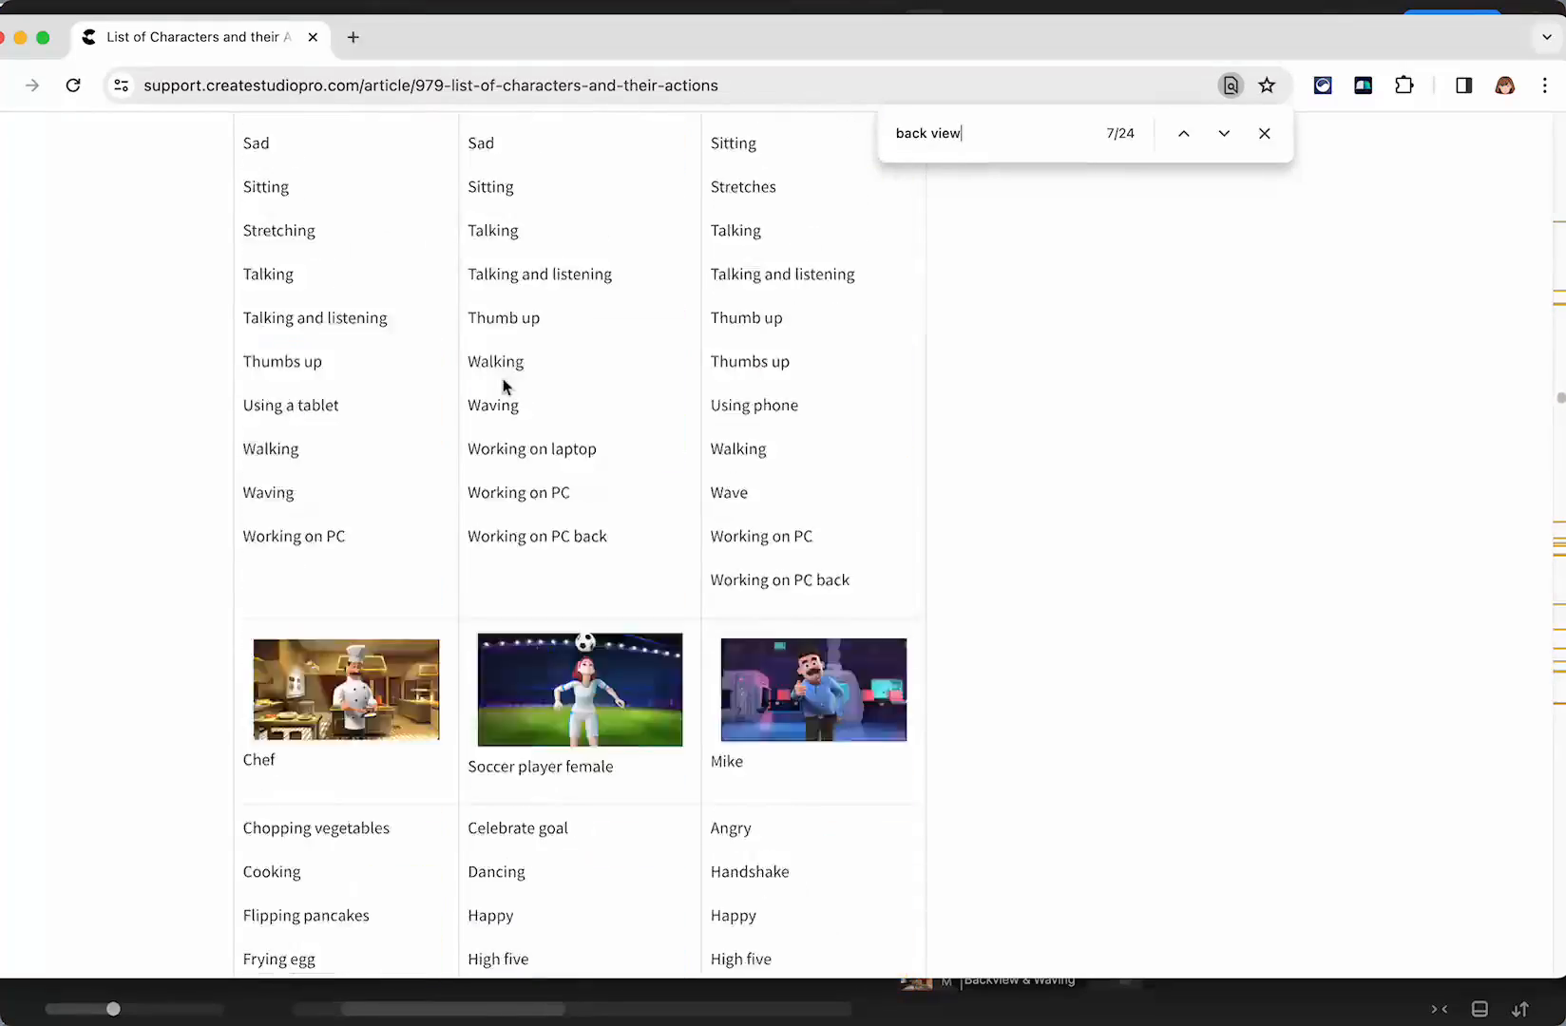
scroll(down, 3)
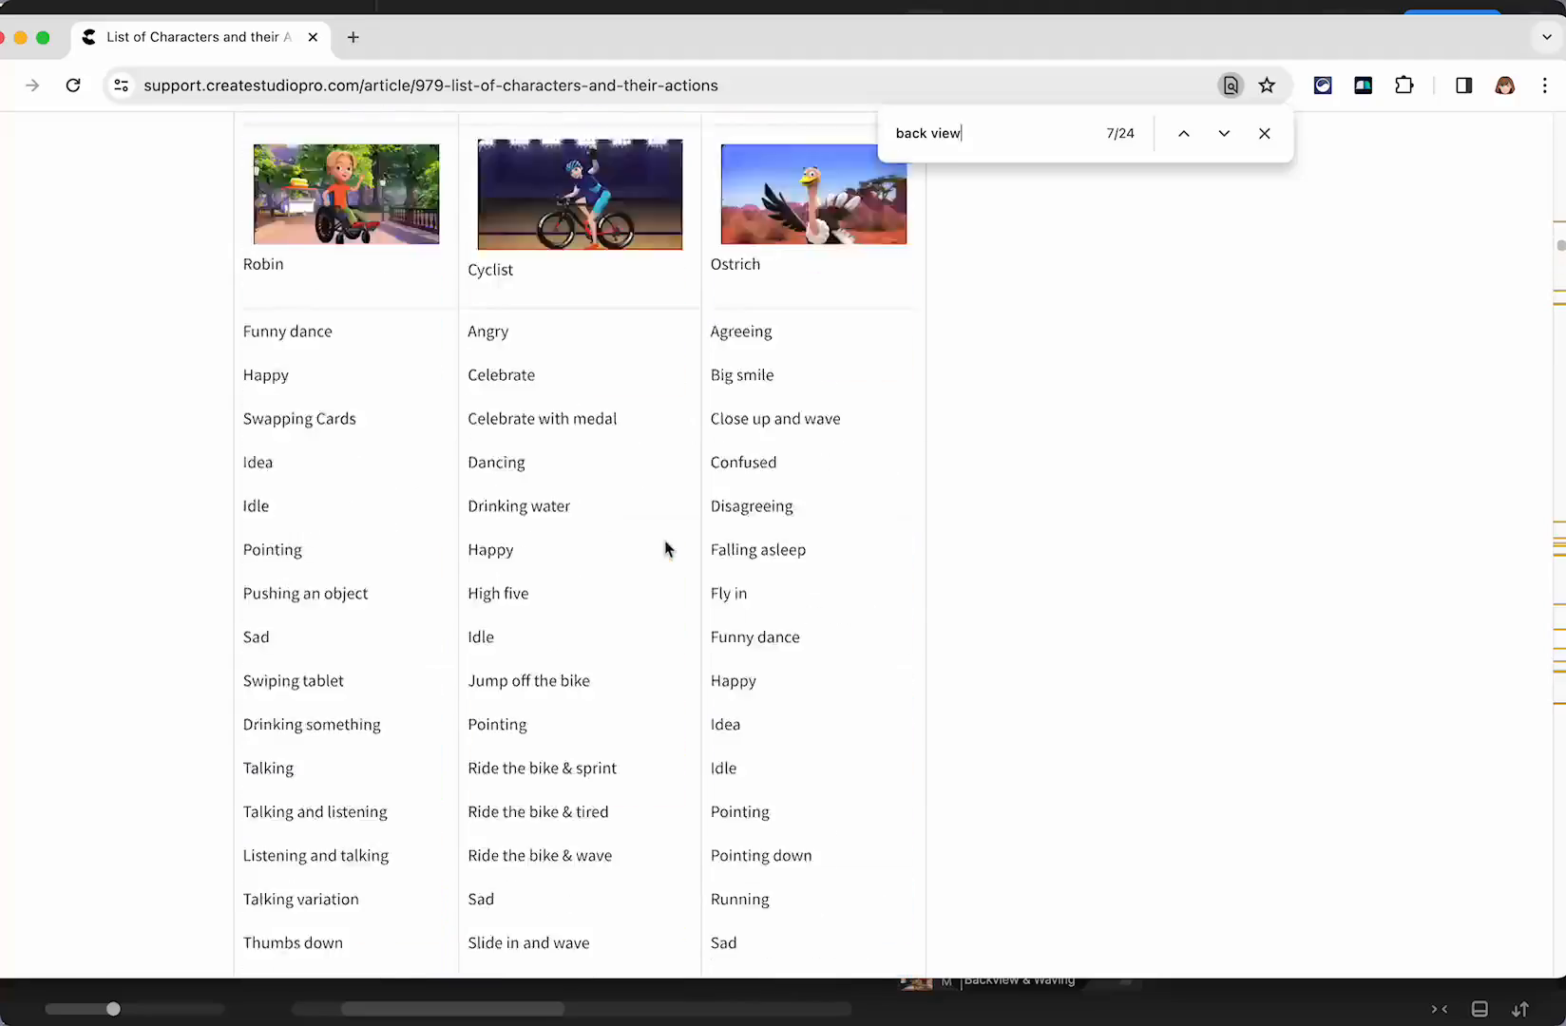
scroll(down, 3)
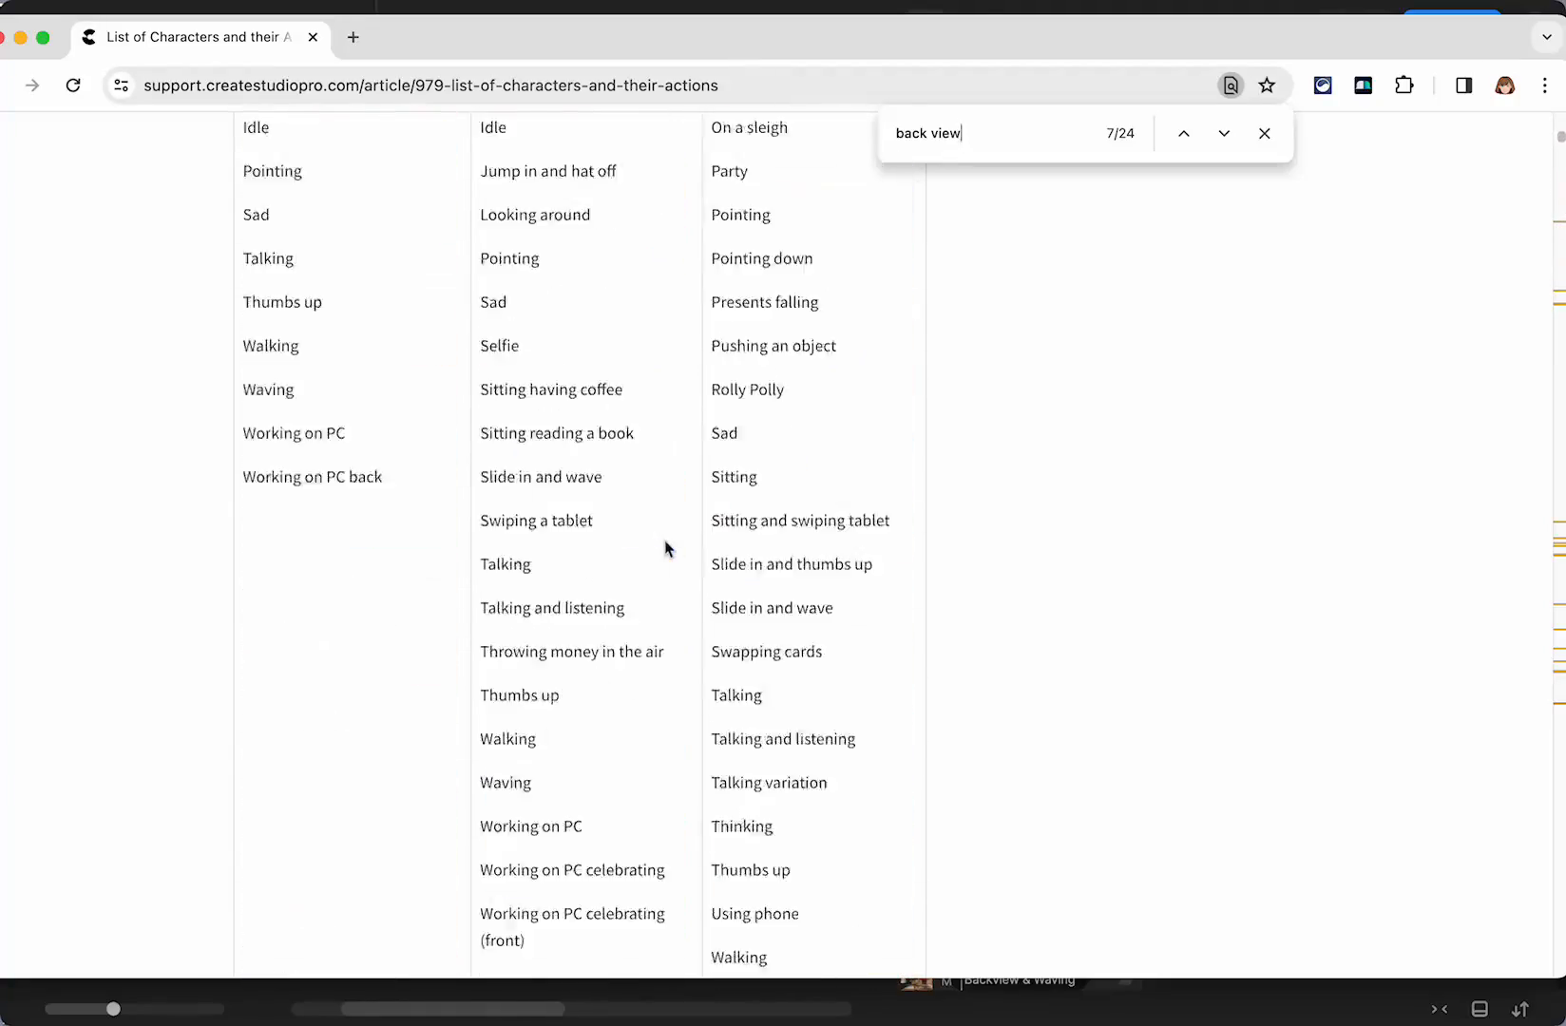
scroll(up, 3)
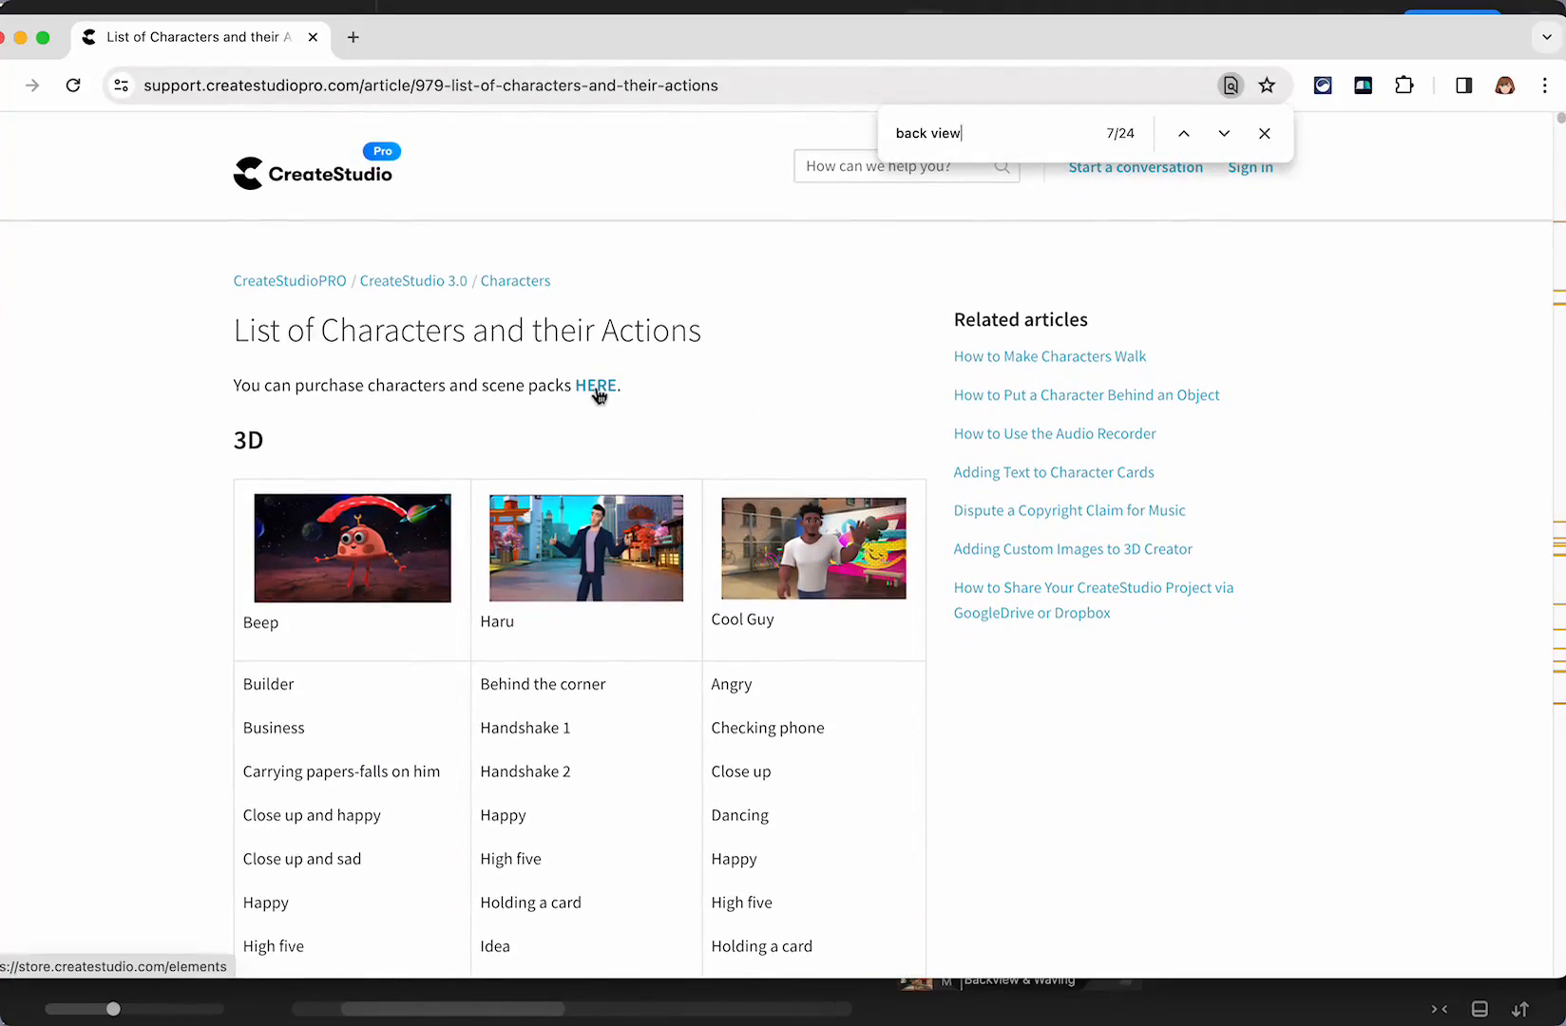
Step: Open Safari Guy in the store and select his 'With binoculars back view' action
click(595, 385)
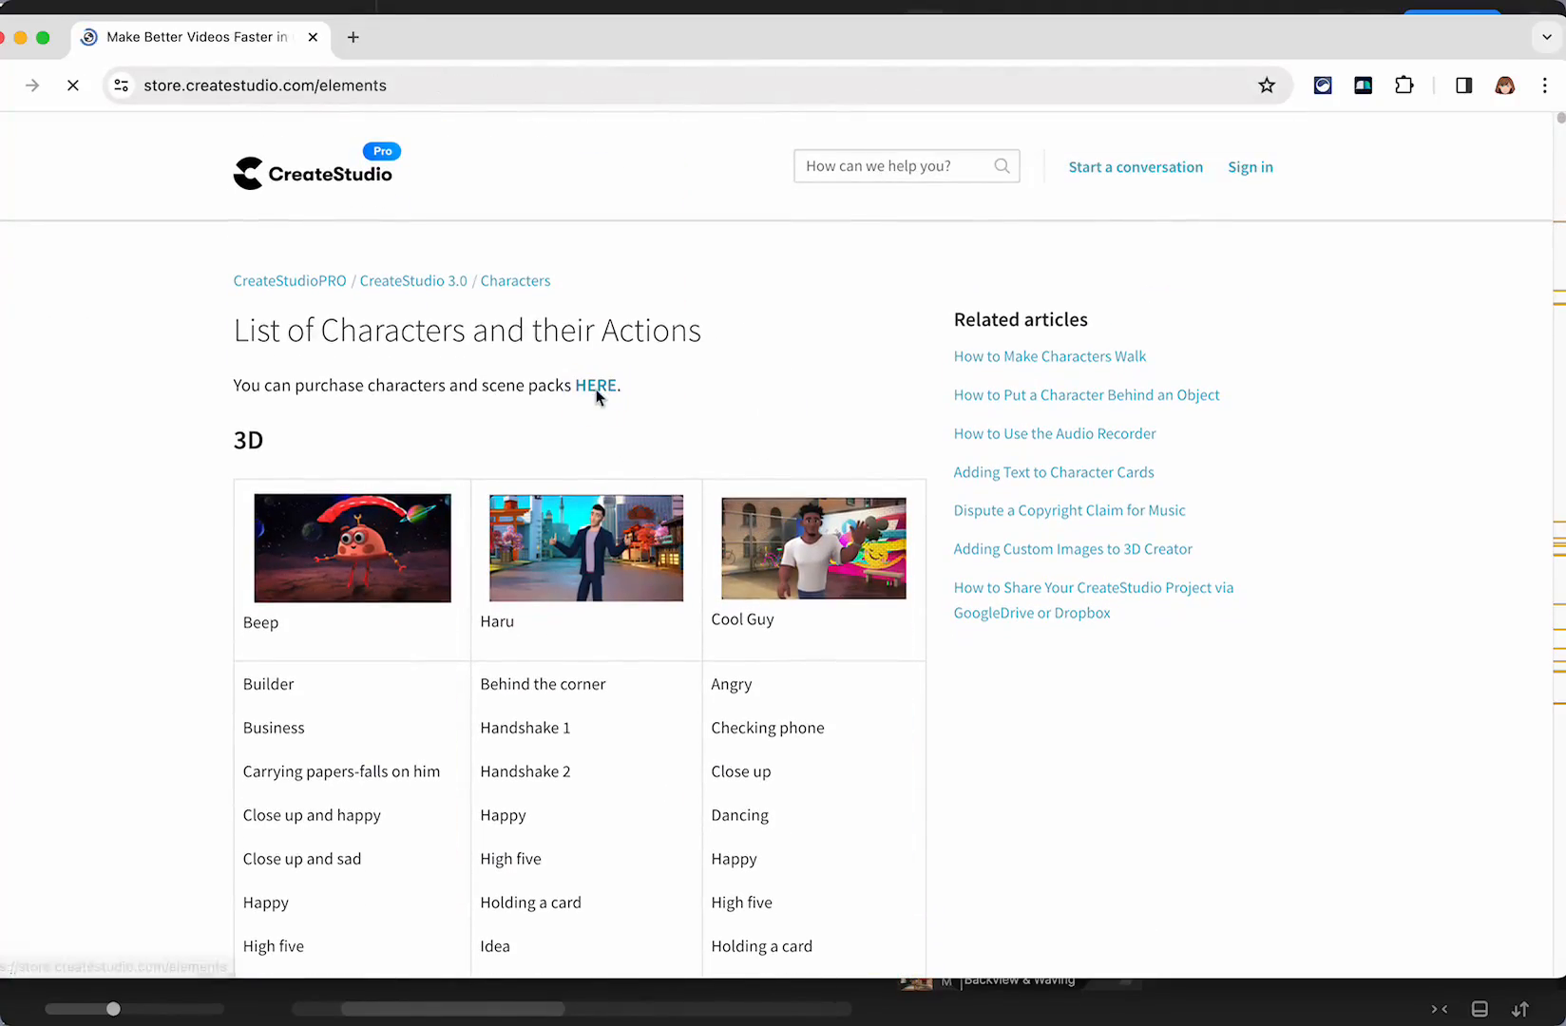
click(594, 386)
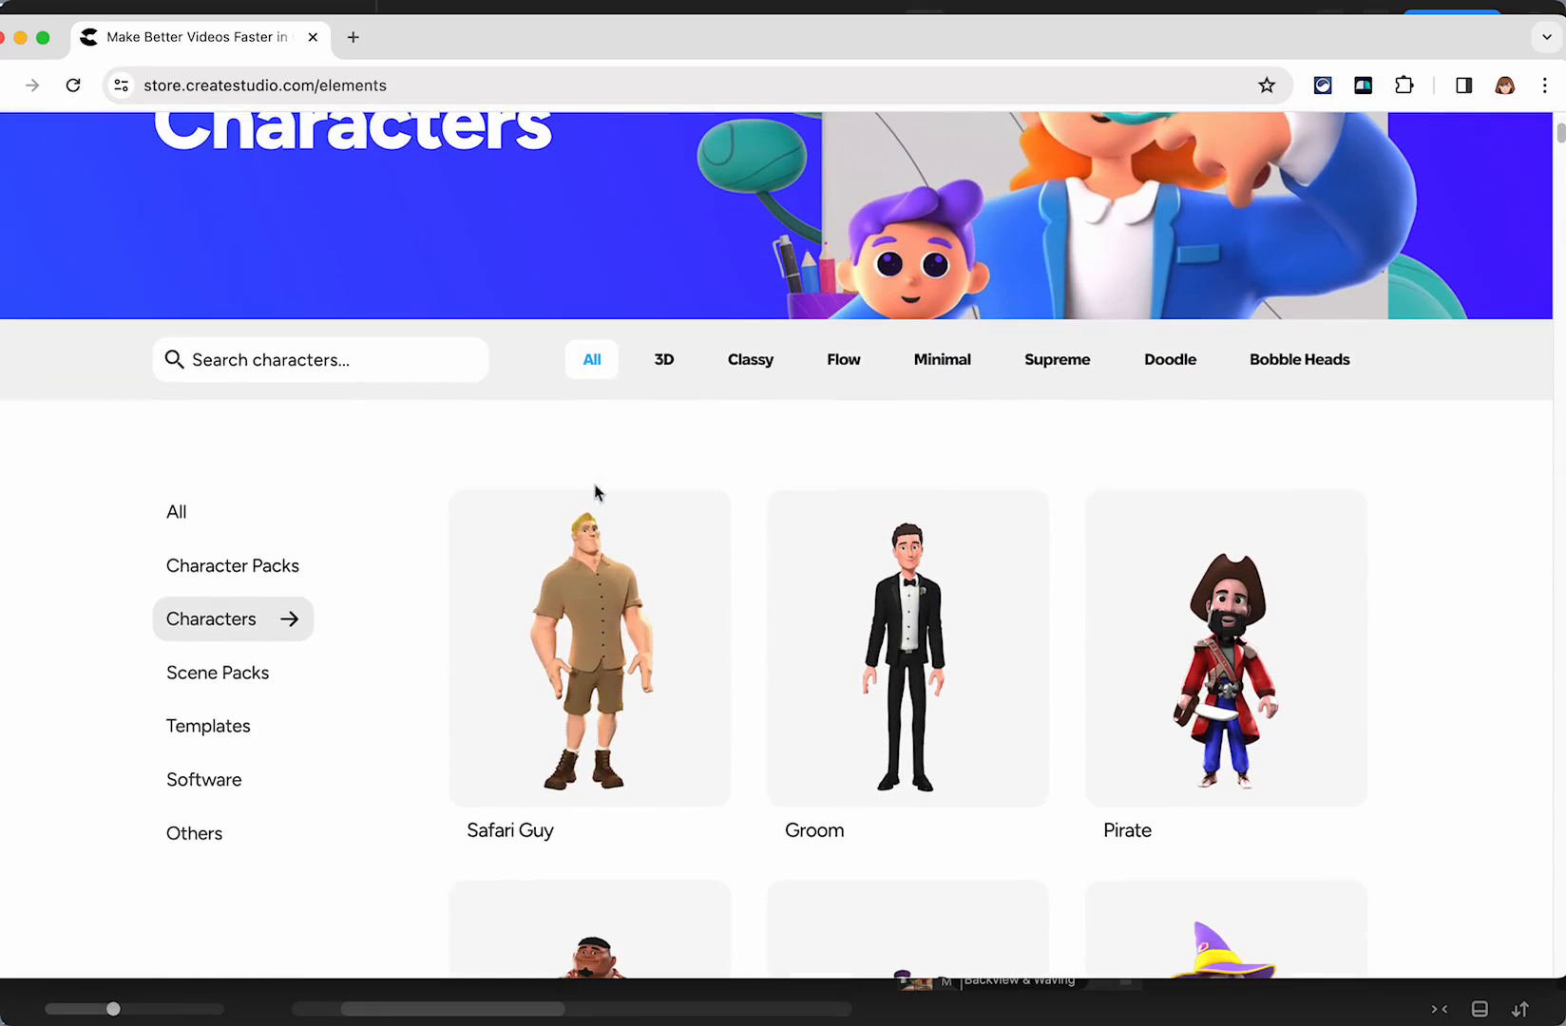
click(588, 648)
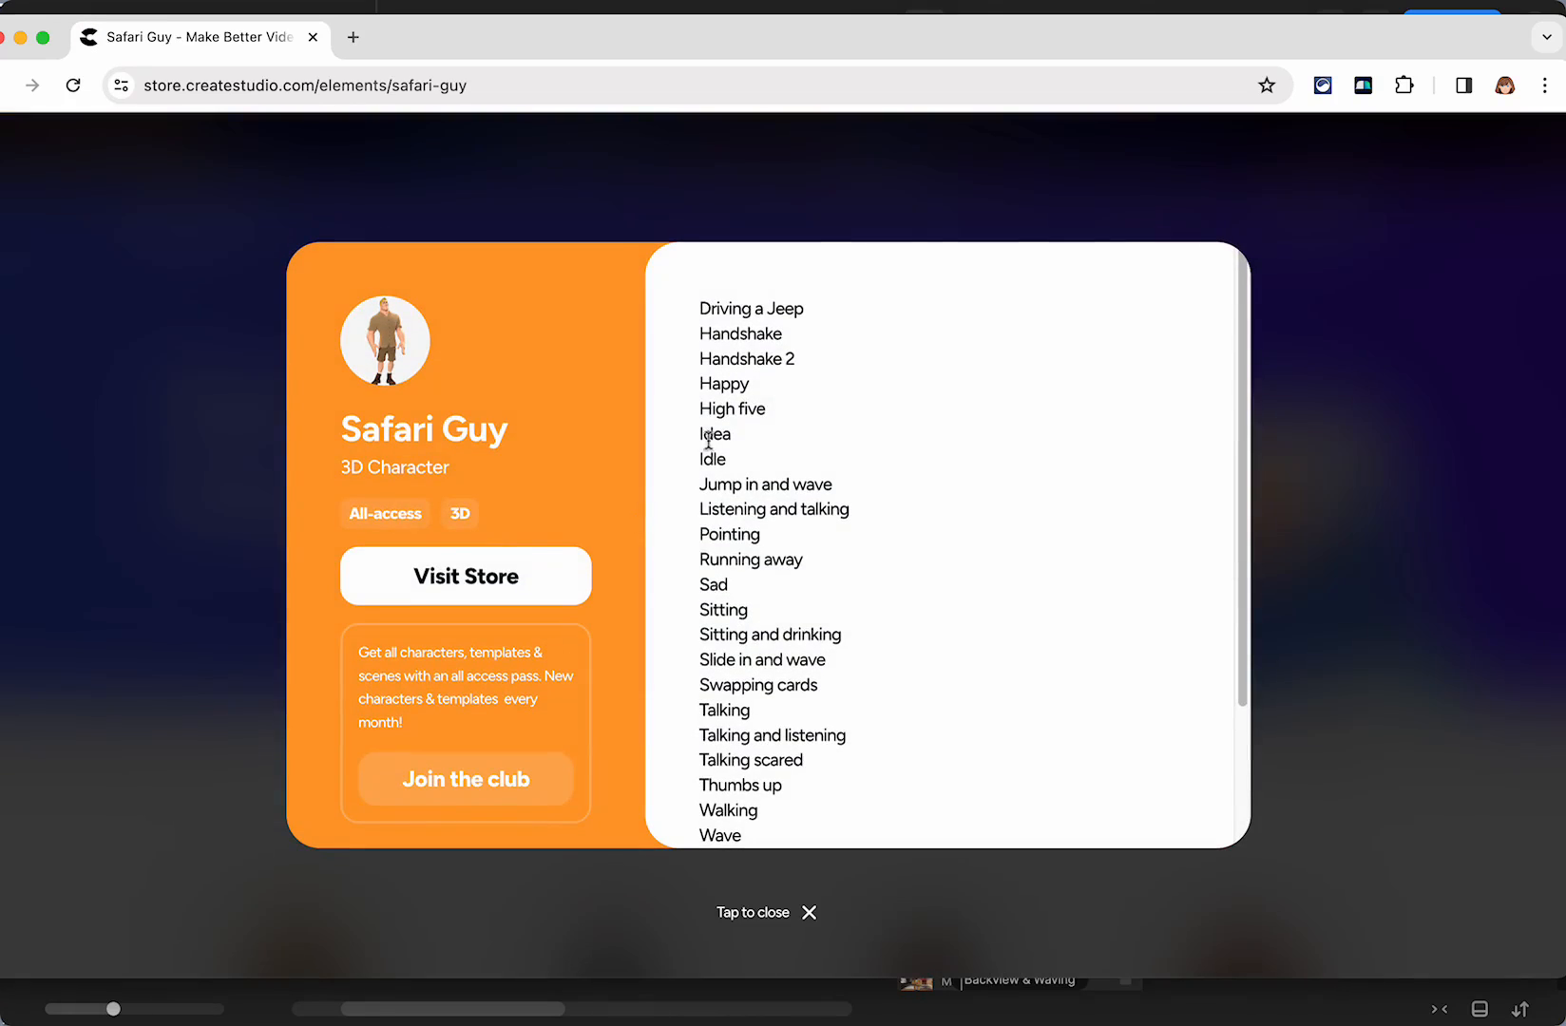
mouse_move(761, 386)
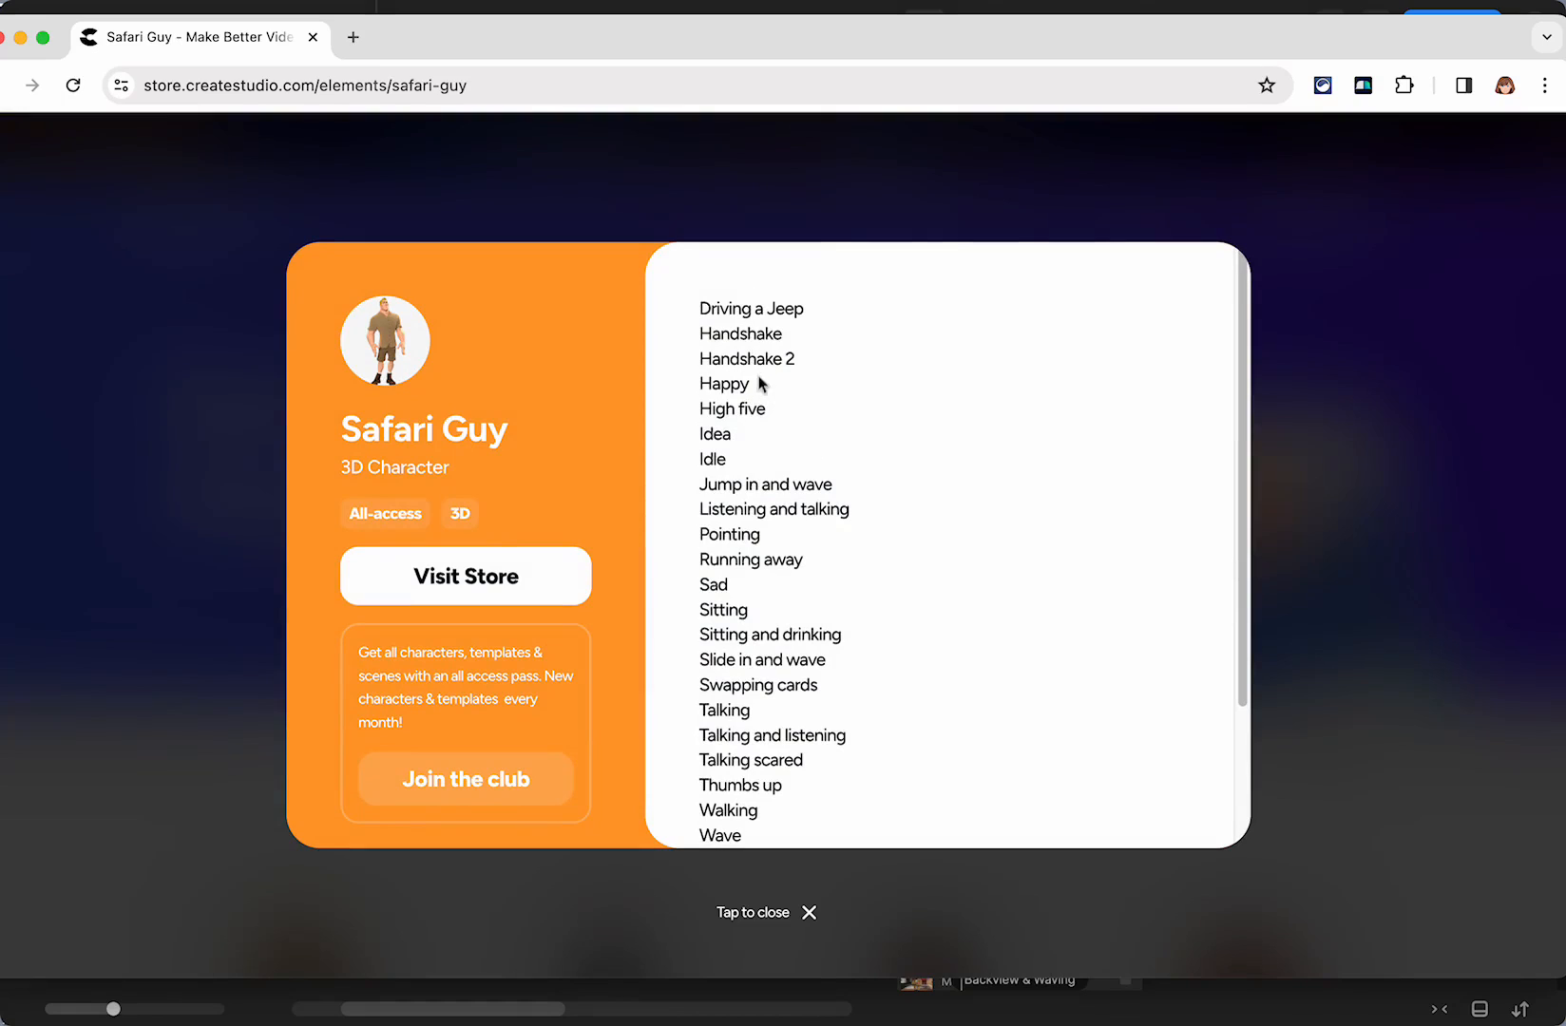
mouse_move(782, 436)
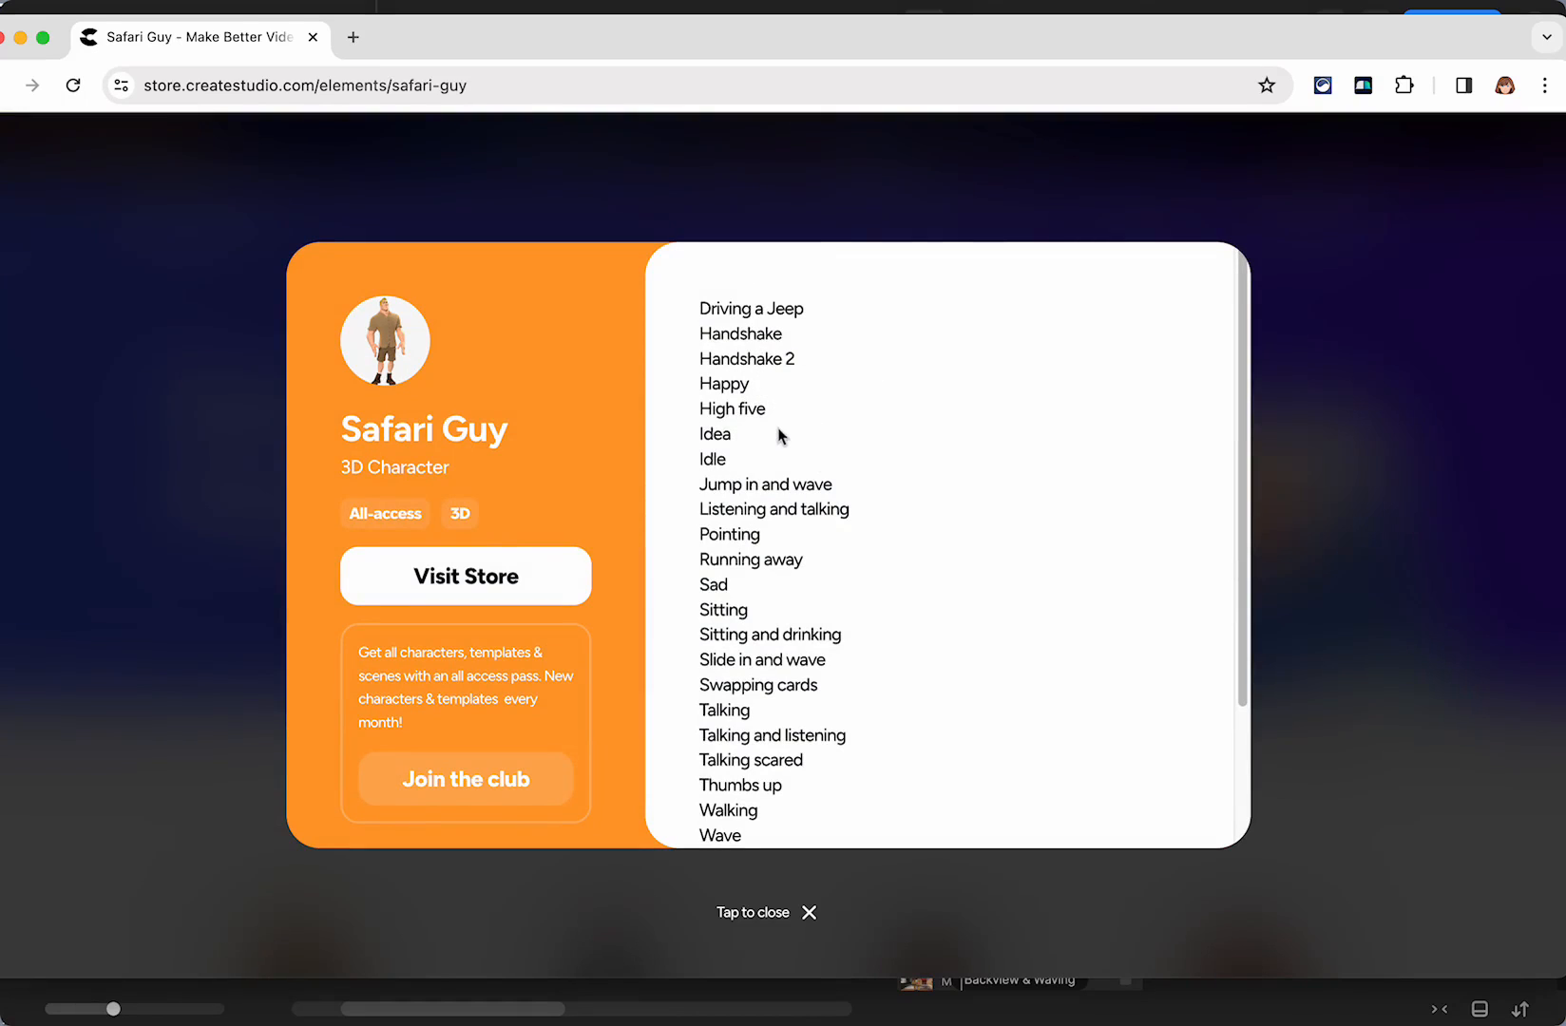
scroll(down, 3)
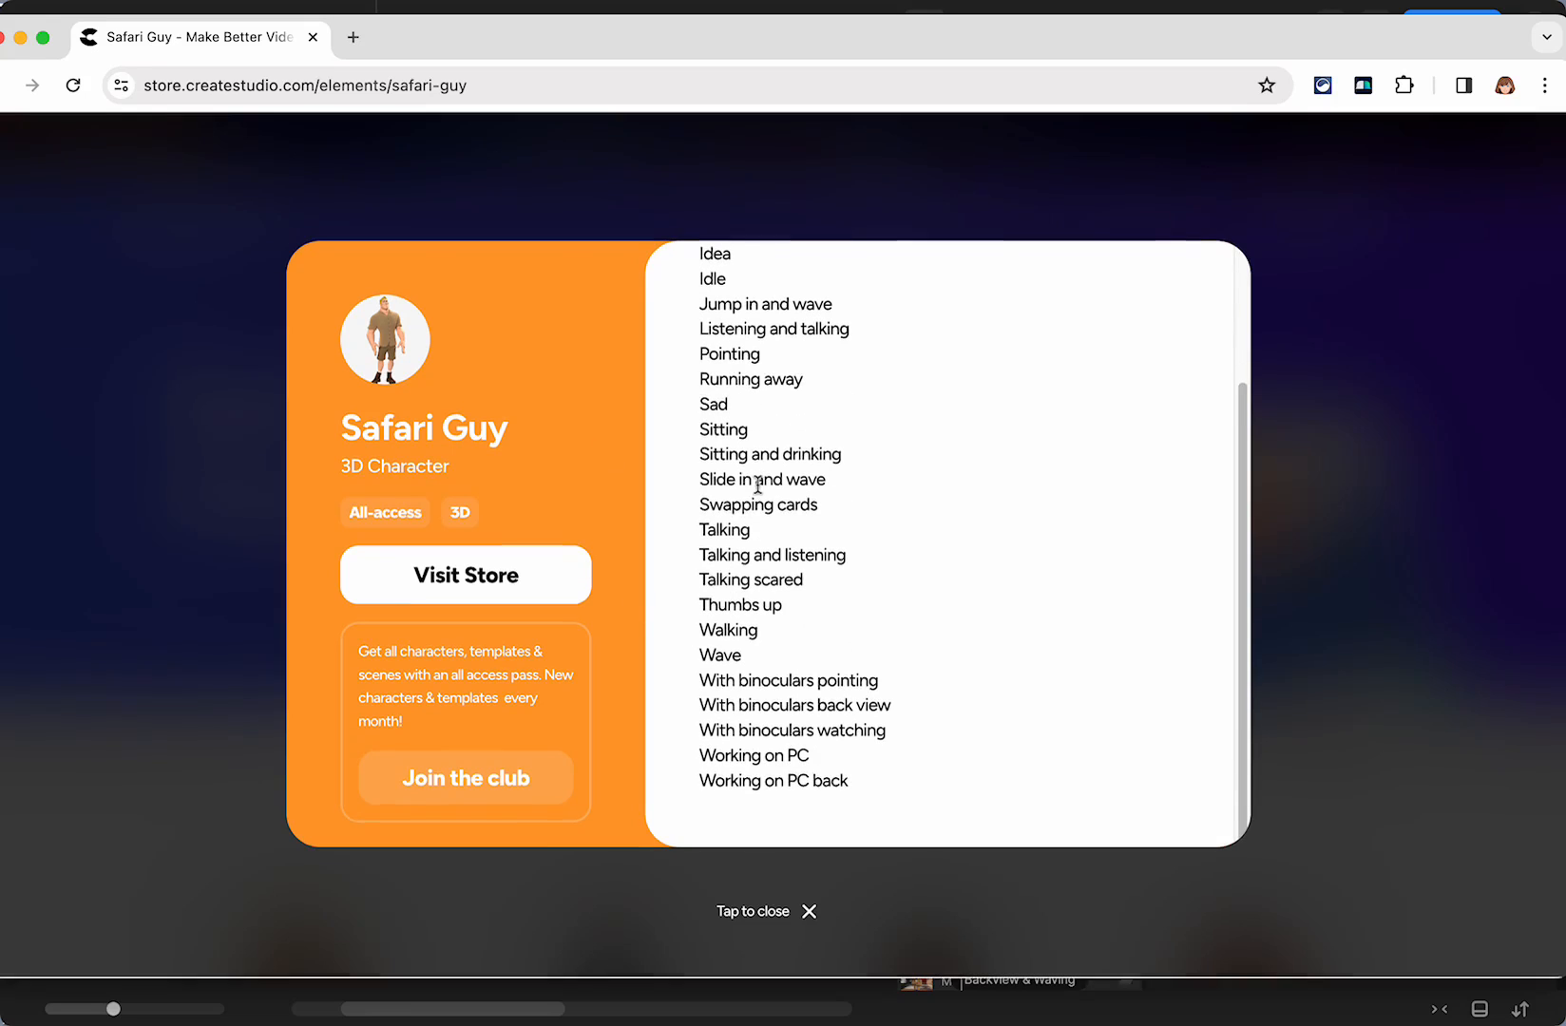
mouse_move(900, 714)
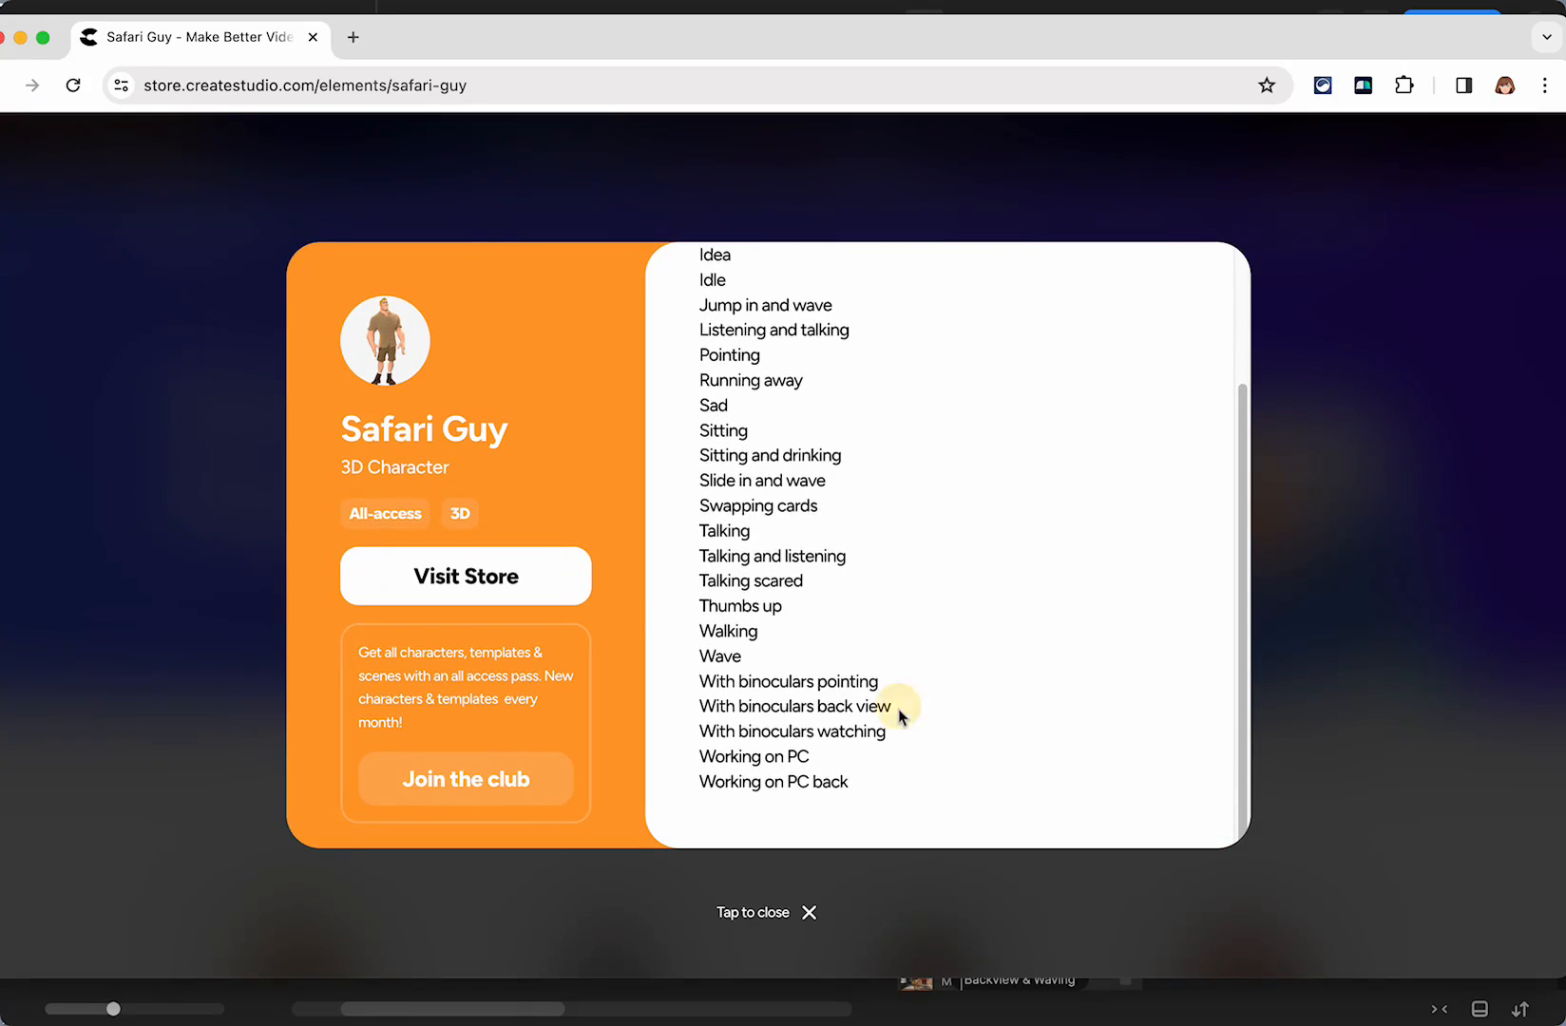
double_click(791, 706)
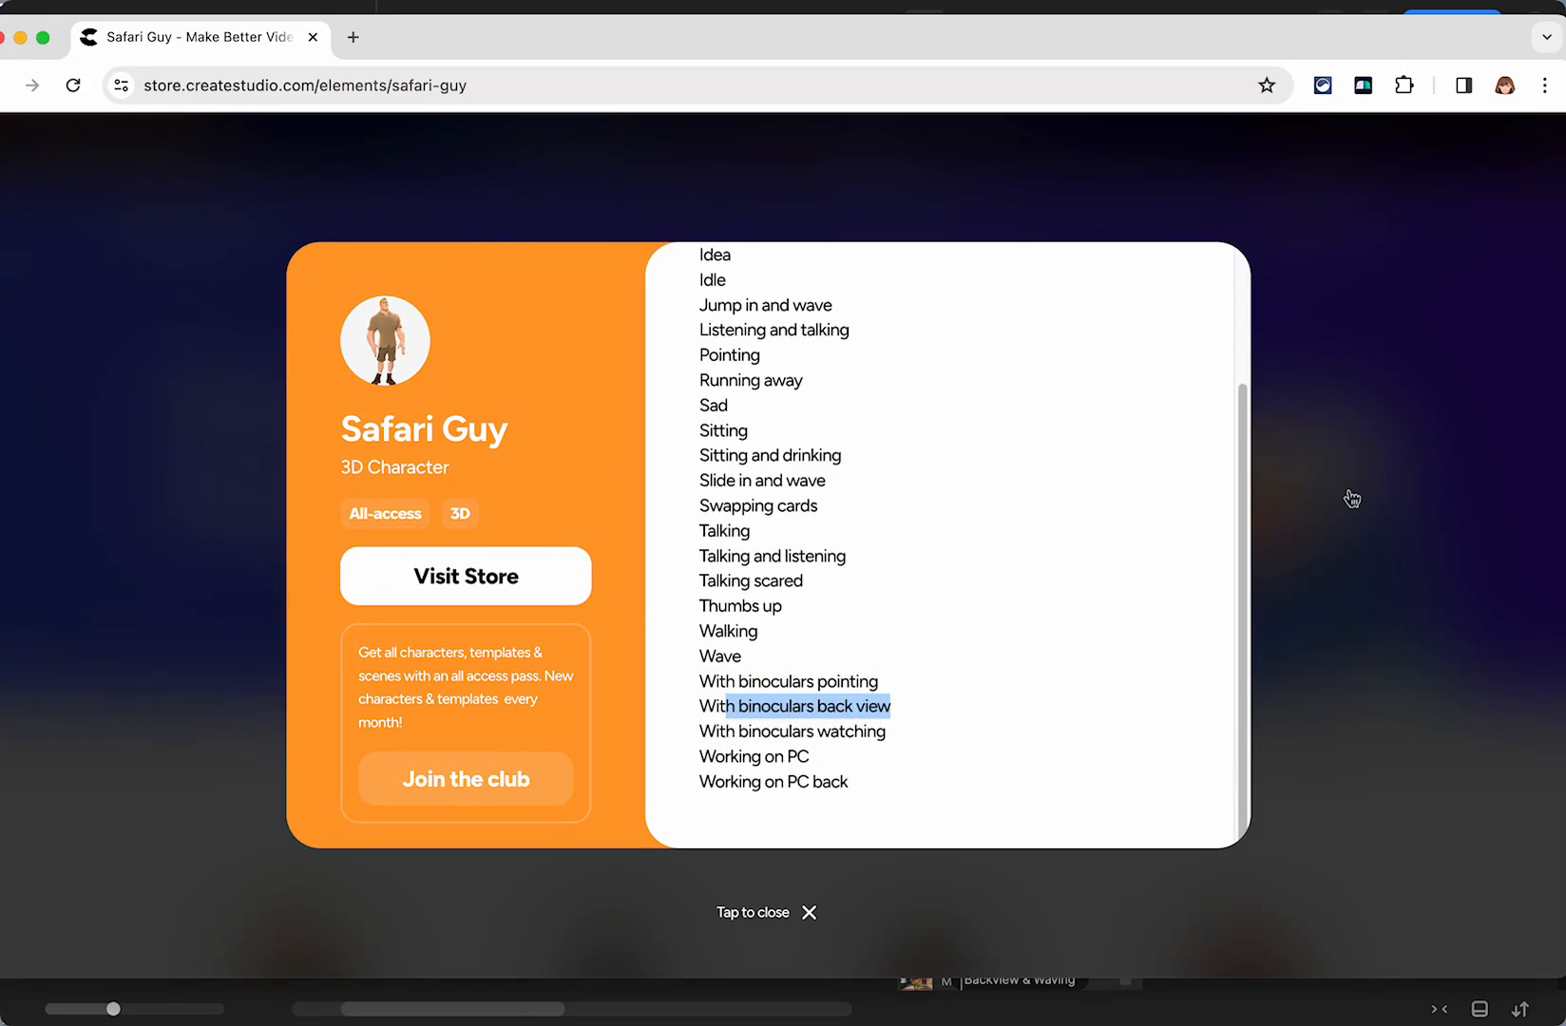
click(766, 912)
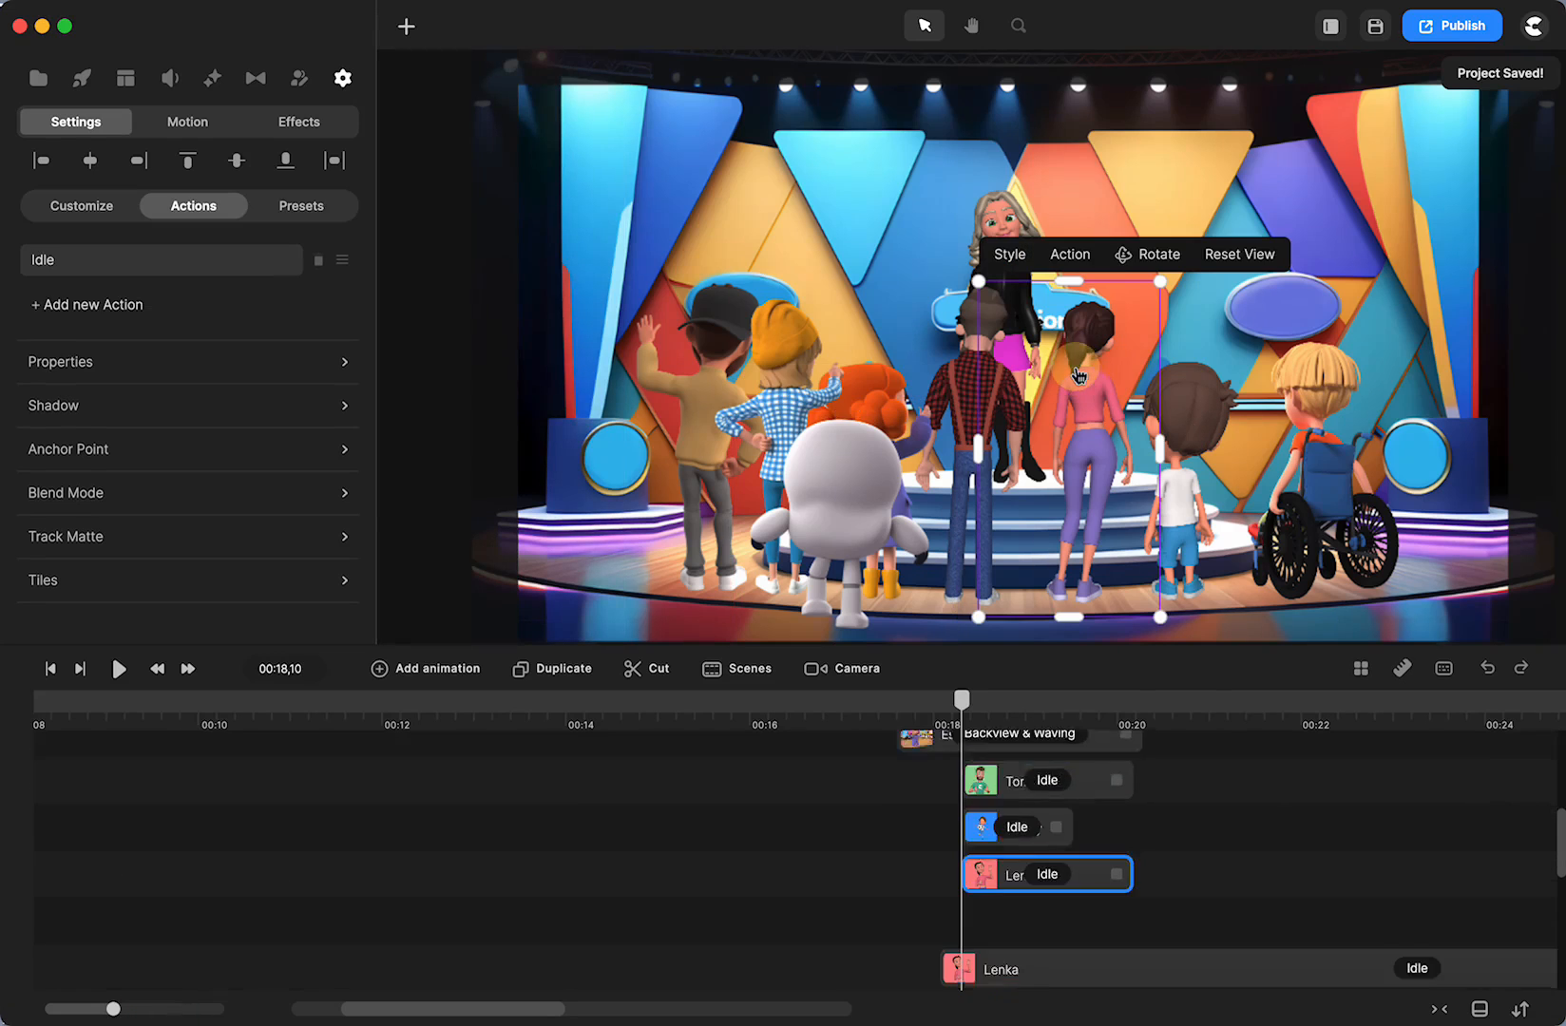
Step: Change Lenka's action from Idle to Idea, then reselect her and rotate
scroll(down, 3)
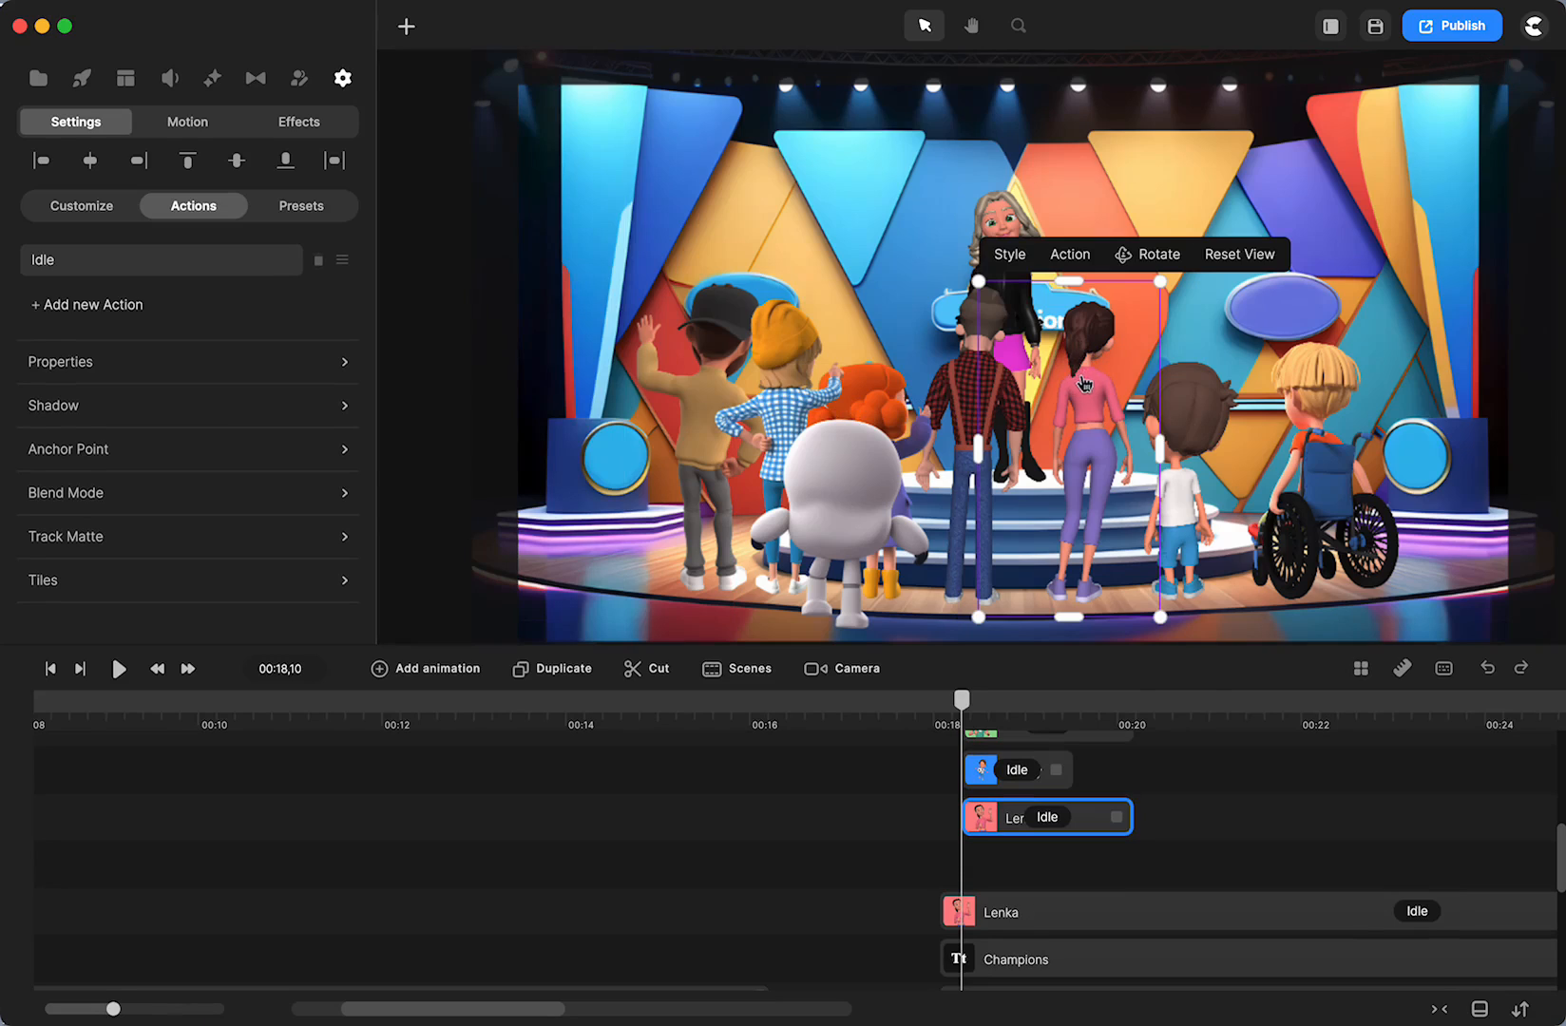
mouse_move(1081, 479)
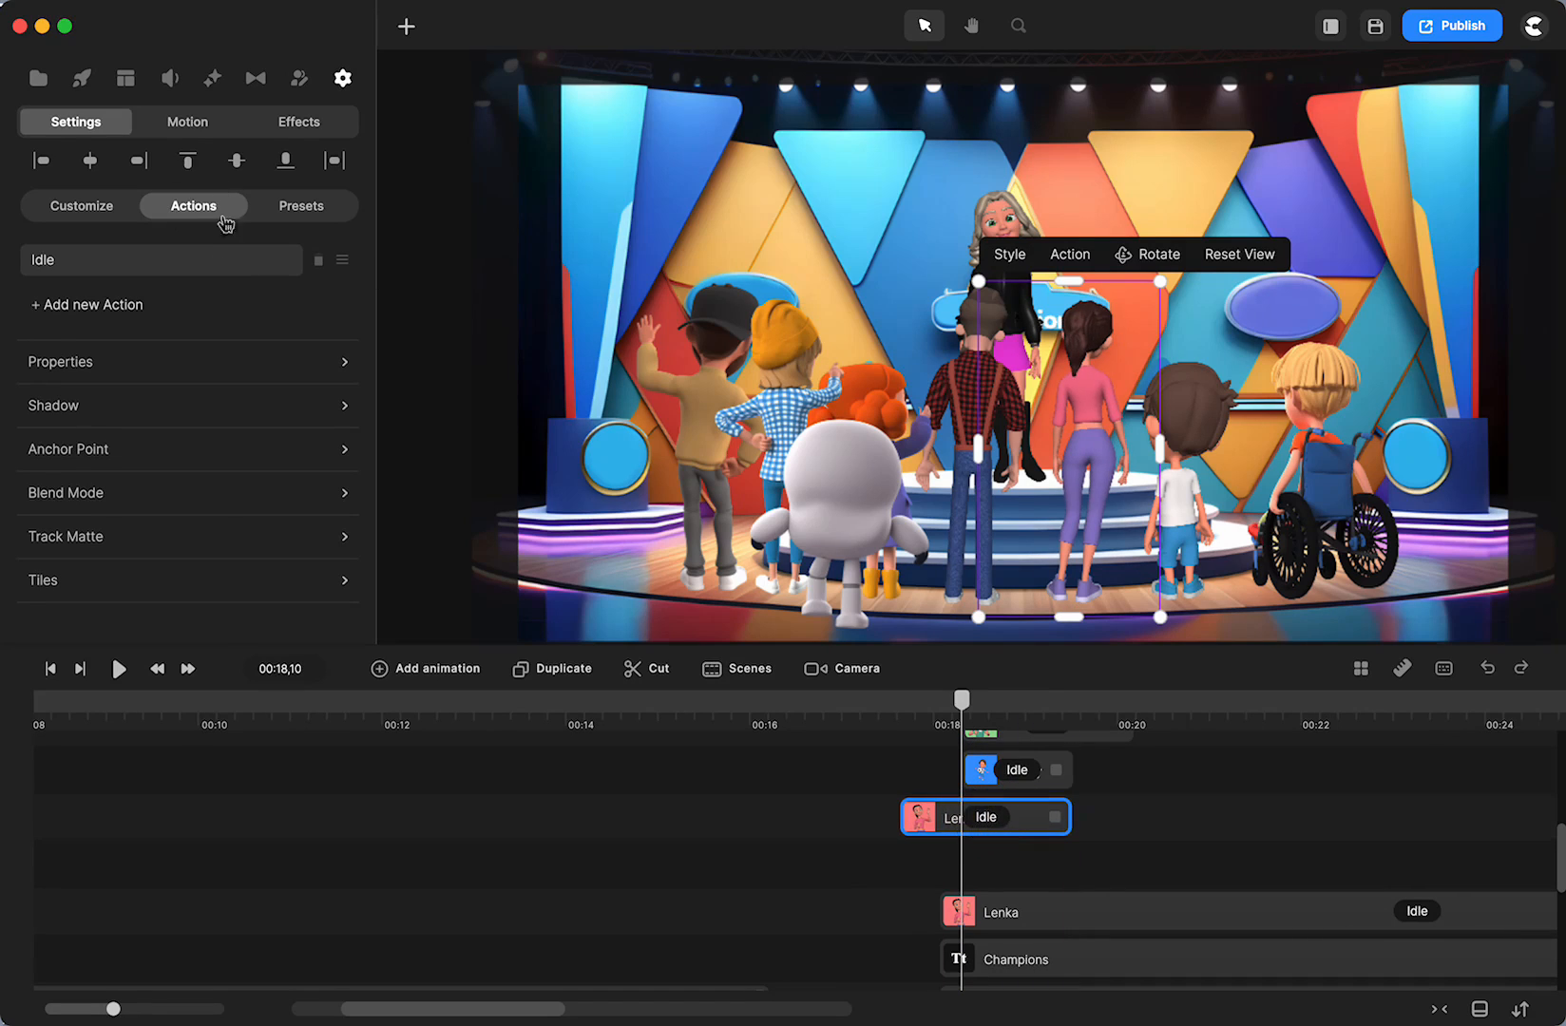
click(160, 259)
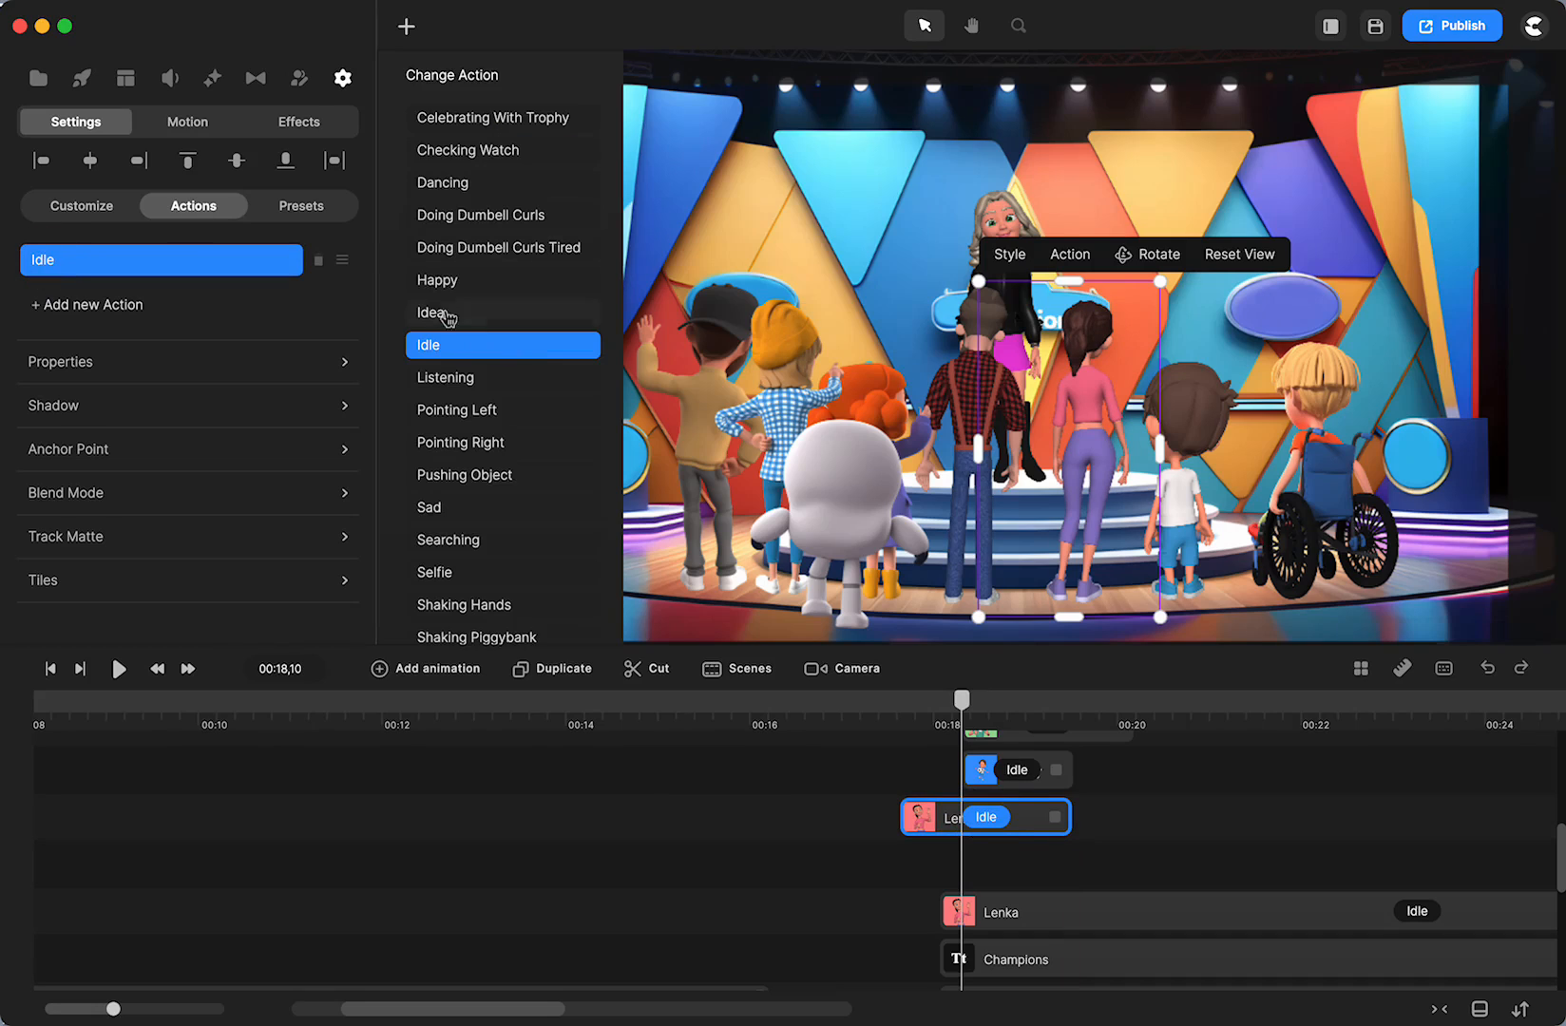
click(432, 313)
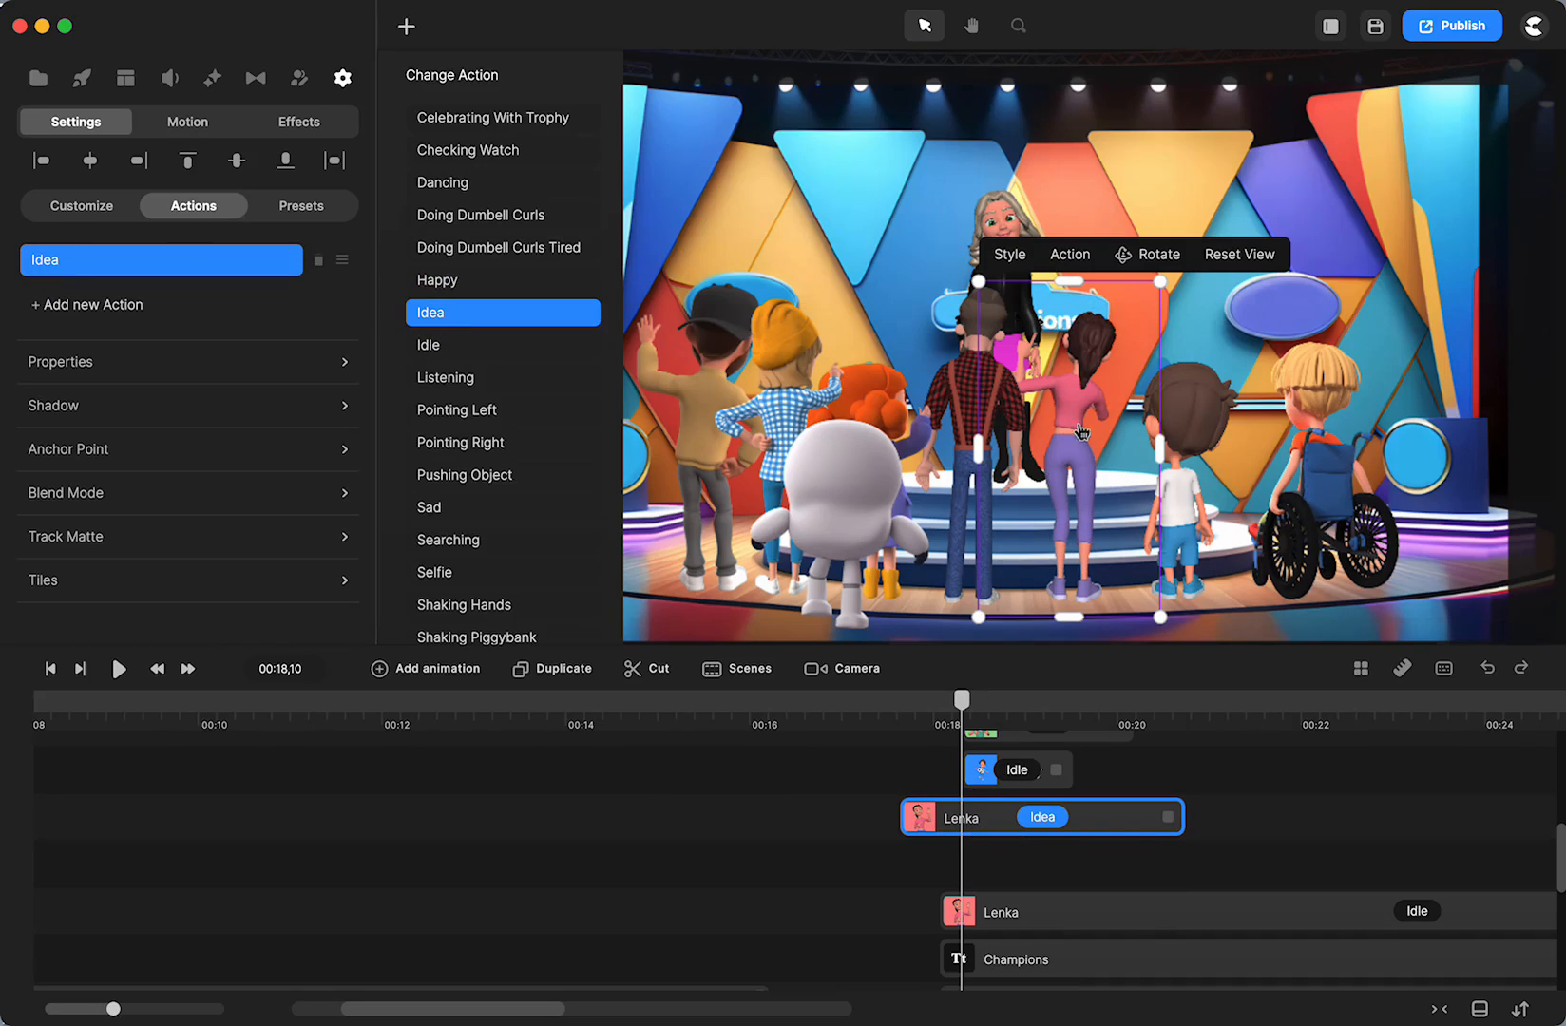
mouse_move(1116, 281)
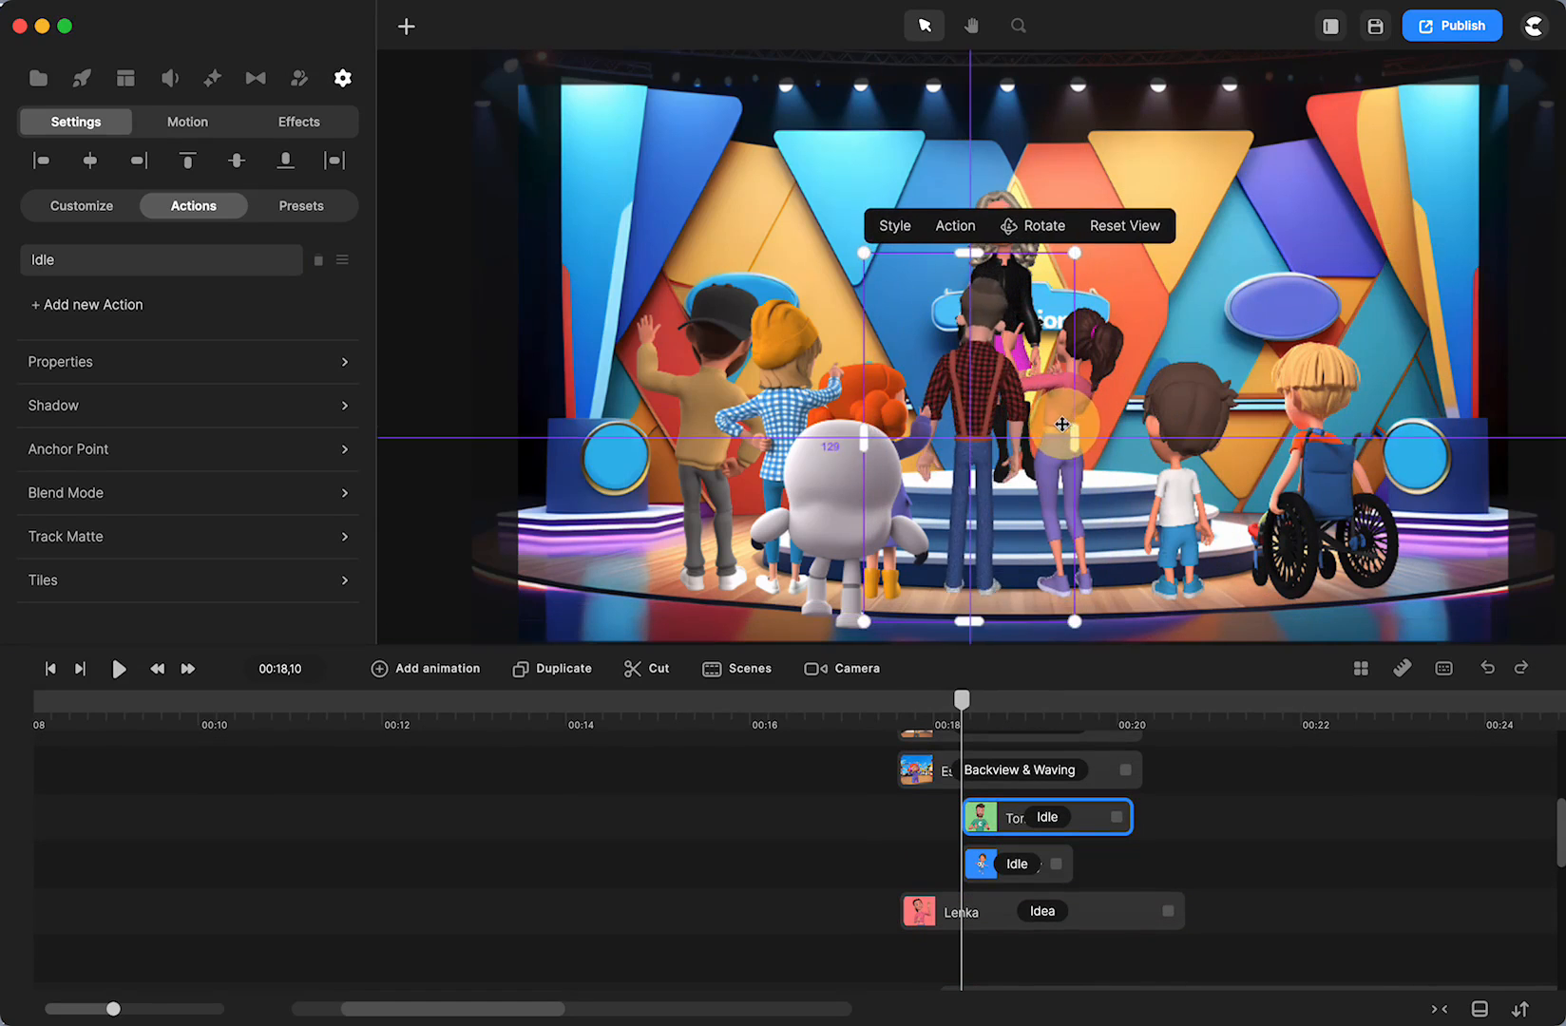
click(1041, 911)
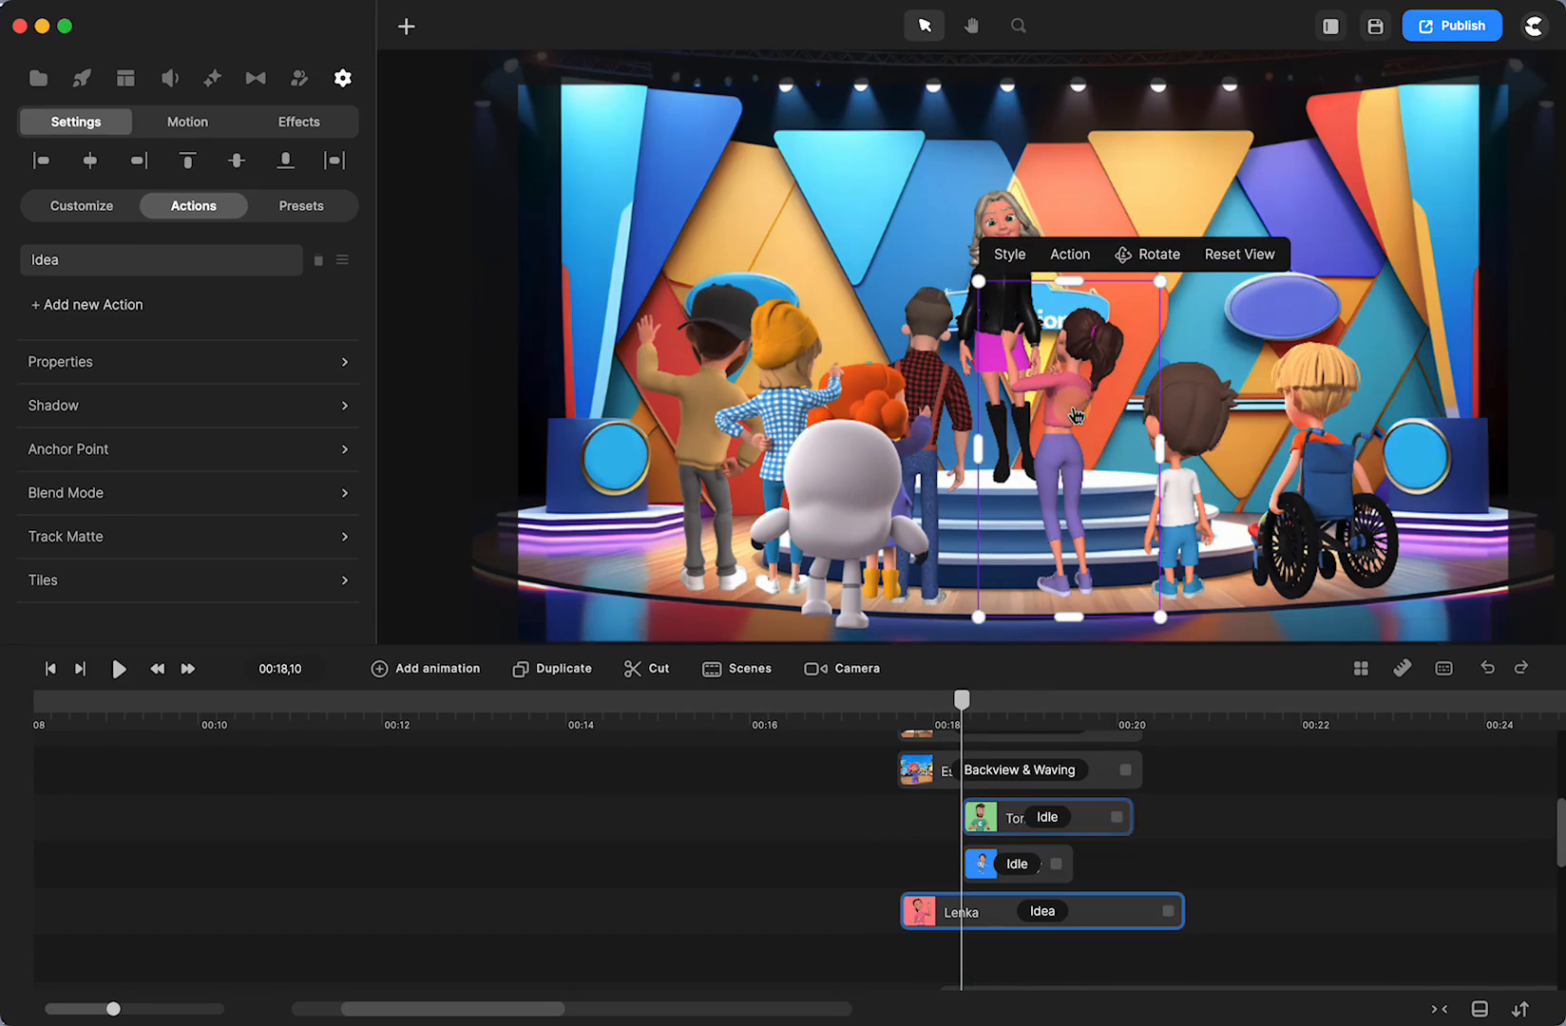
click(1157, 254)
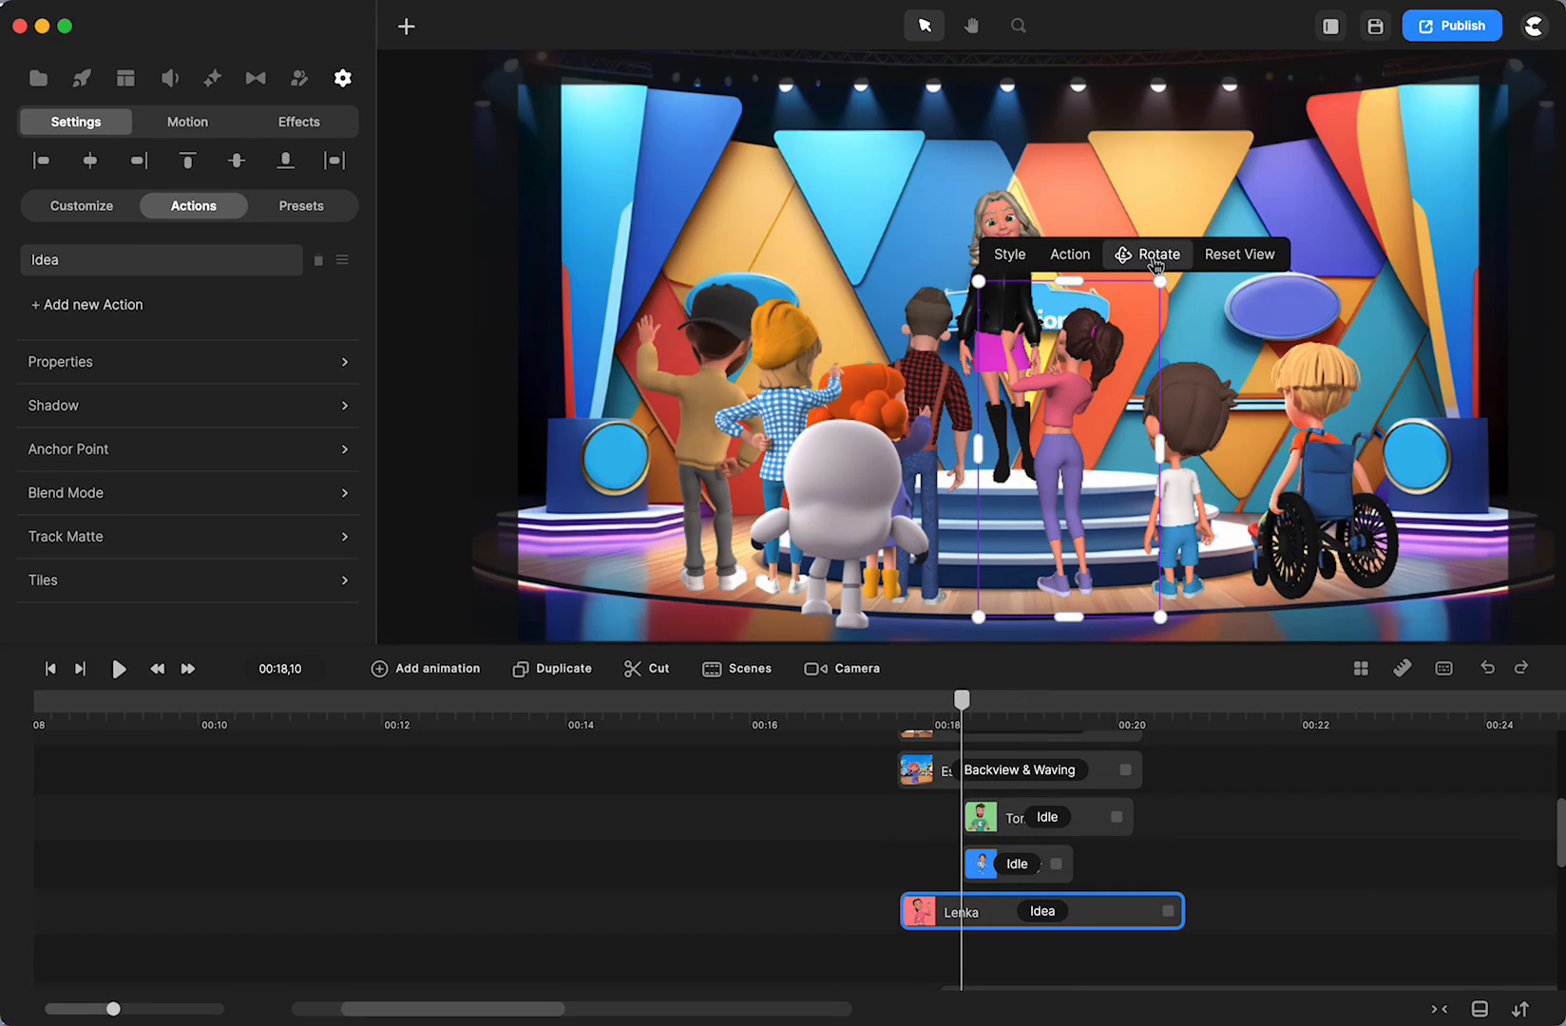